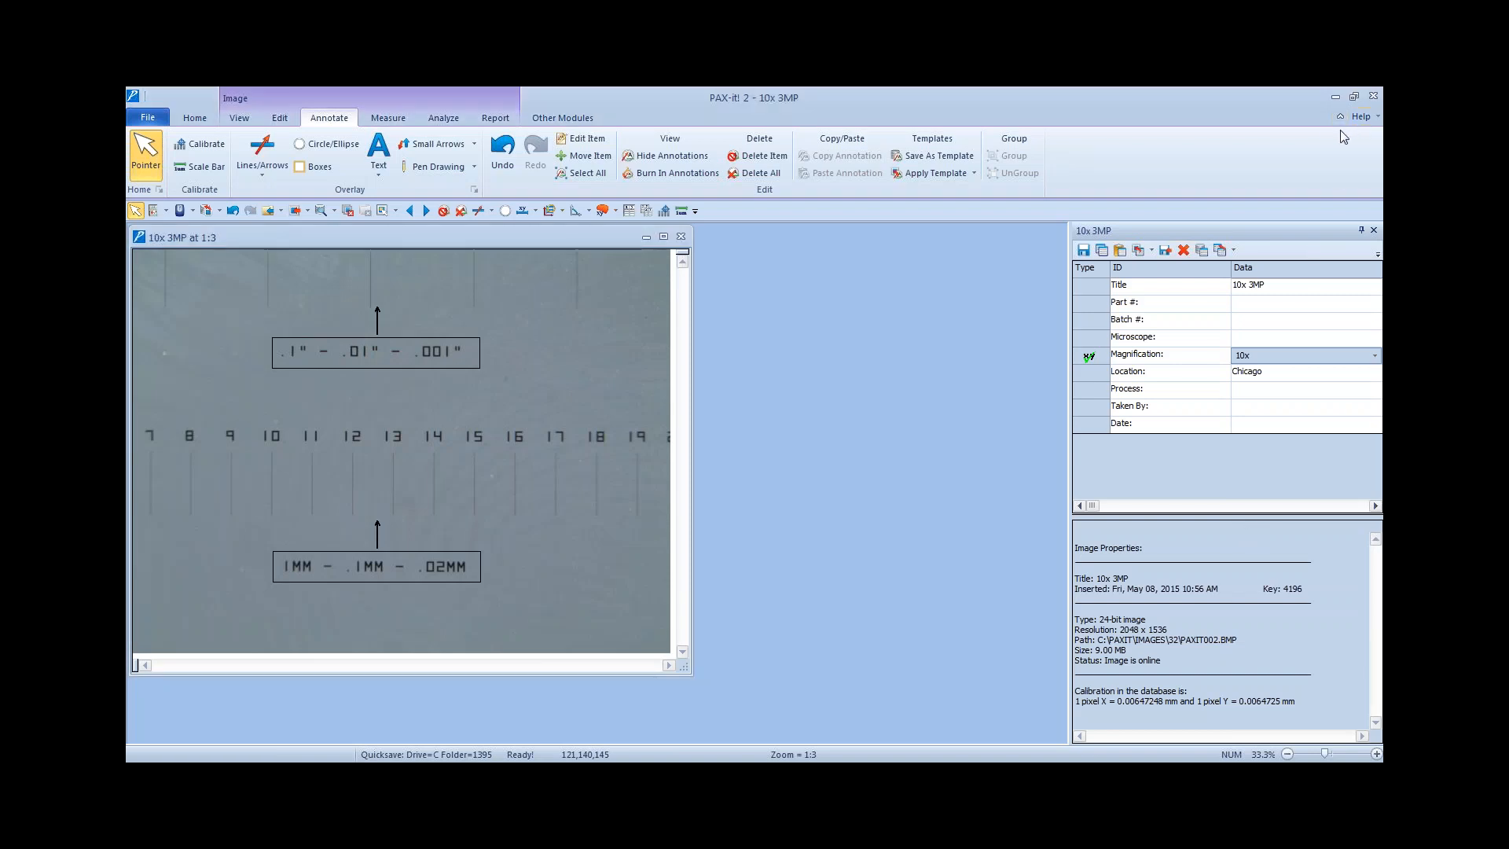
mouse_move(932, 276)
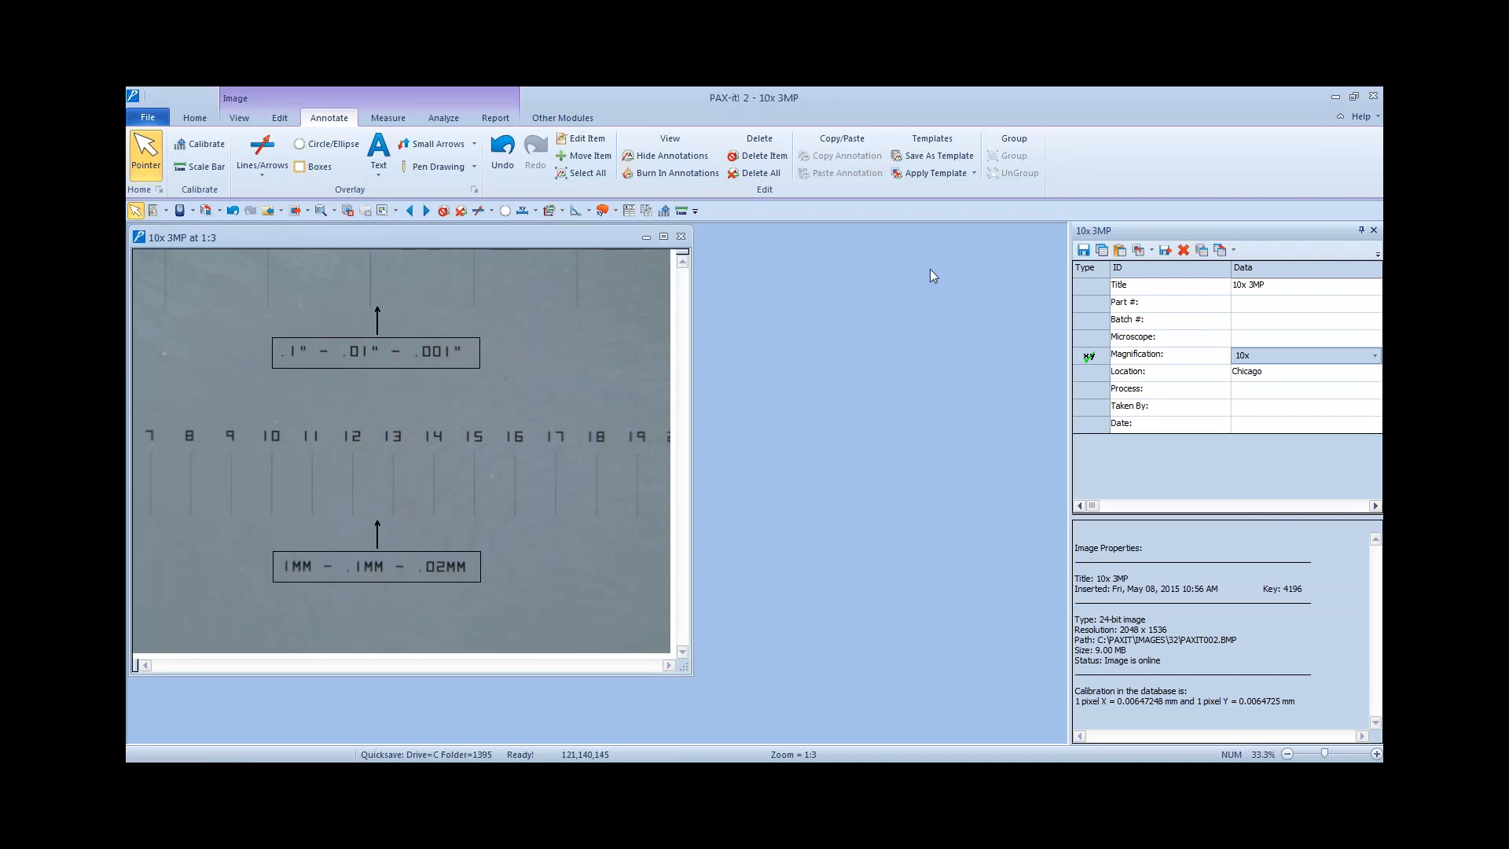
mouse_move(910, 281)
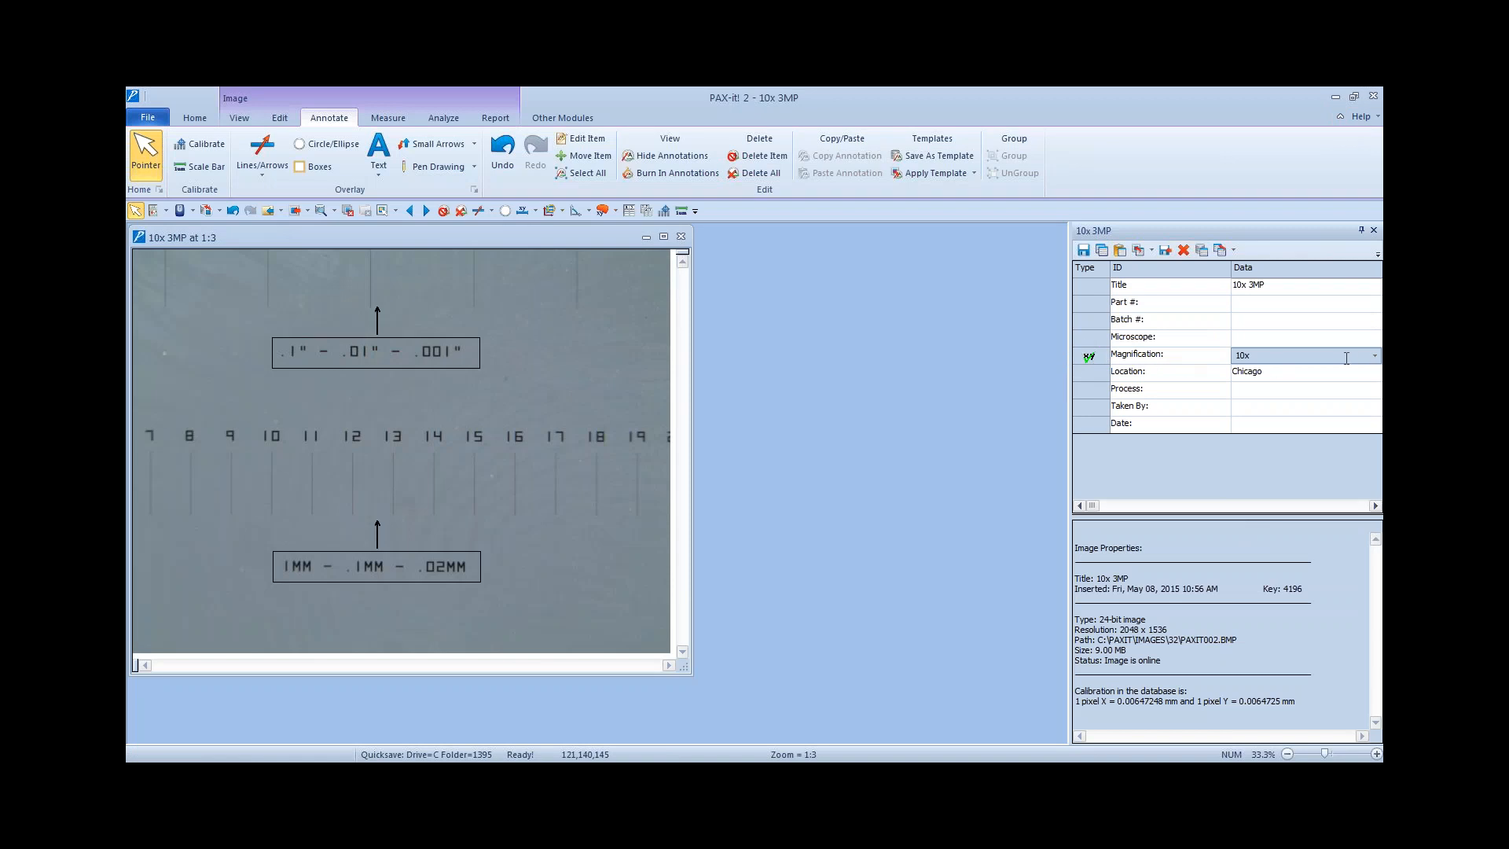
Step: Check the image's Magnification choices, then show the micrometer at 1:1 size scrolled to scale lines 11-17
click(1374, 355)
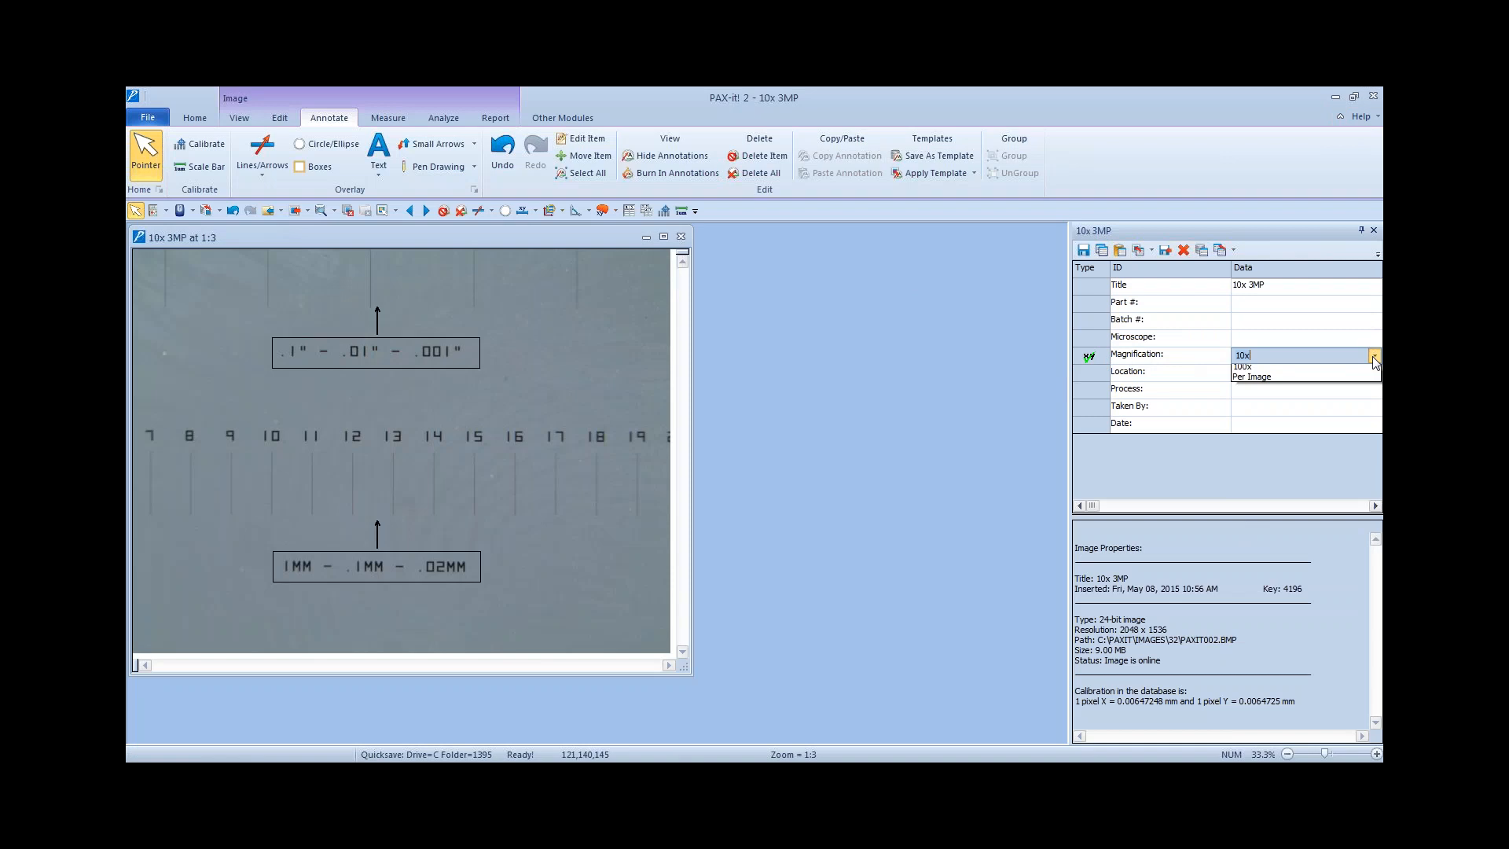
click(1374, 356)
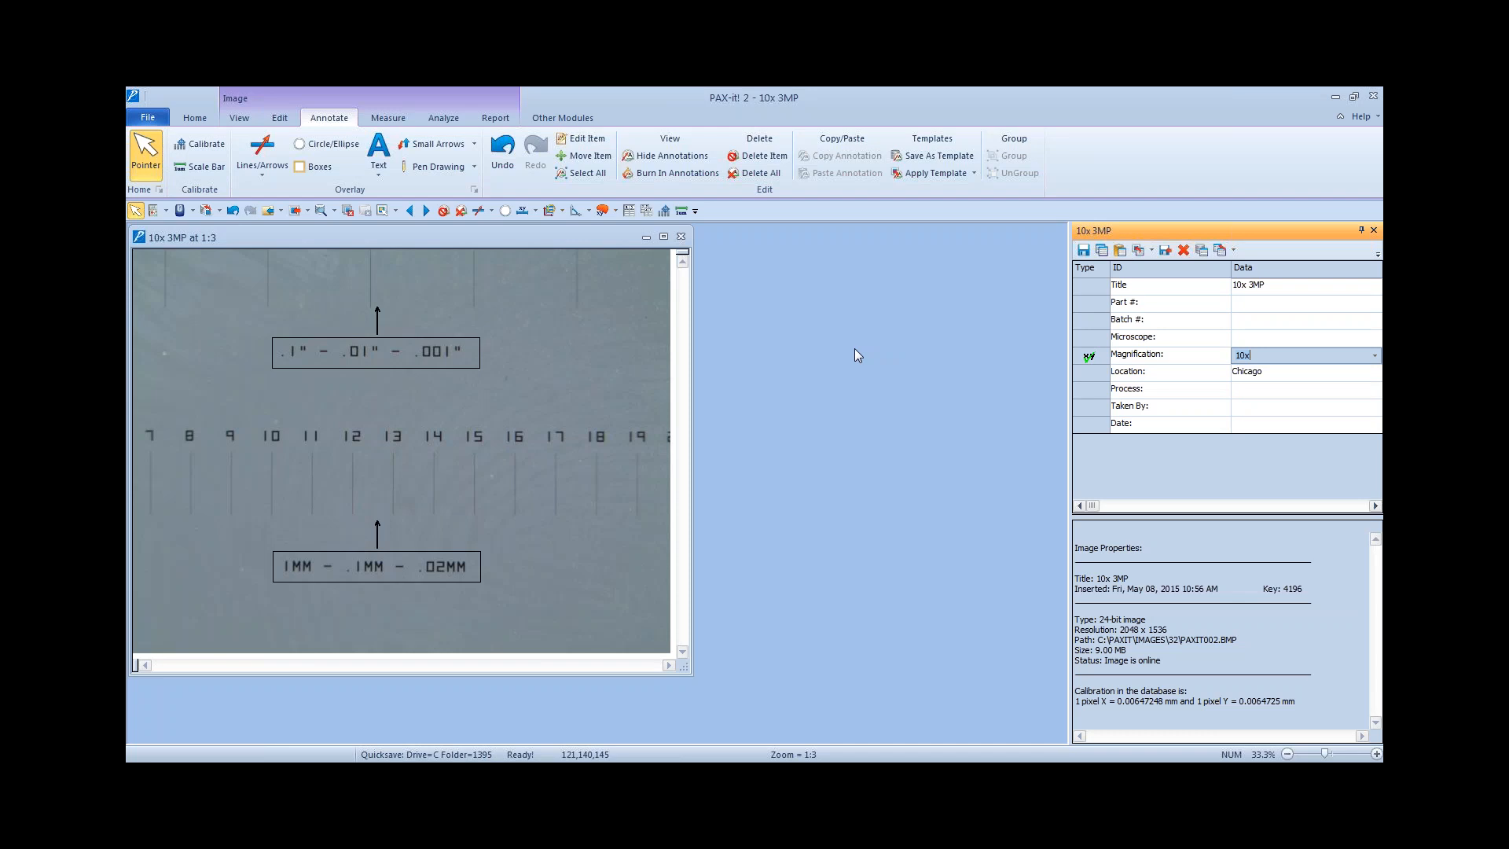
mouse_move(855, 354)
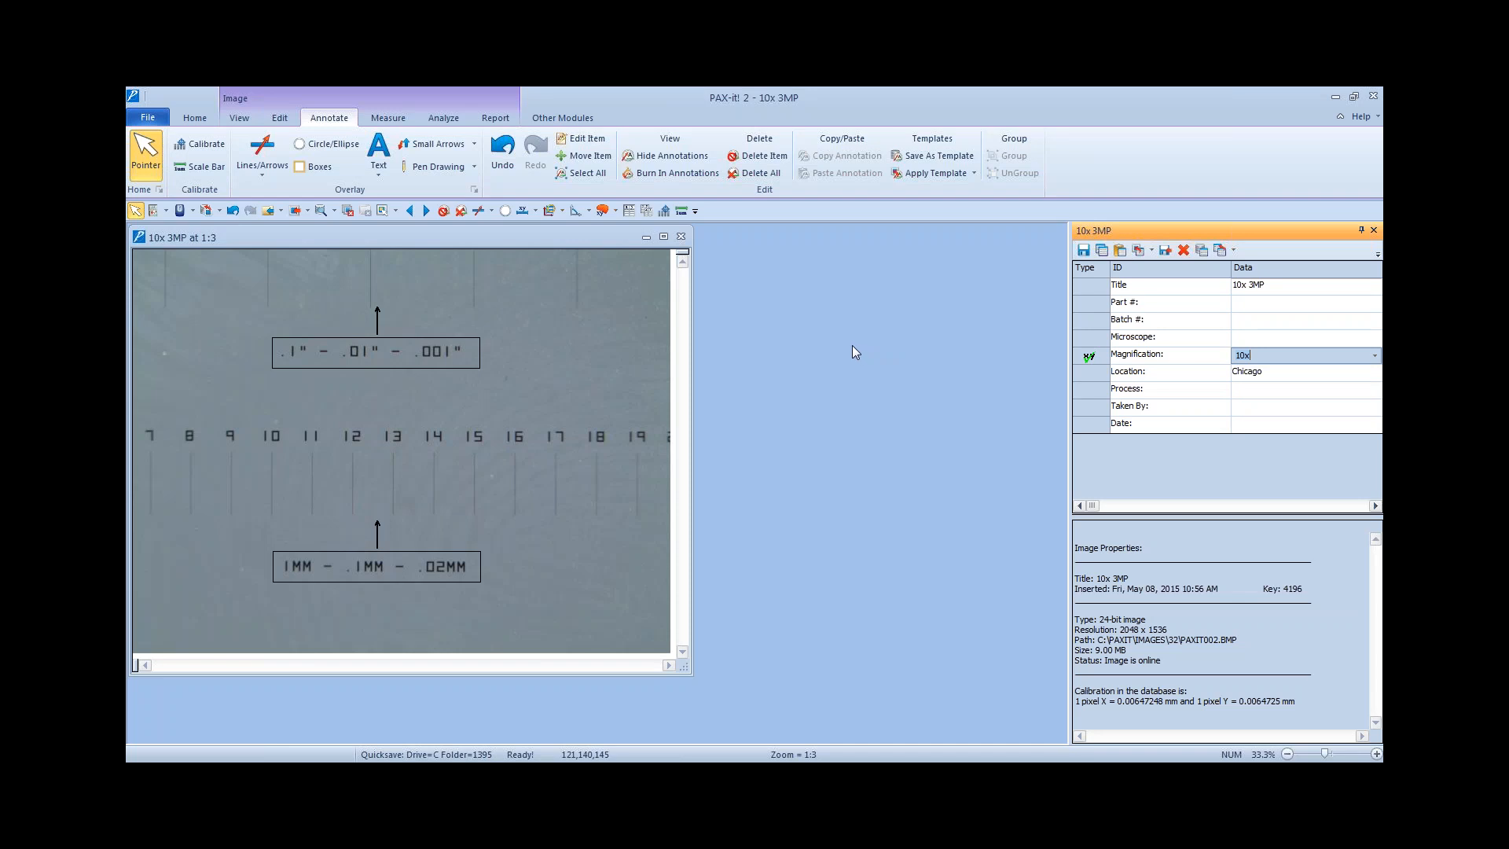
mouse_move(674, 352)
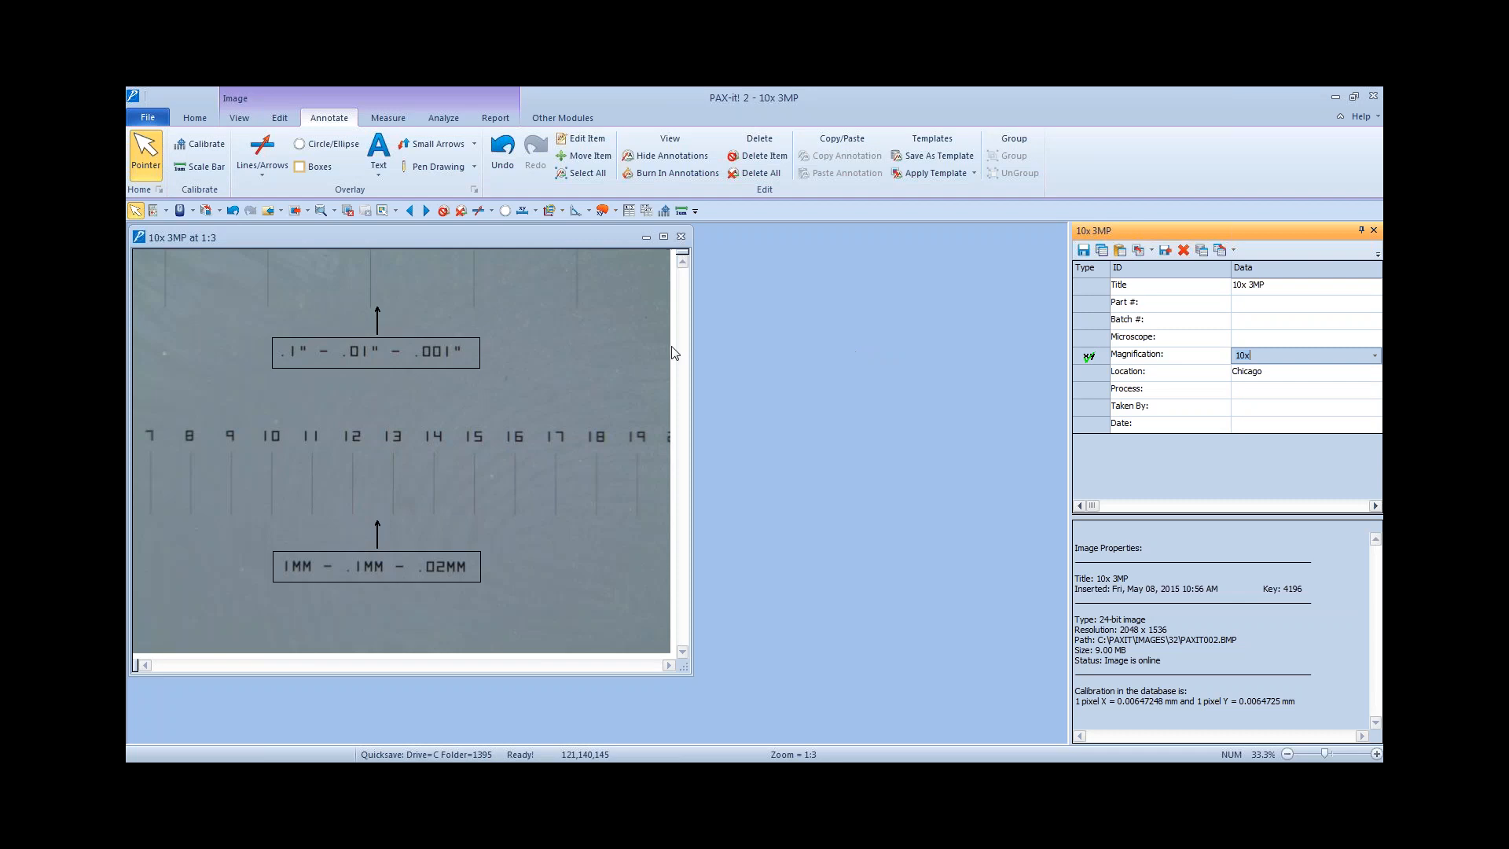
mouse_move(430, 376)
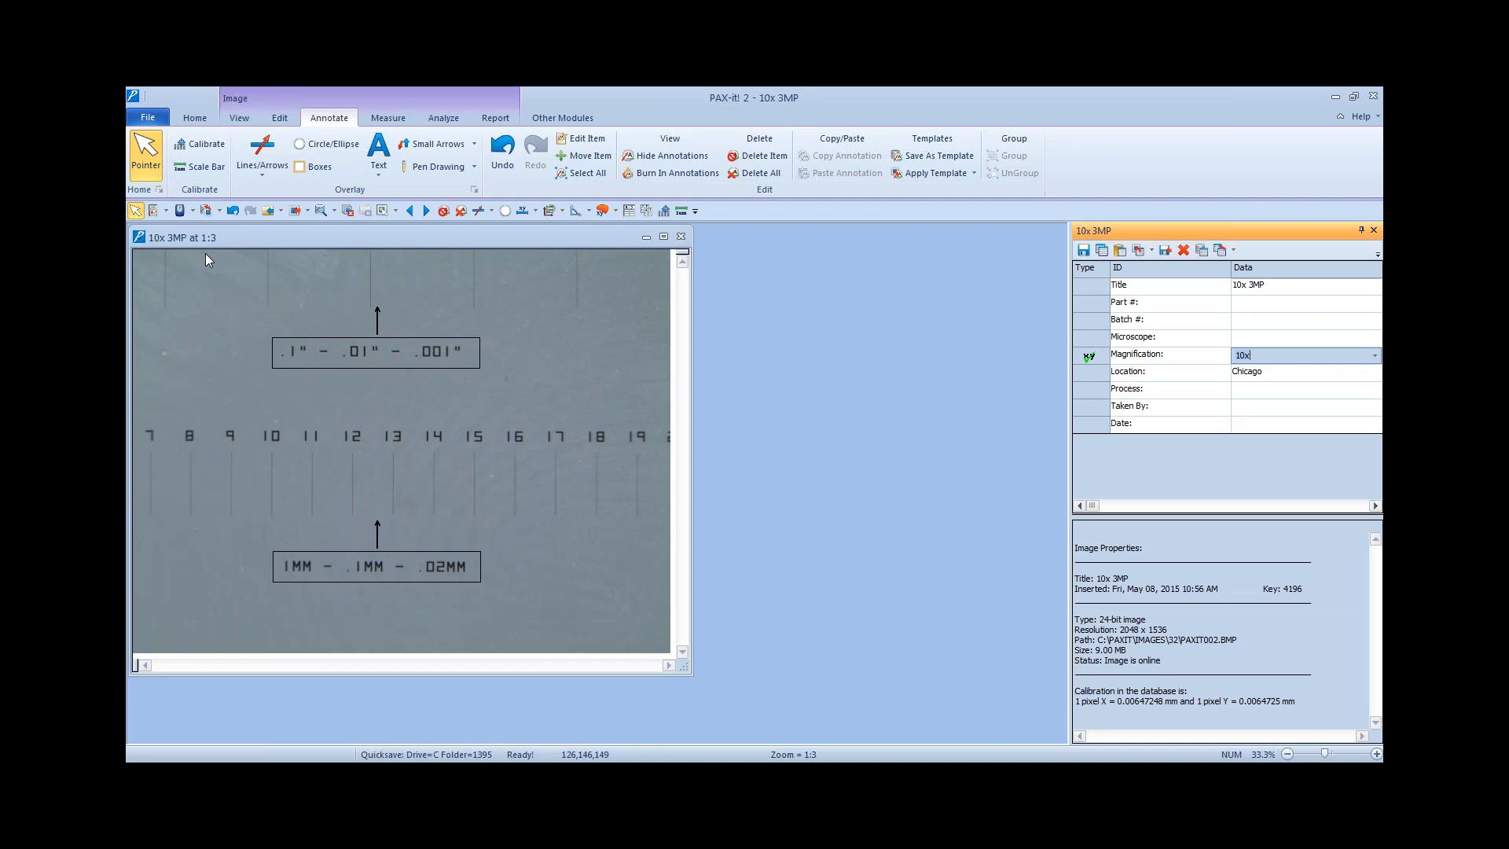
click(376, 351)
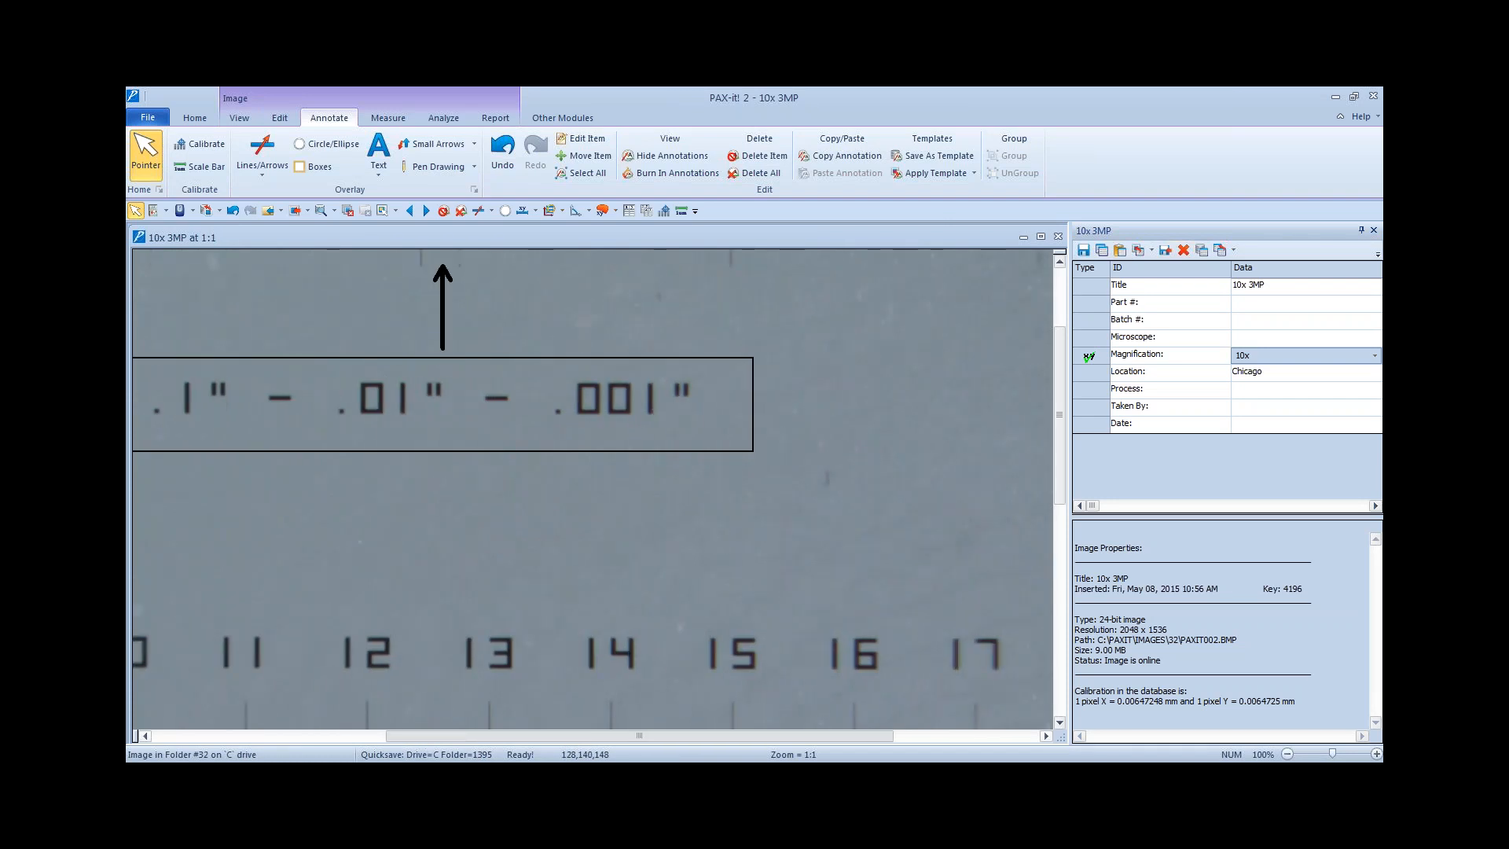
scroll(down, 3)
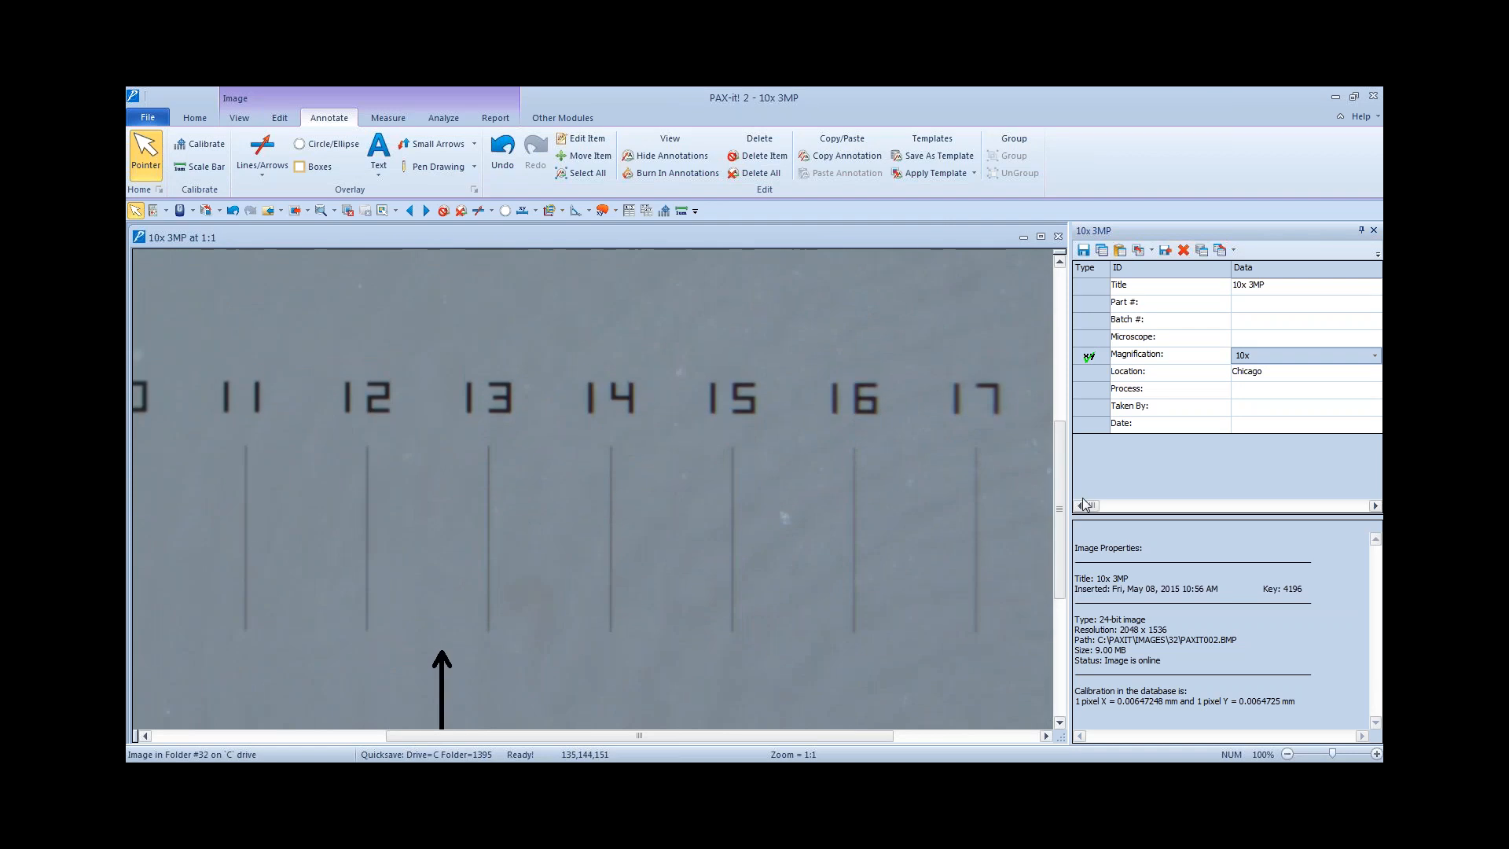
mouse_move(707, 480)
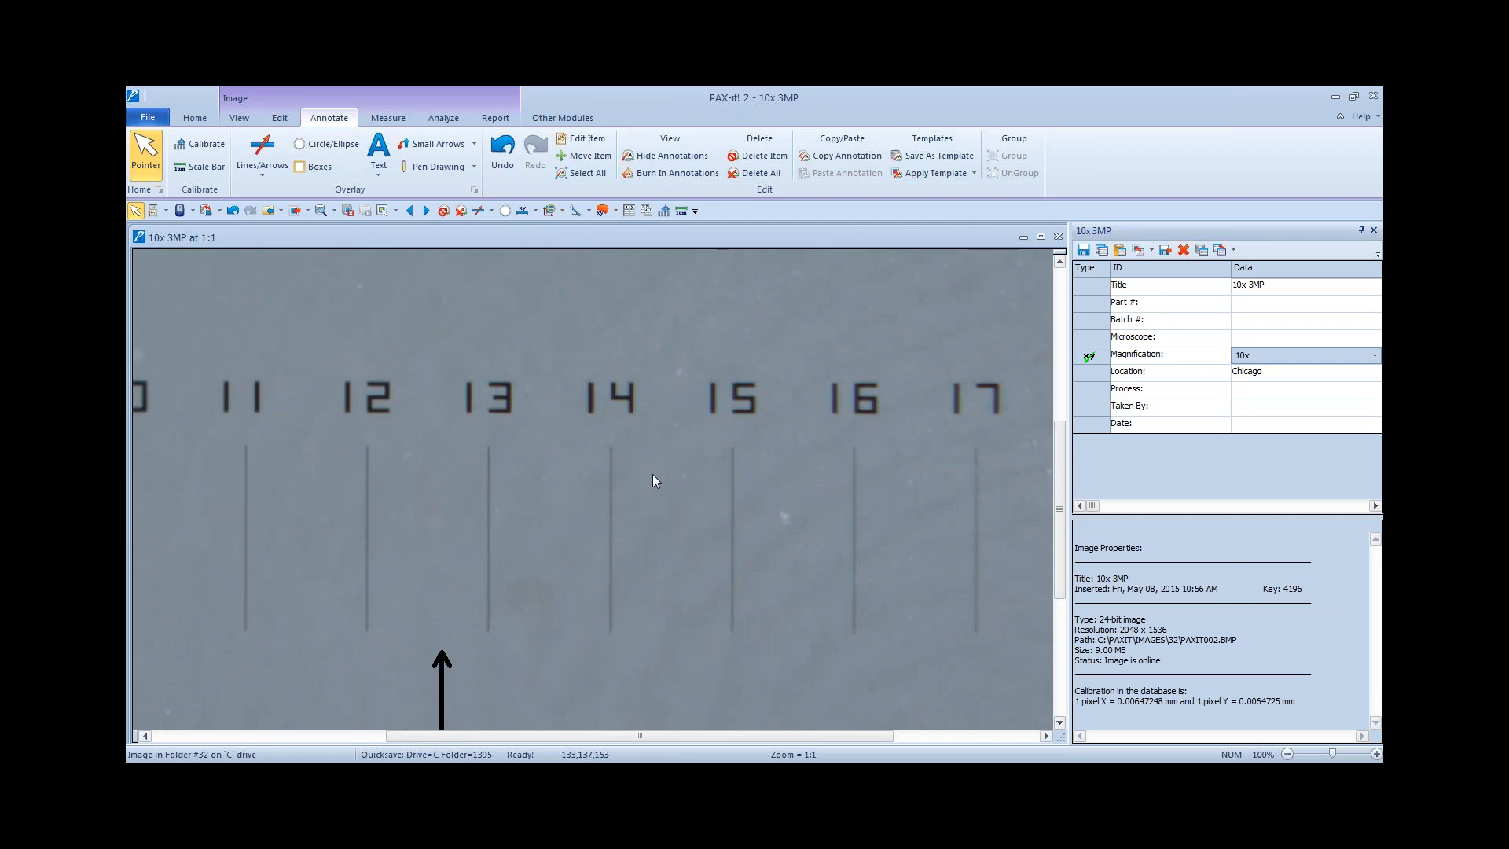
mouse_move(659, 459)
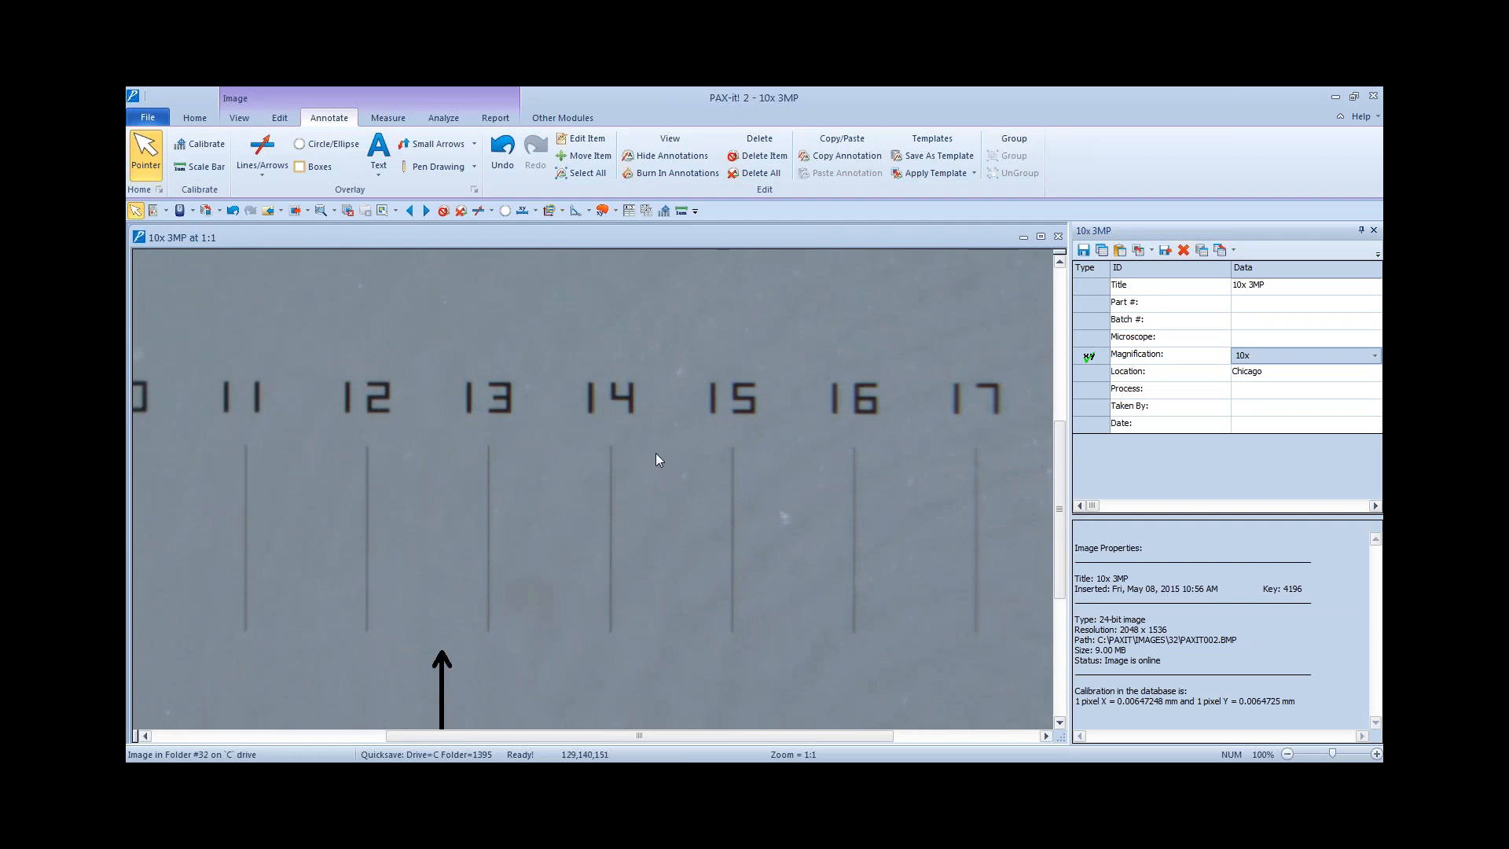
mouse_move(644, 462)
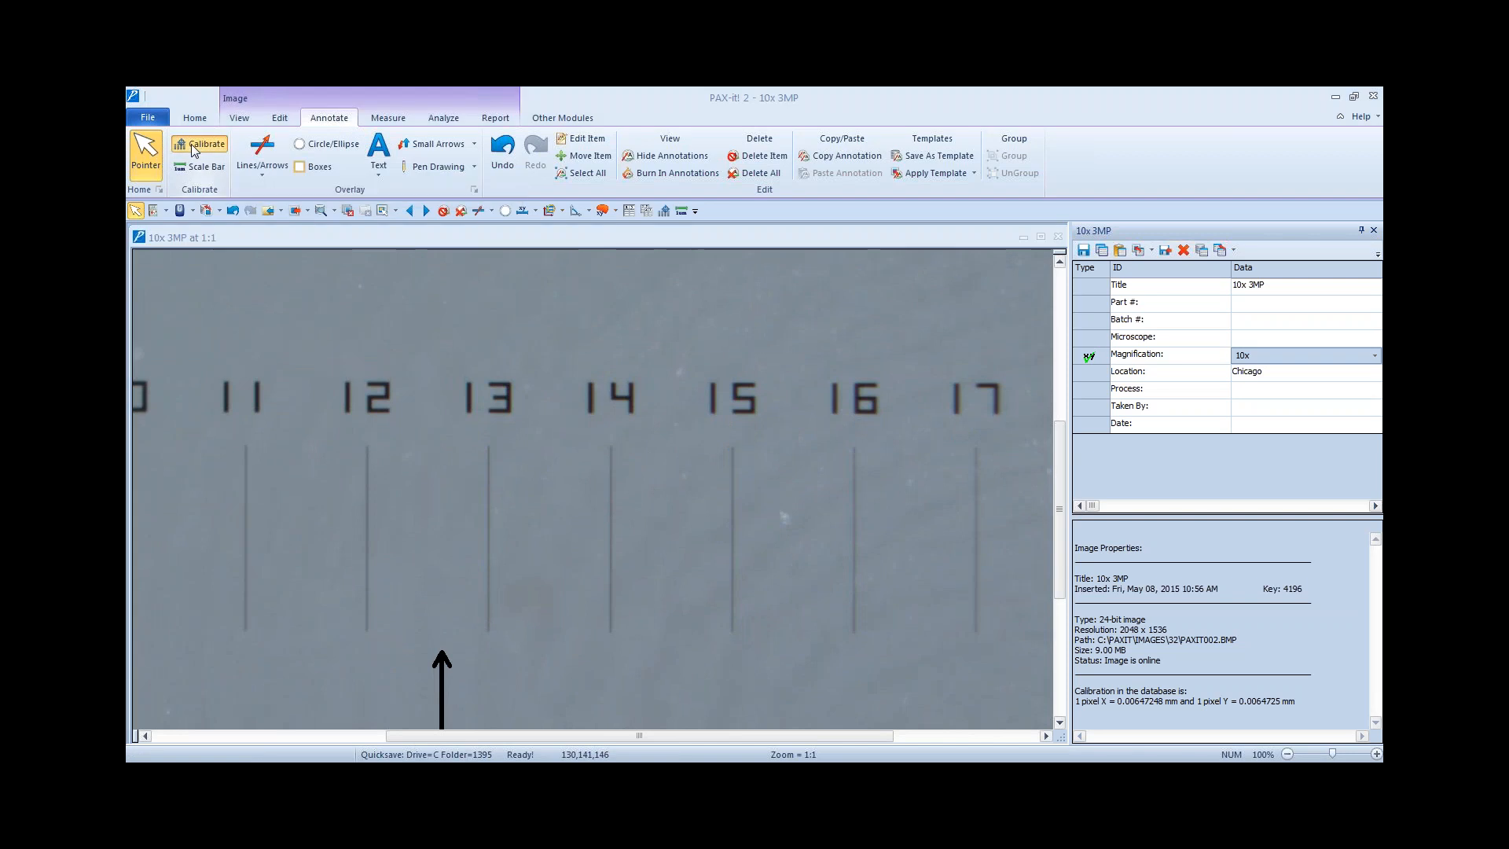
Step: Start Calibrate, confirm a known standard is shown, and accept 10x as the setting to calibrate
click(204, 143)
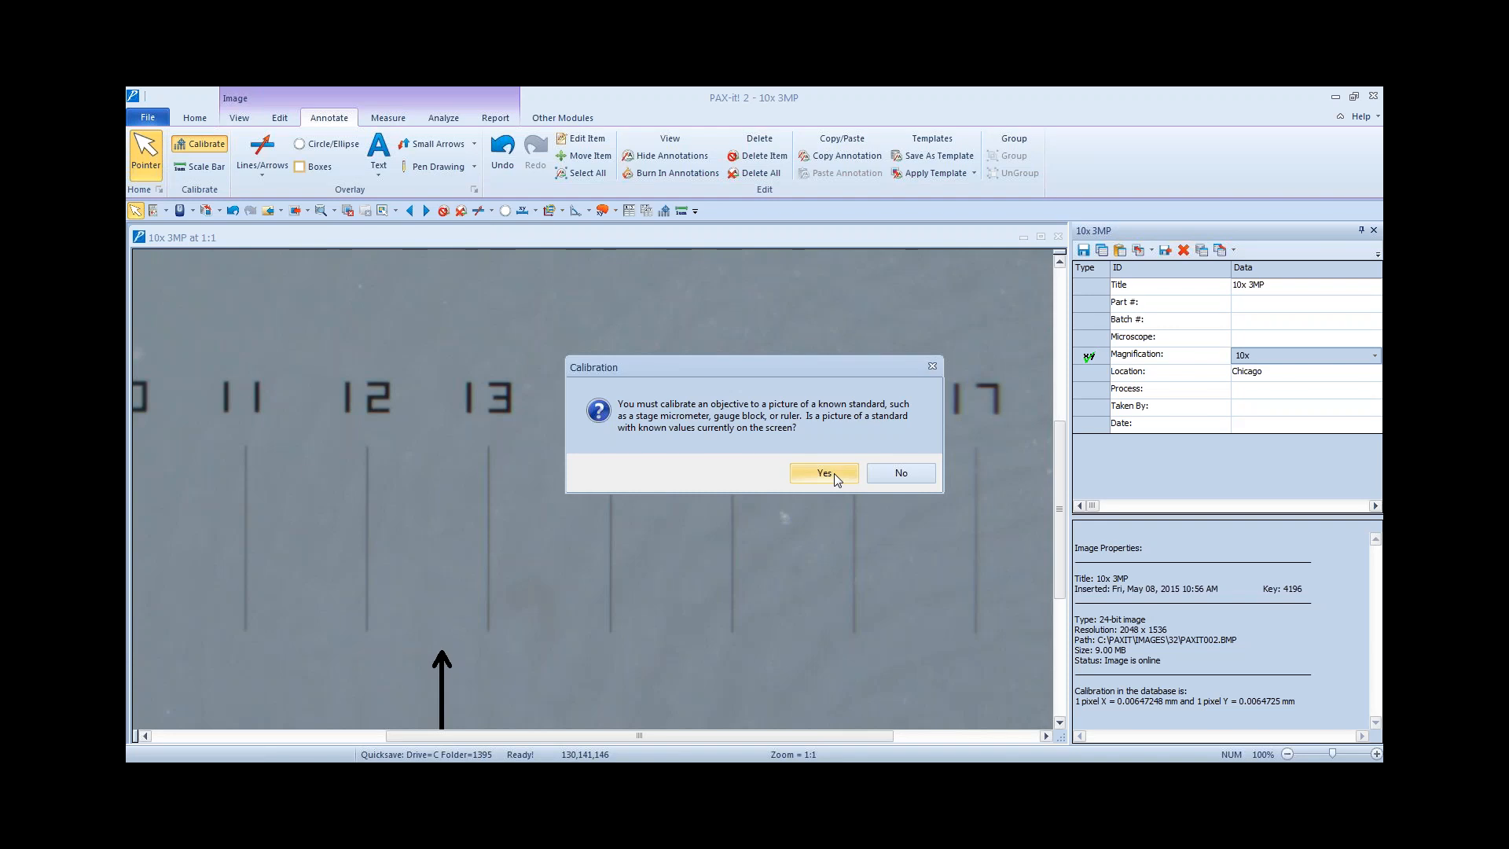
click(823, 473)
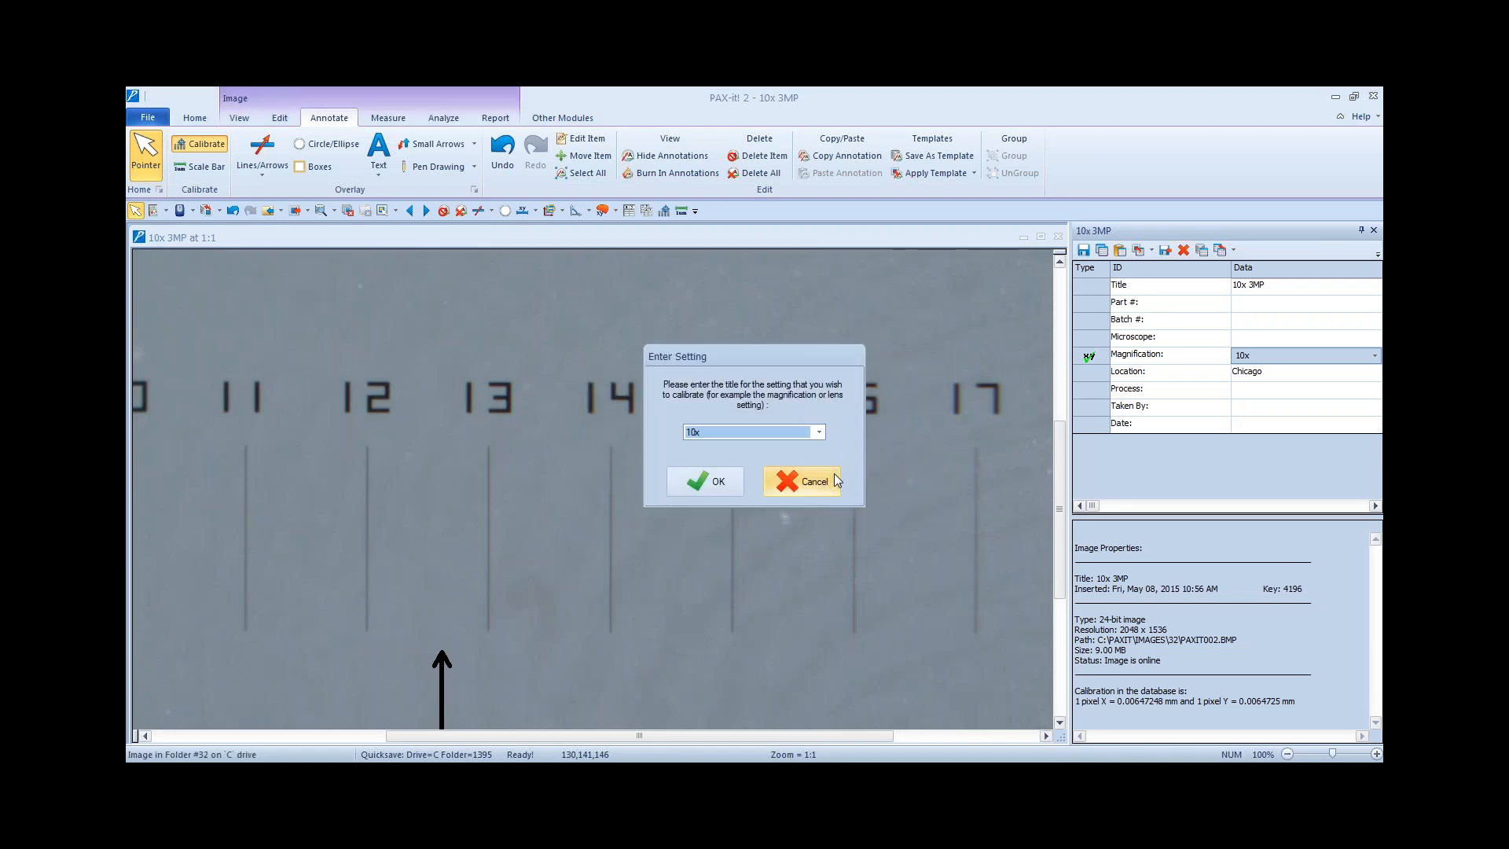
mouse_move(789, 398)
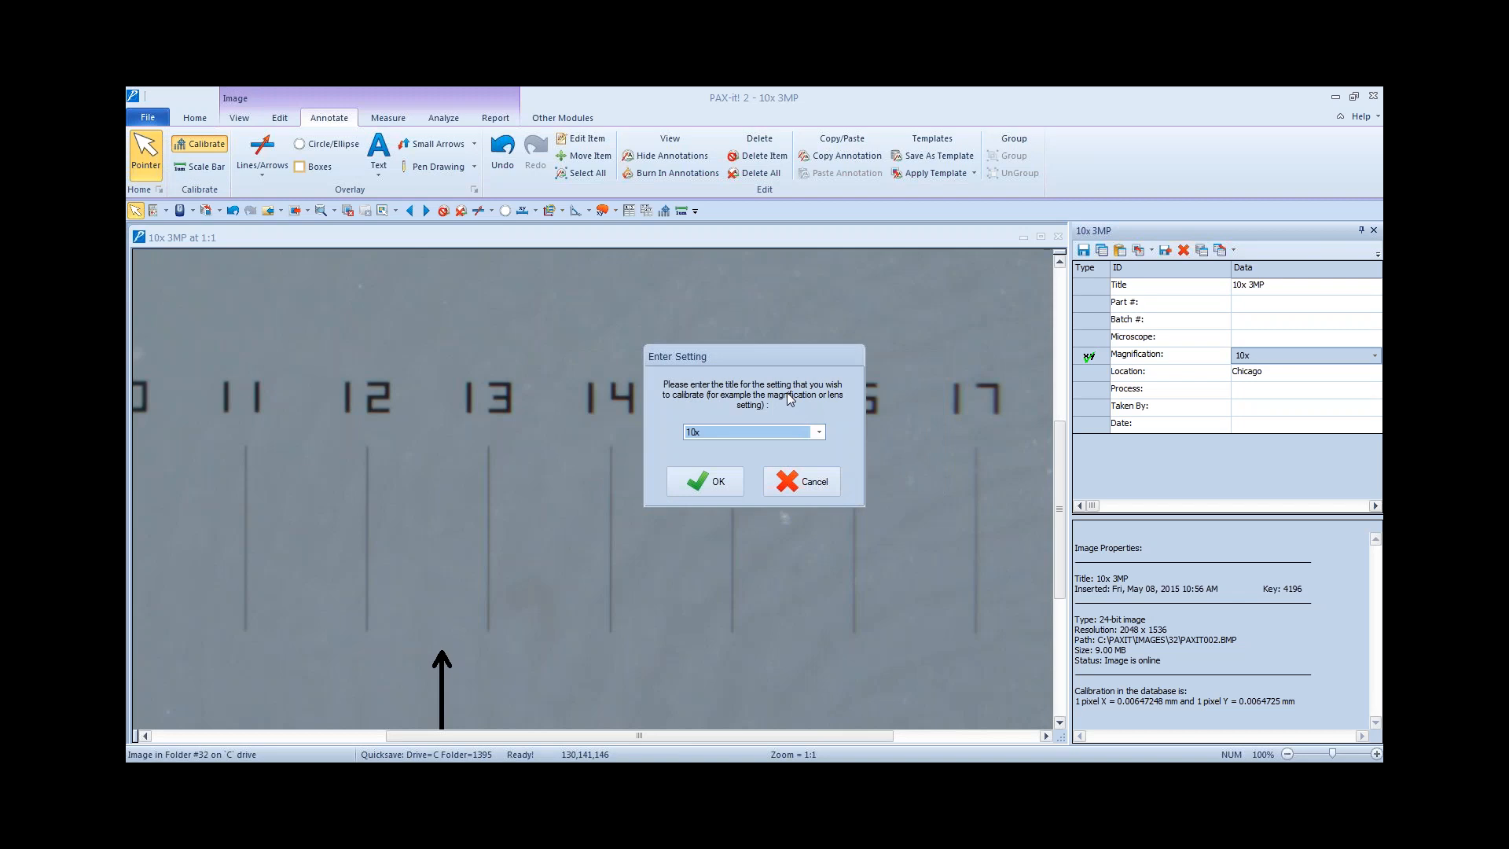
click(818, 431)
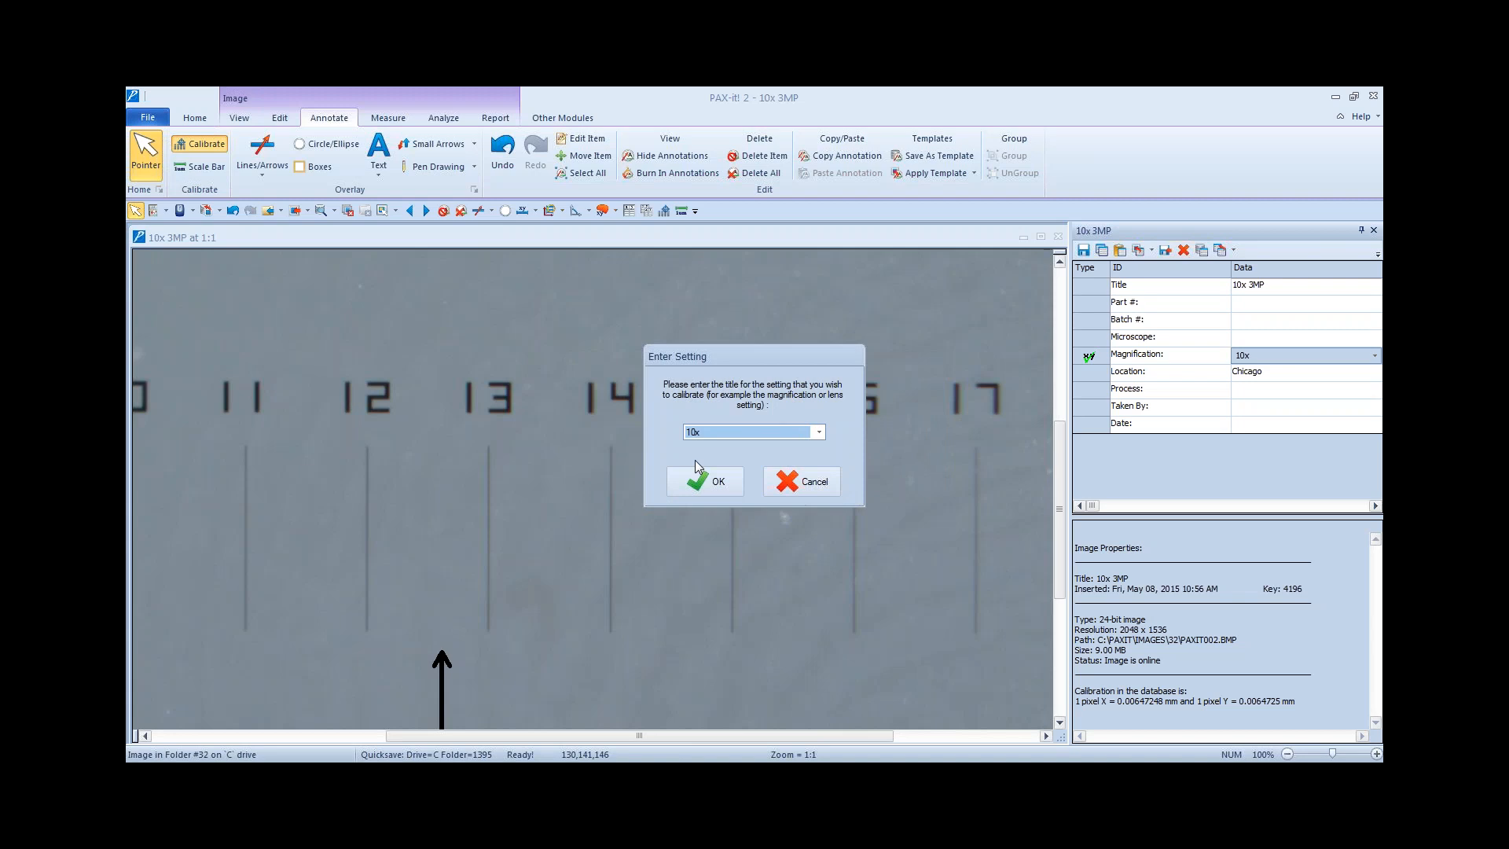
click(704, 481)
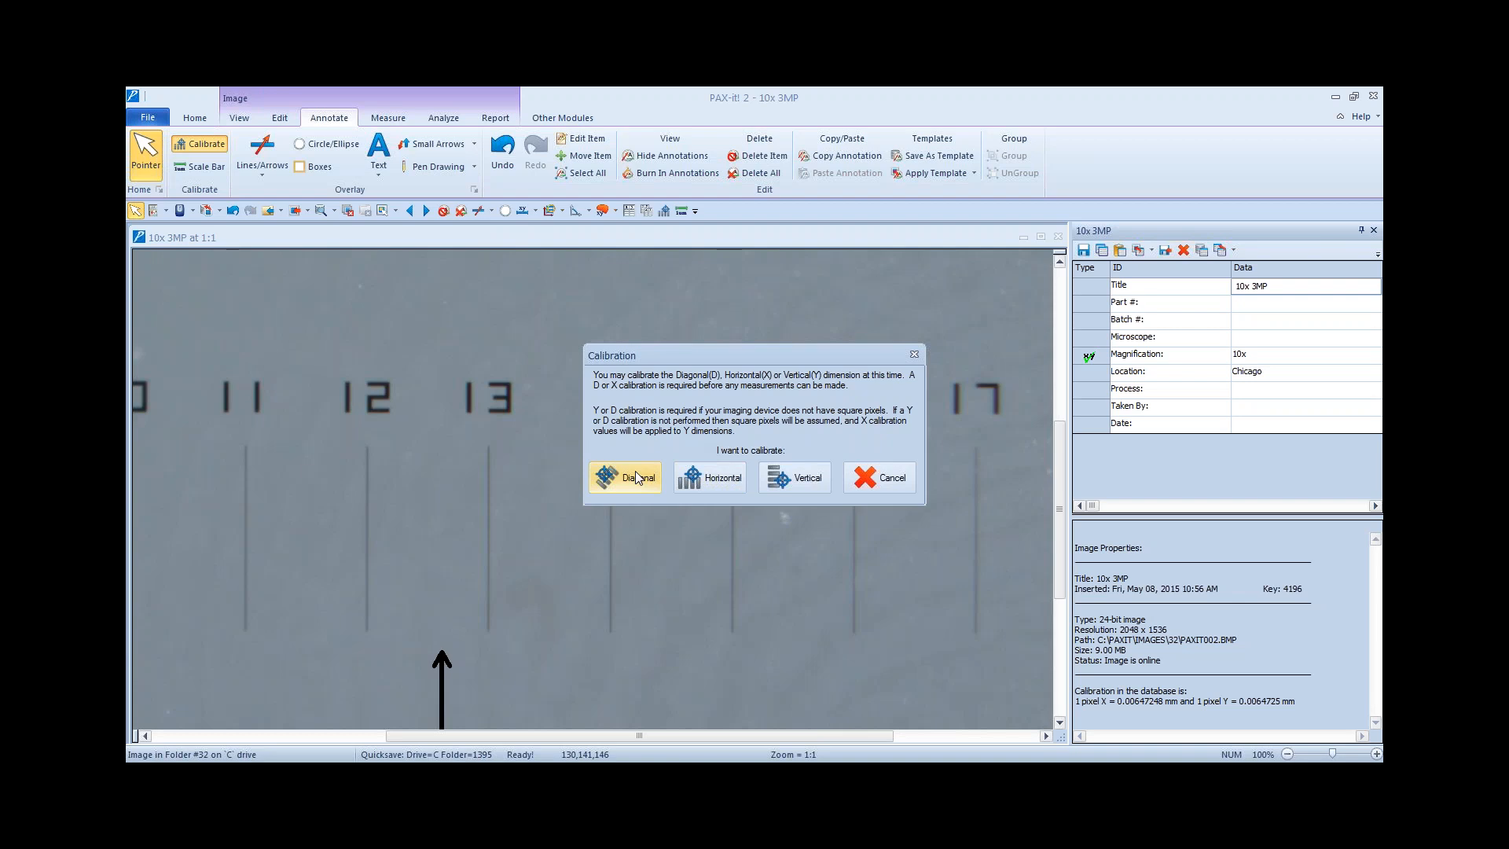
Step: Choose the Diagonal dimension and overwrite the earlier 10x calibration
click(624, 478)
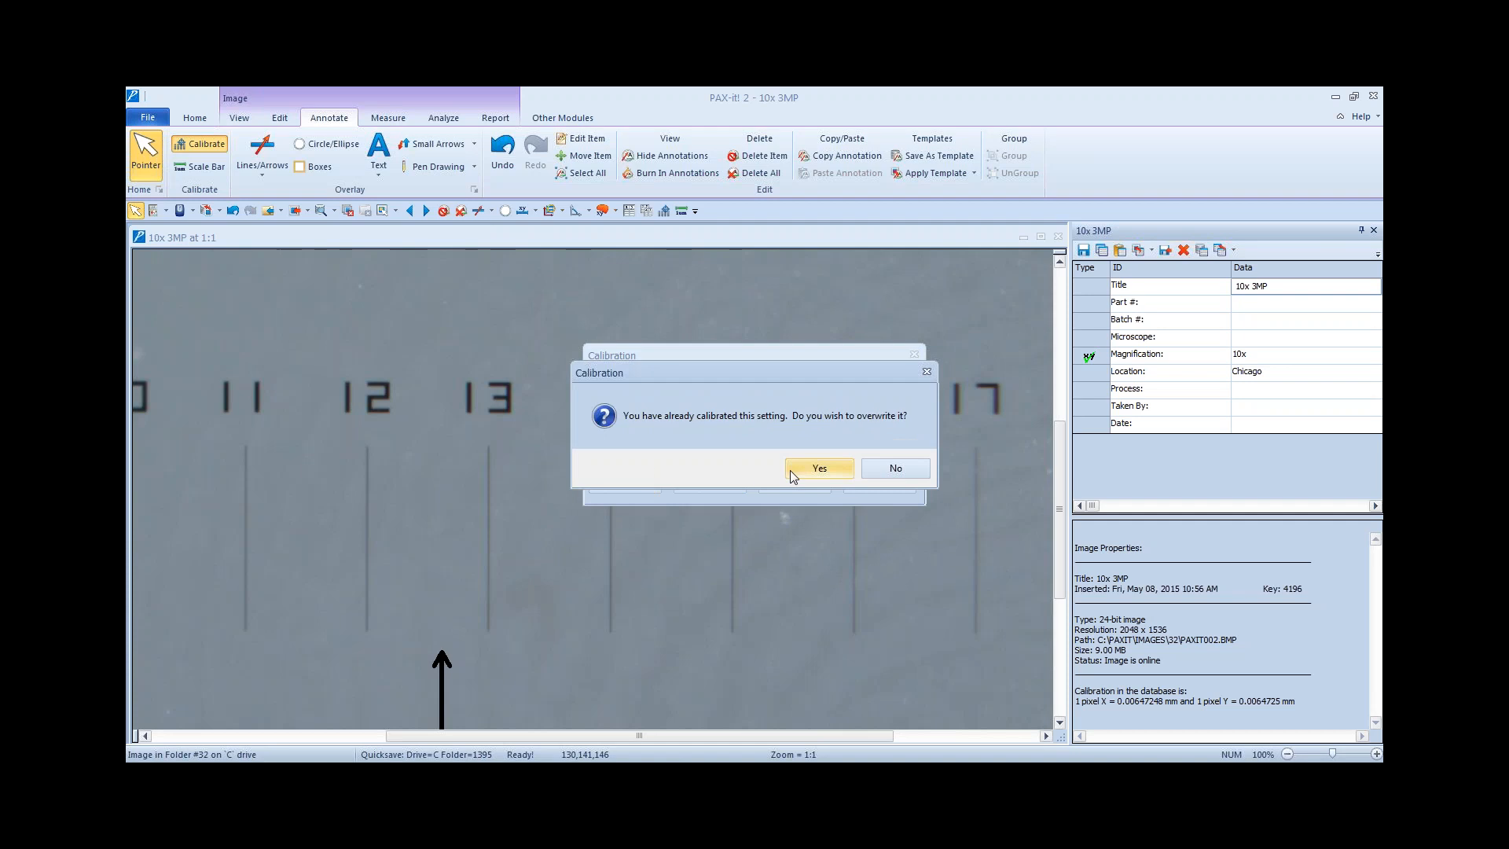
click(818, 468)
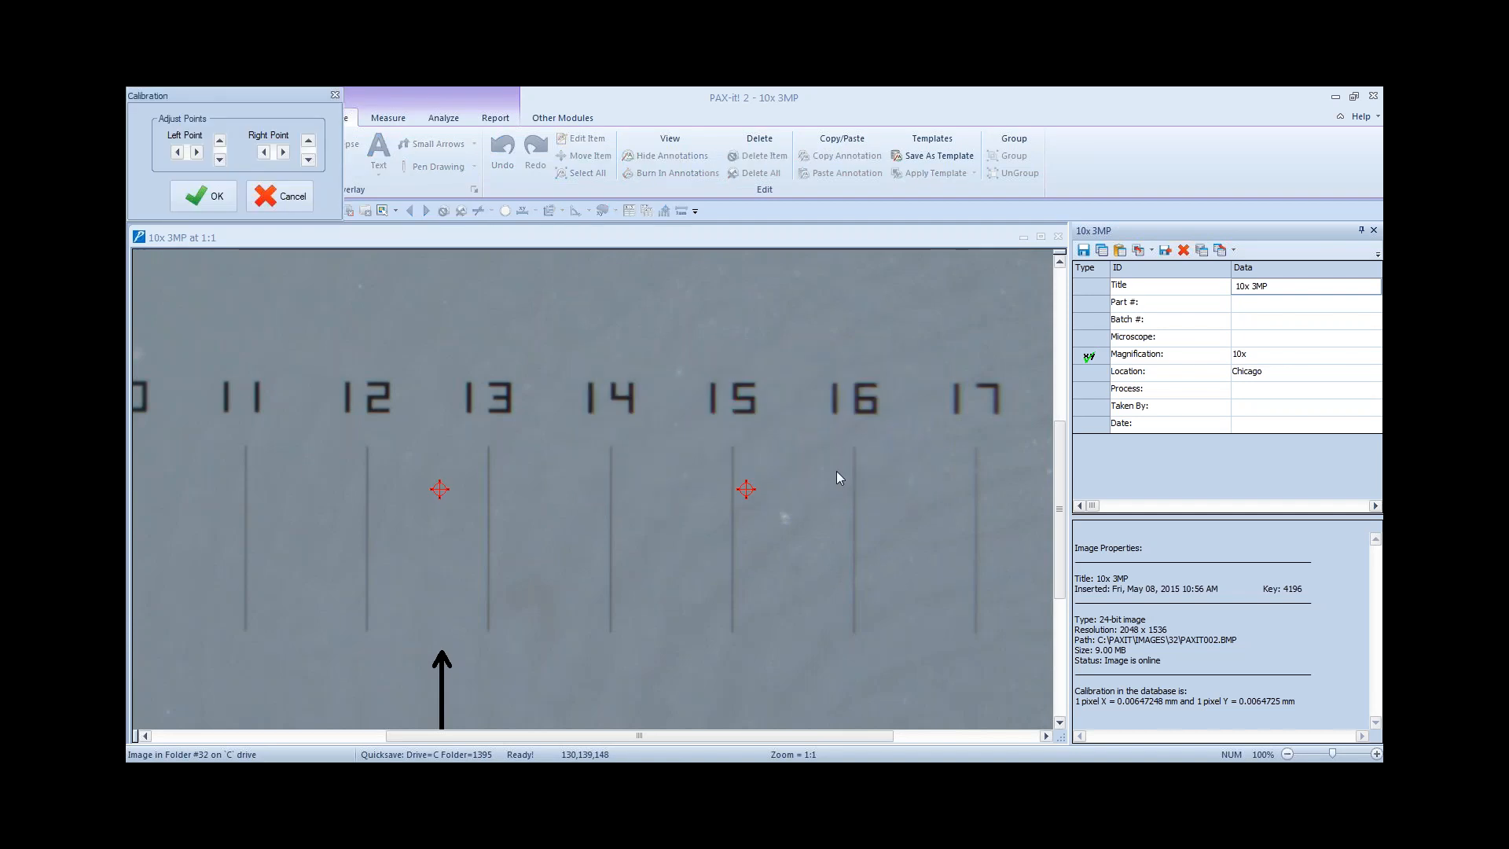
mouse_move(535, 575)
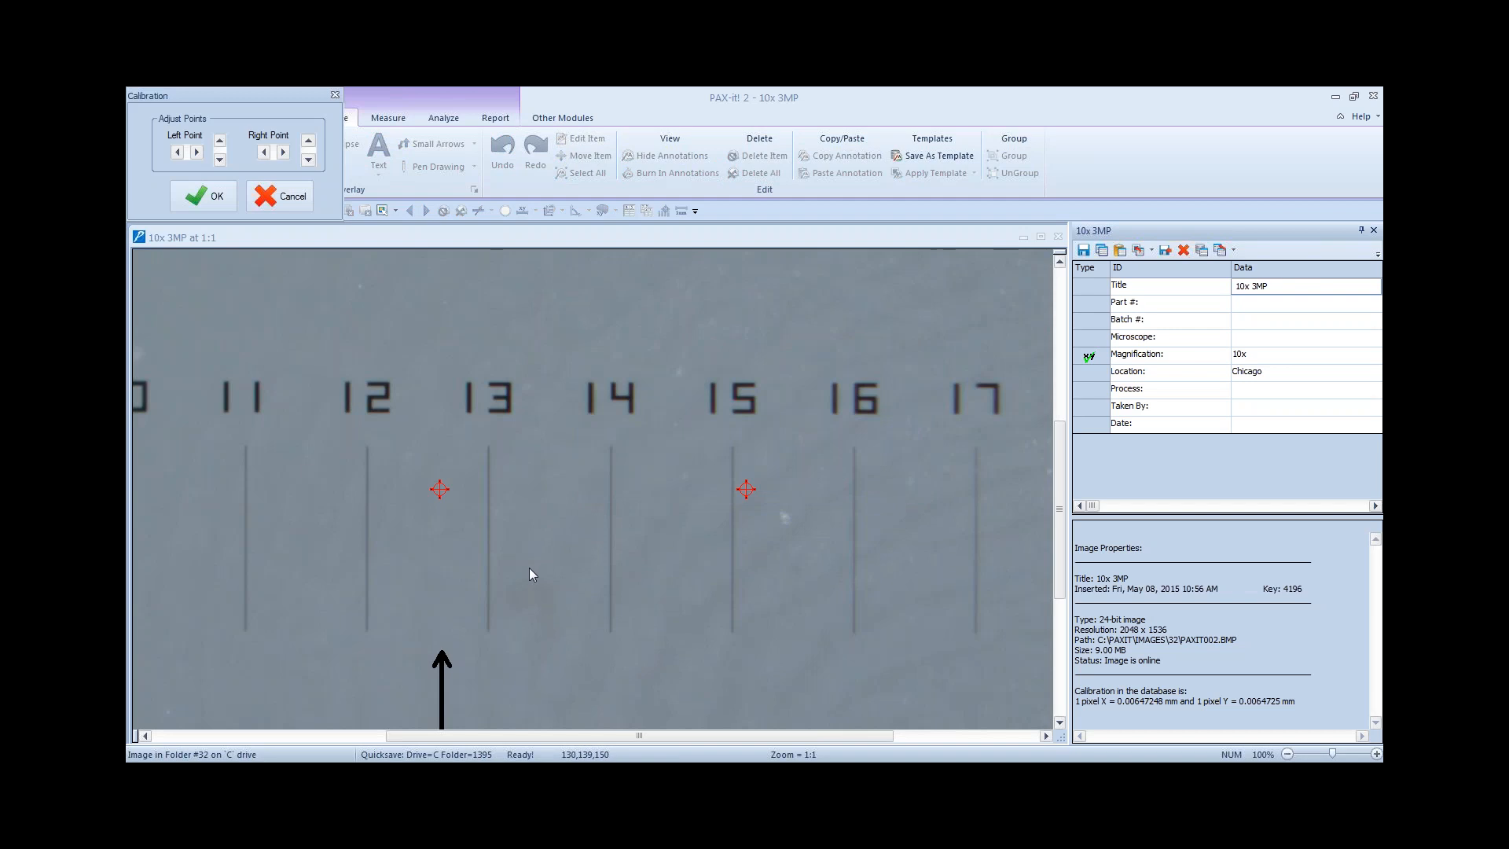
mouse_move(440, 540)
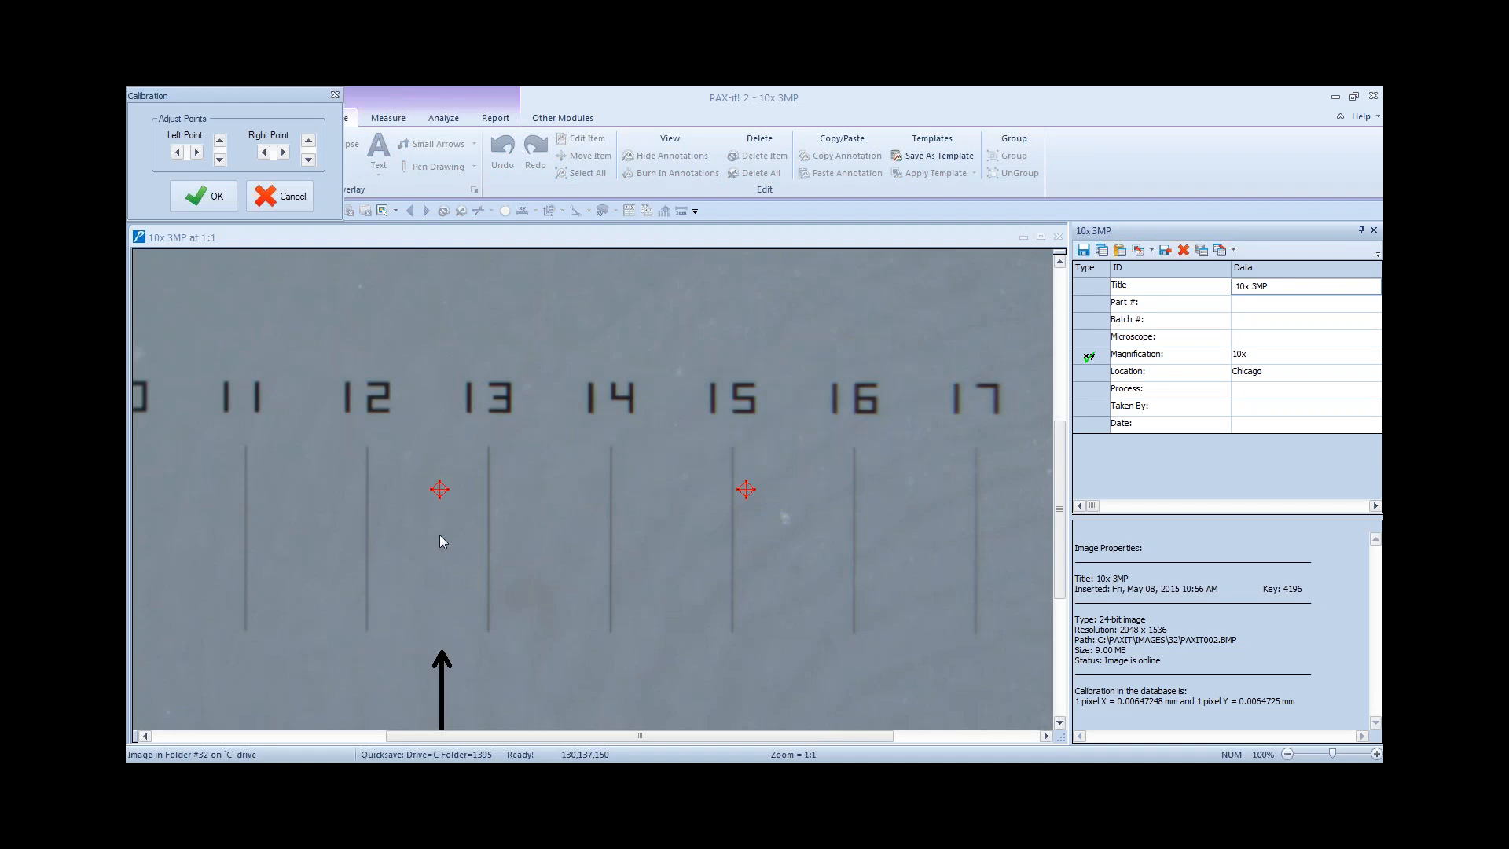
mouse_move(440, 490)
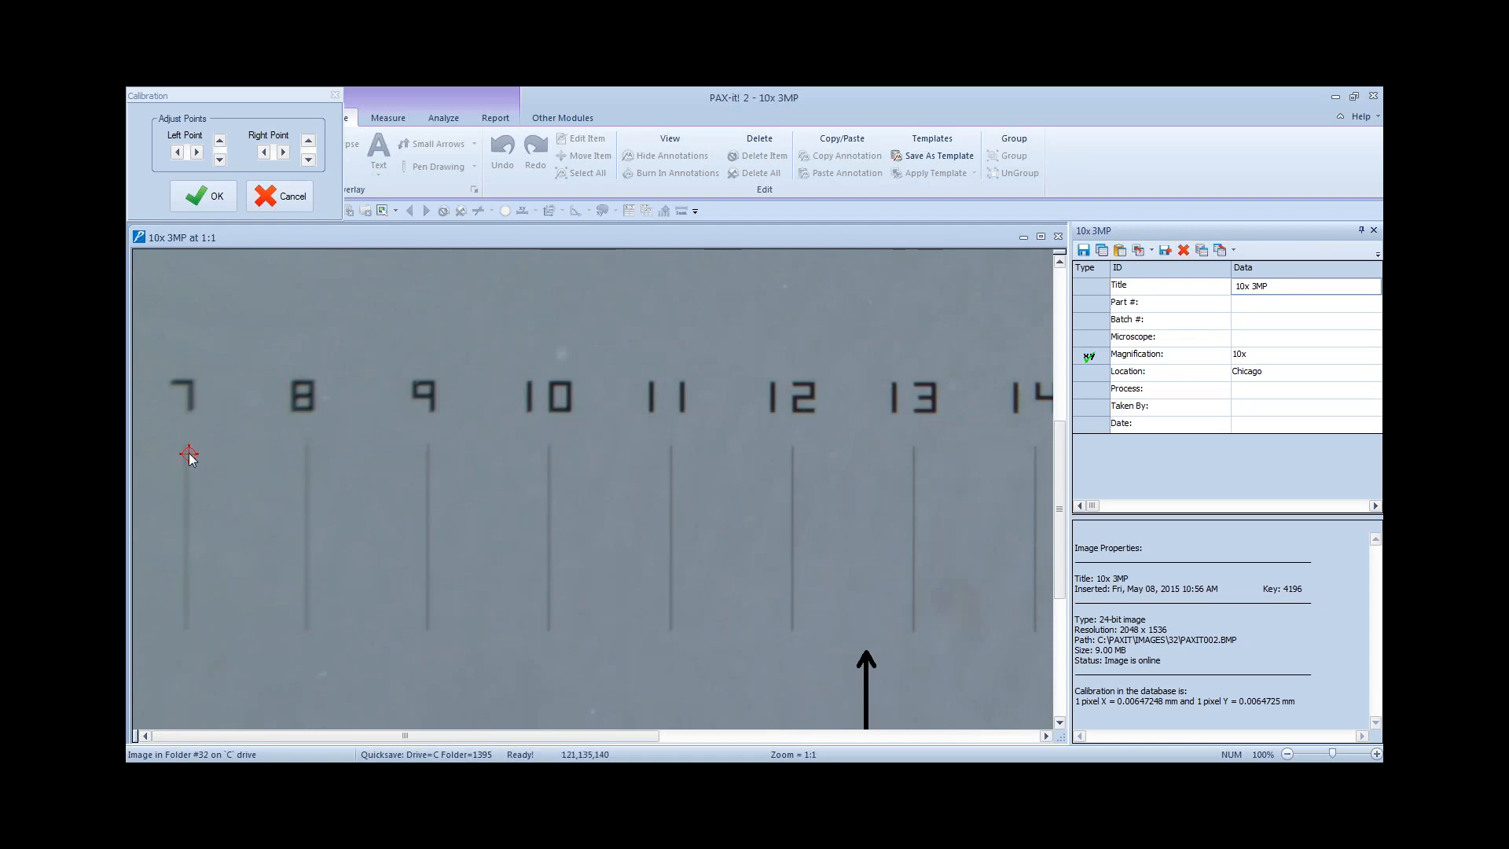
mouse_move(187, 445)
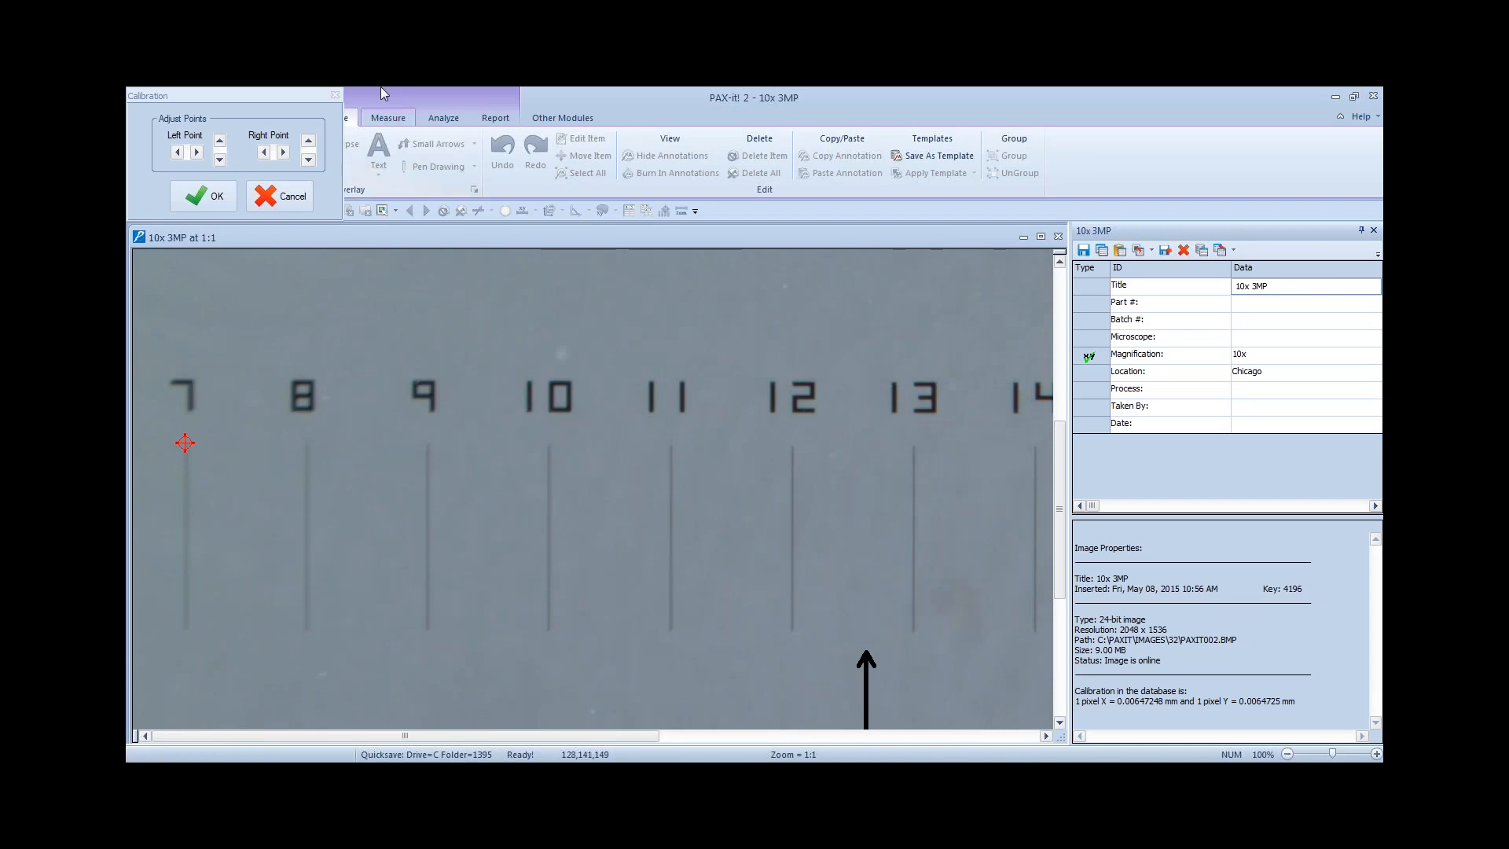
mouse_move(254, 99)
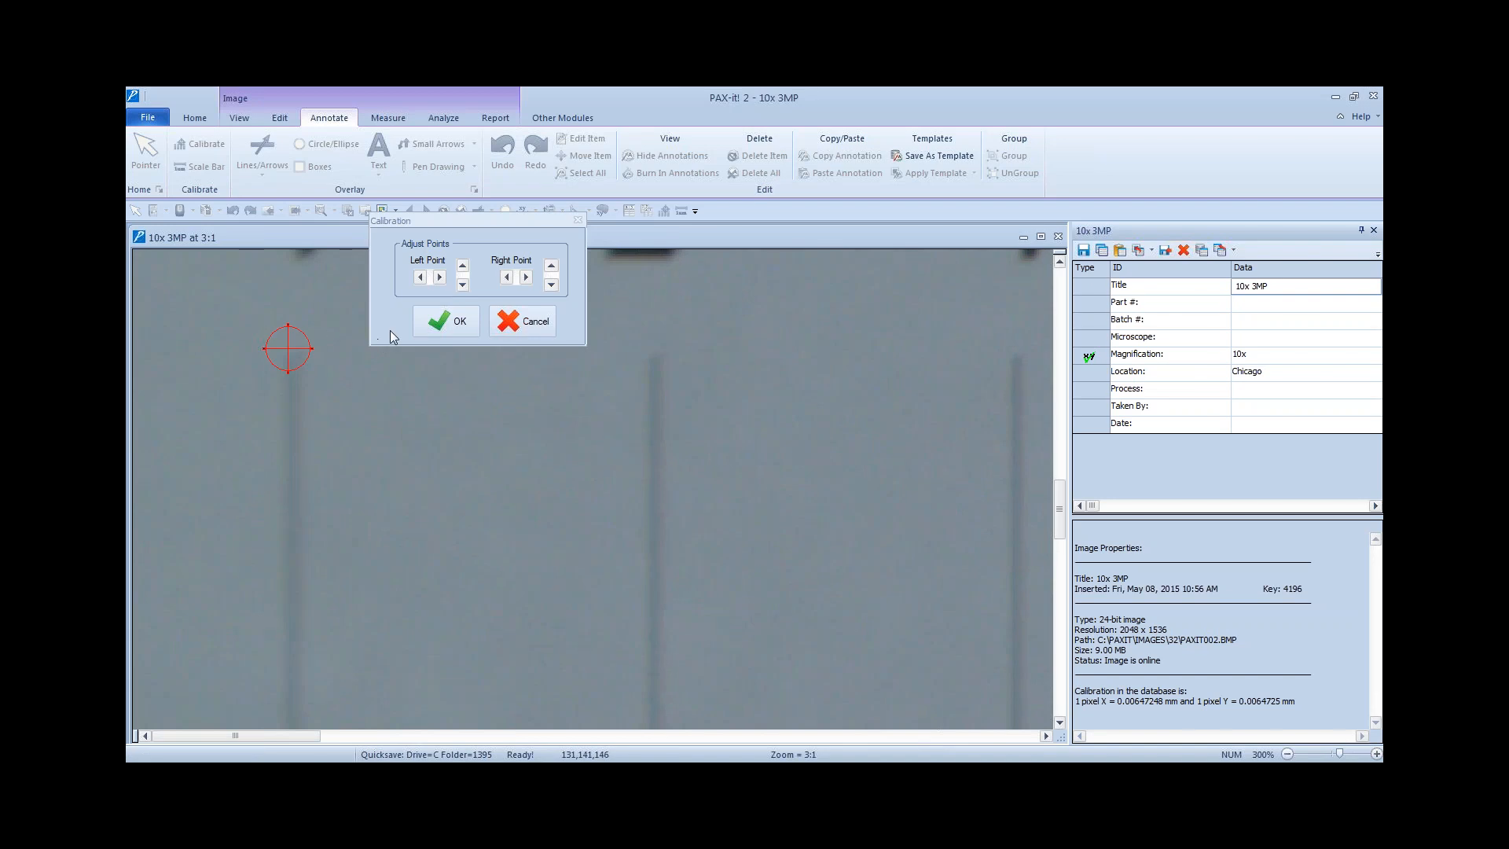
mouse_move(244, 362)
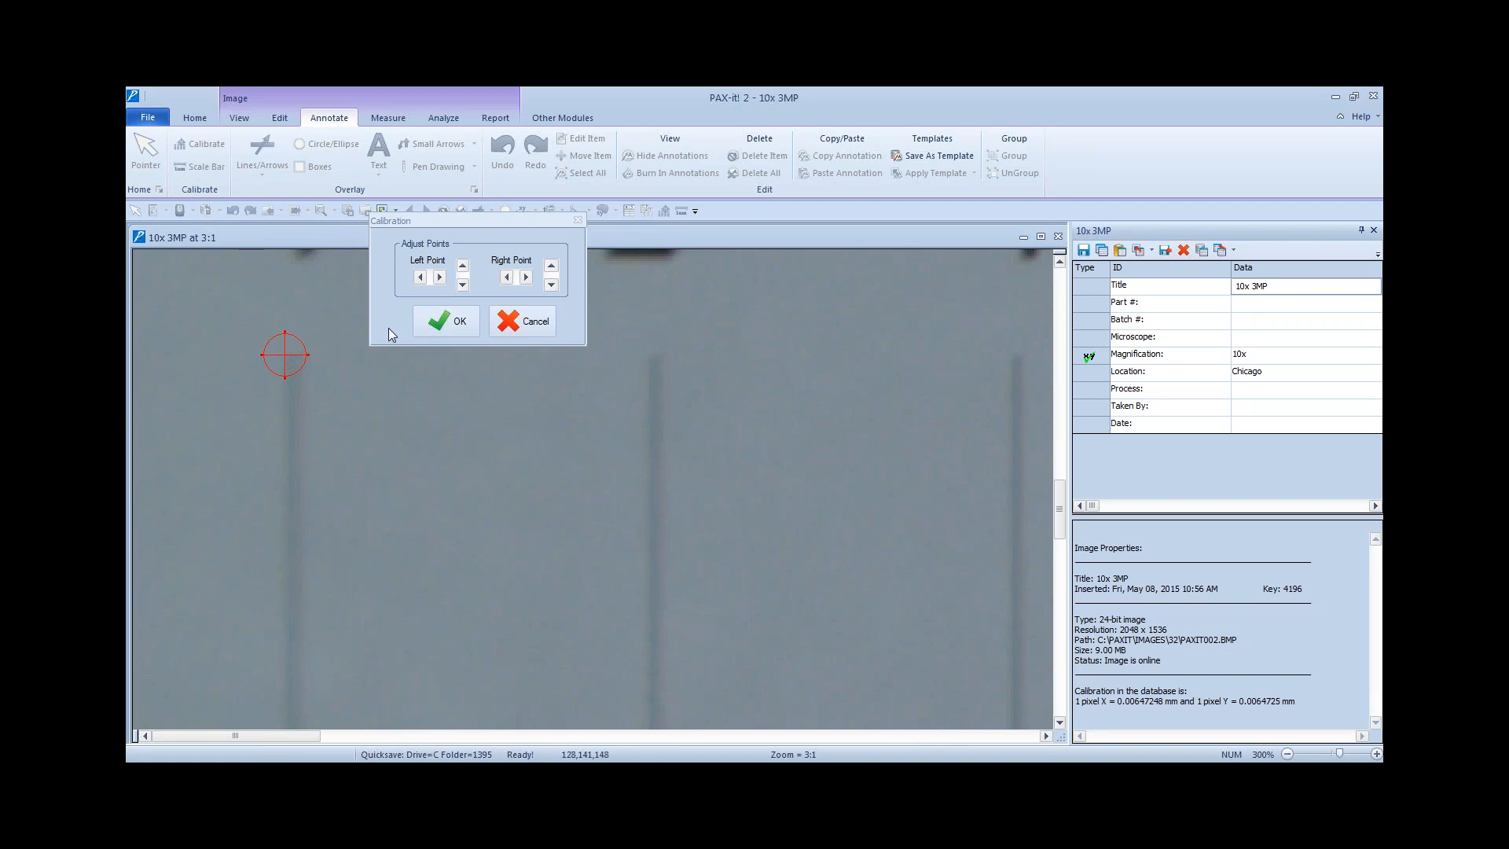
mouse_move(284, 381)
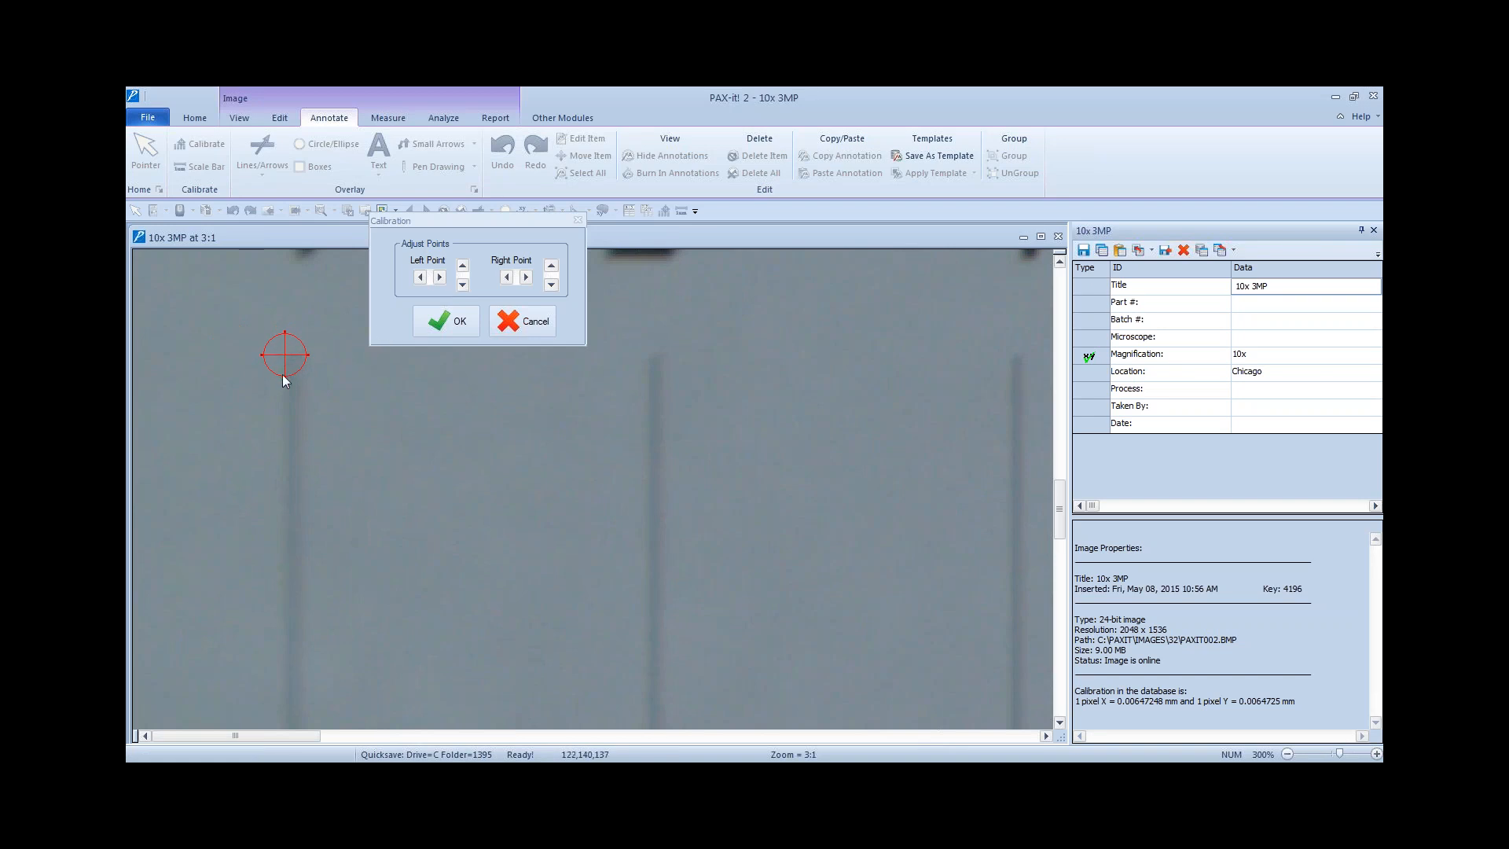
mouse_move(327, 407)
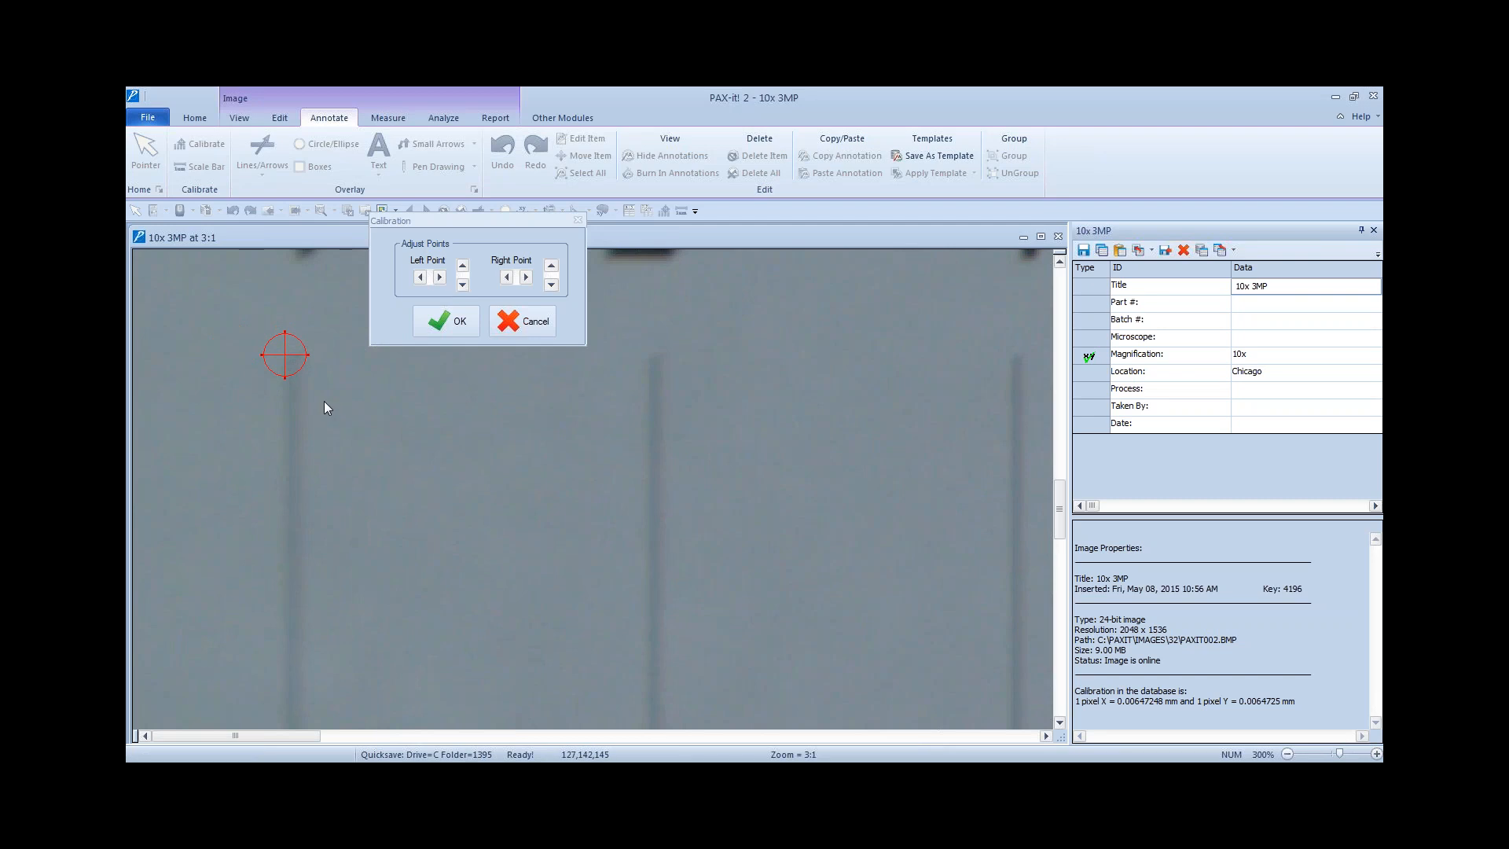
mouse_move(384, 629)
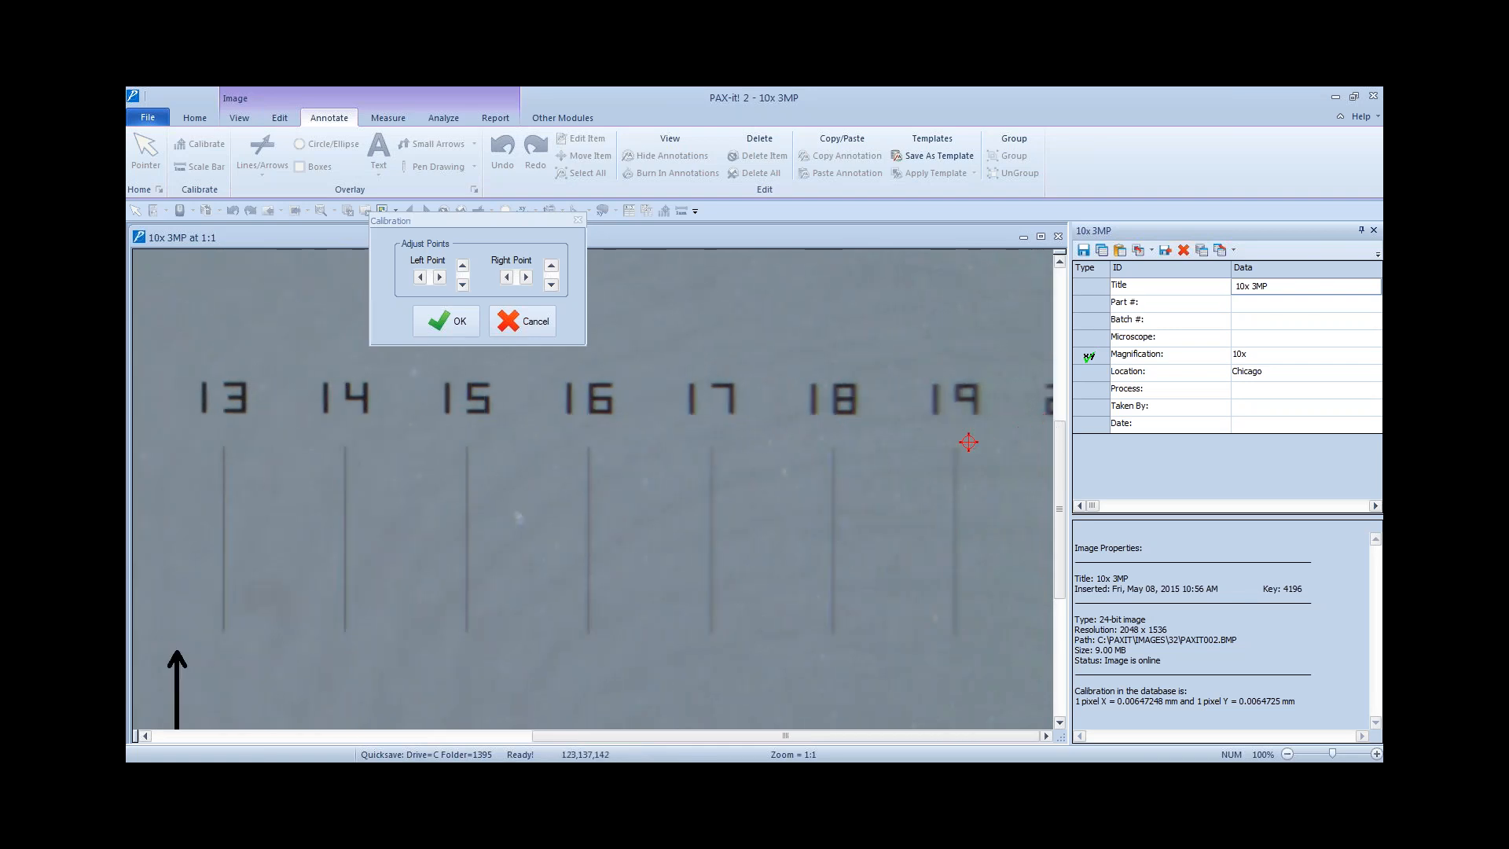
mouse_move(885, 468)
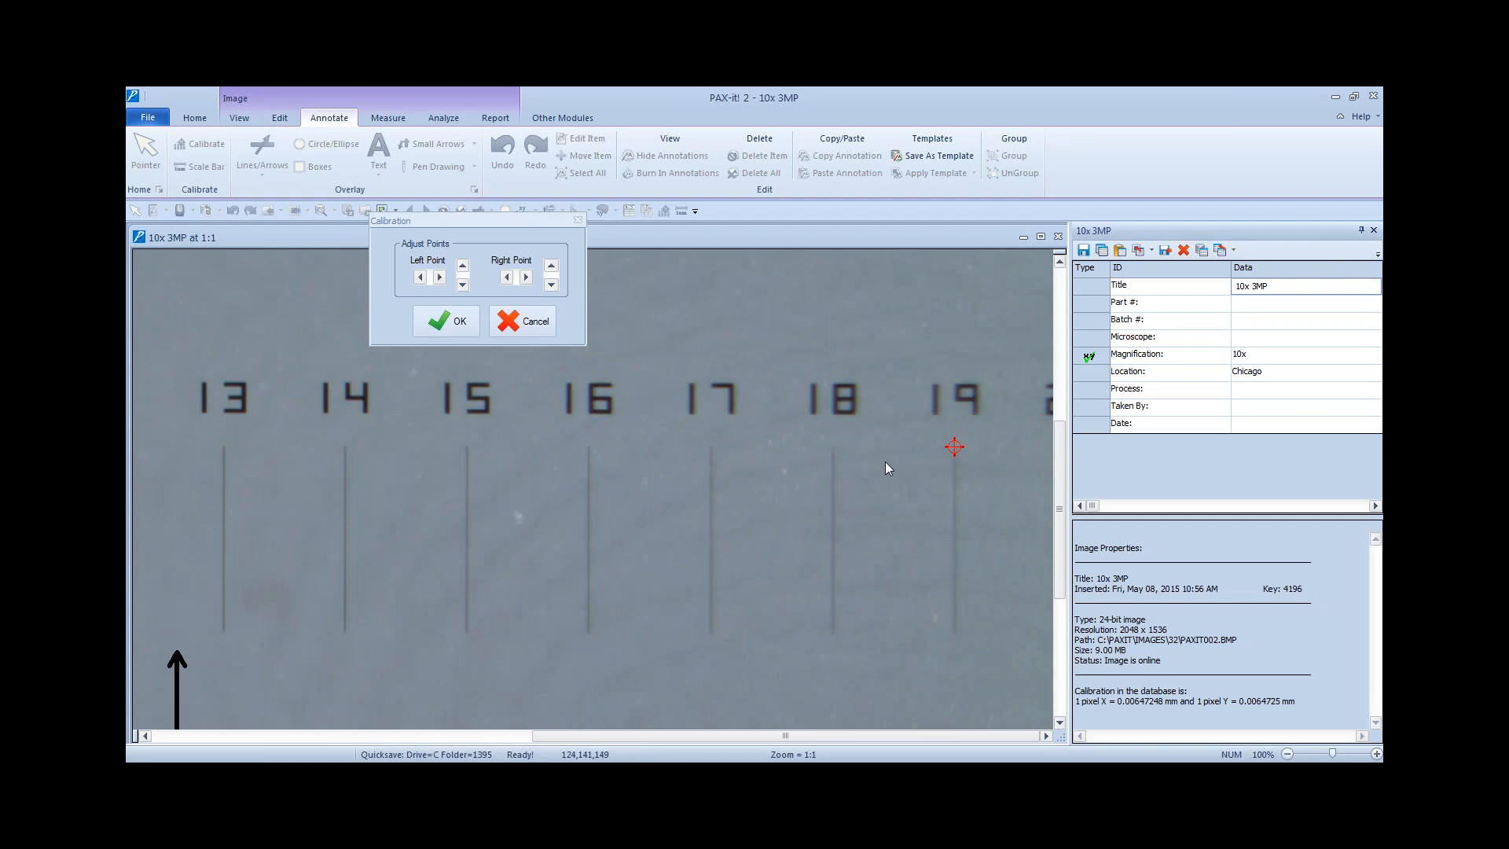
mouse_move(951, 451)
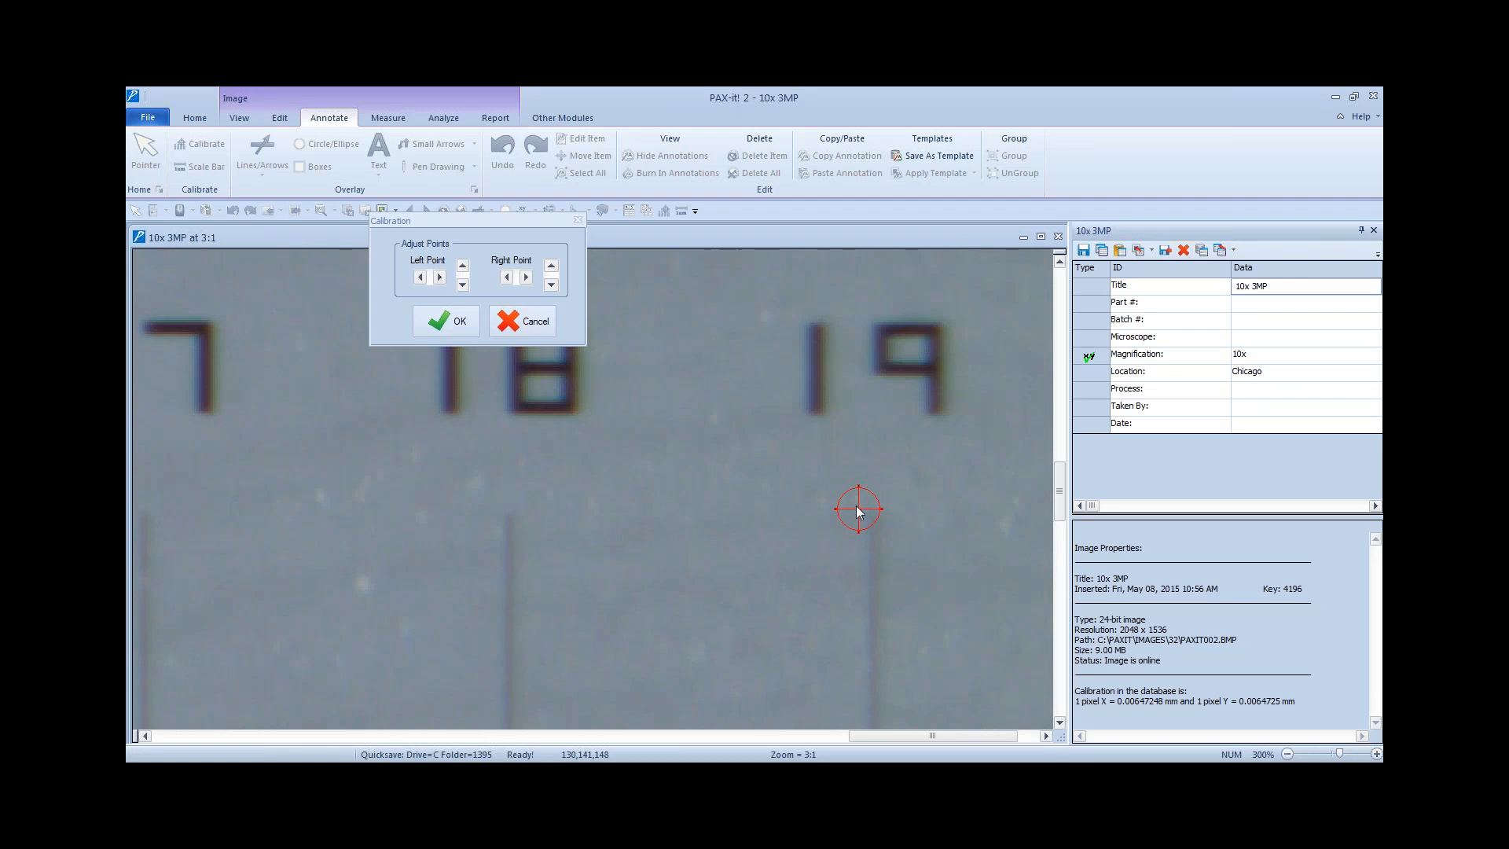
mouse_move(856, 510)
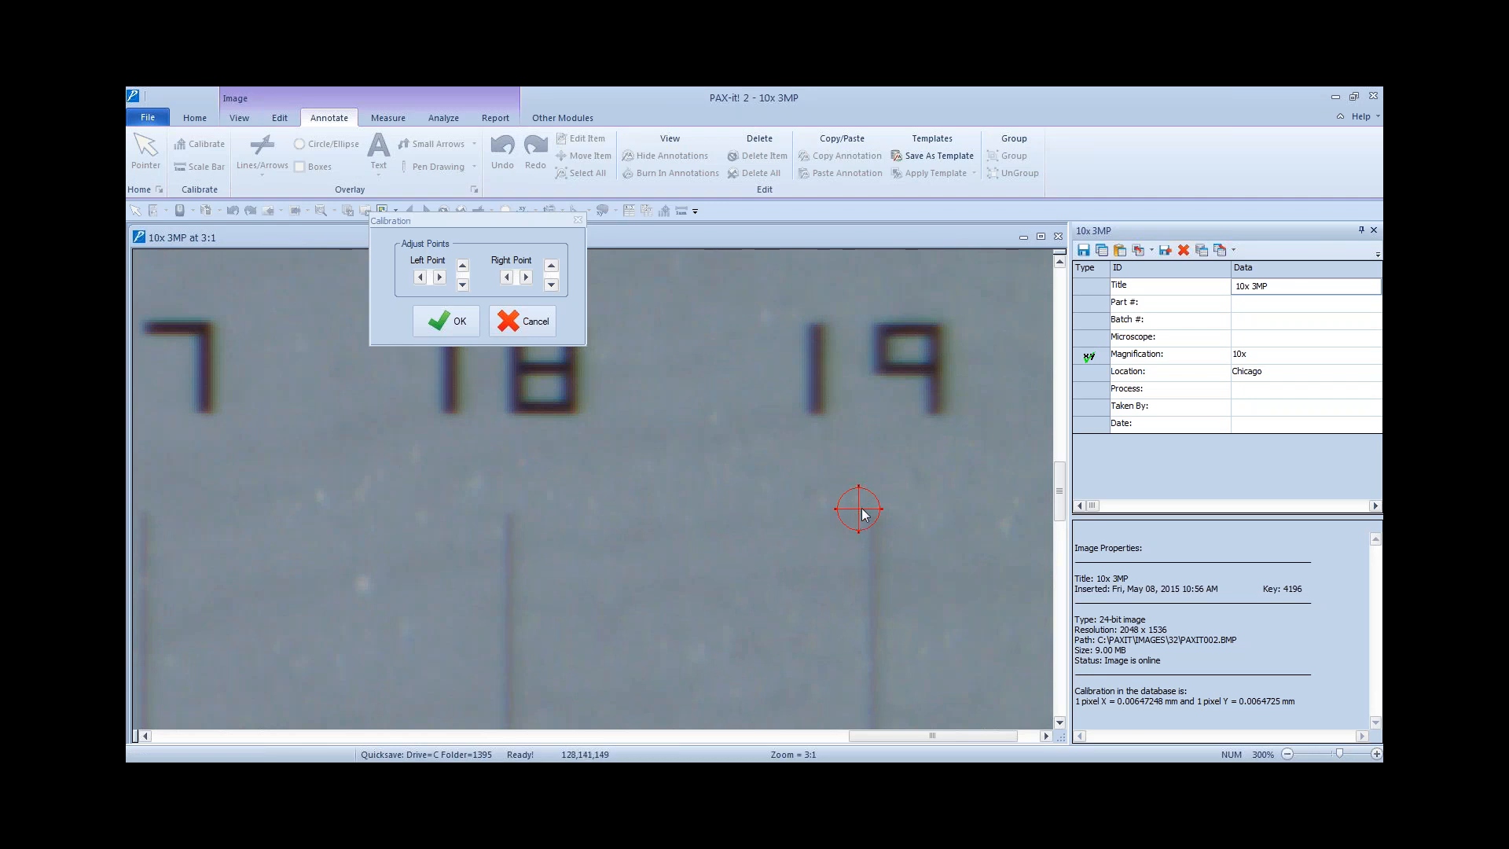
Step: Drag the right calibration point onto the 19 tick and fine-tune it with the Right Point arrow
drag(857, 508, 823, 505)
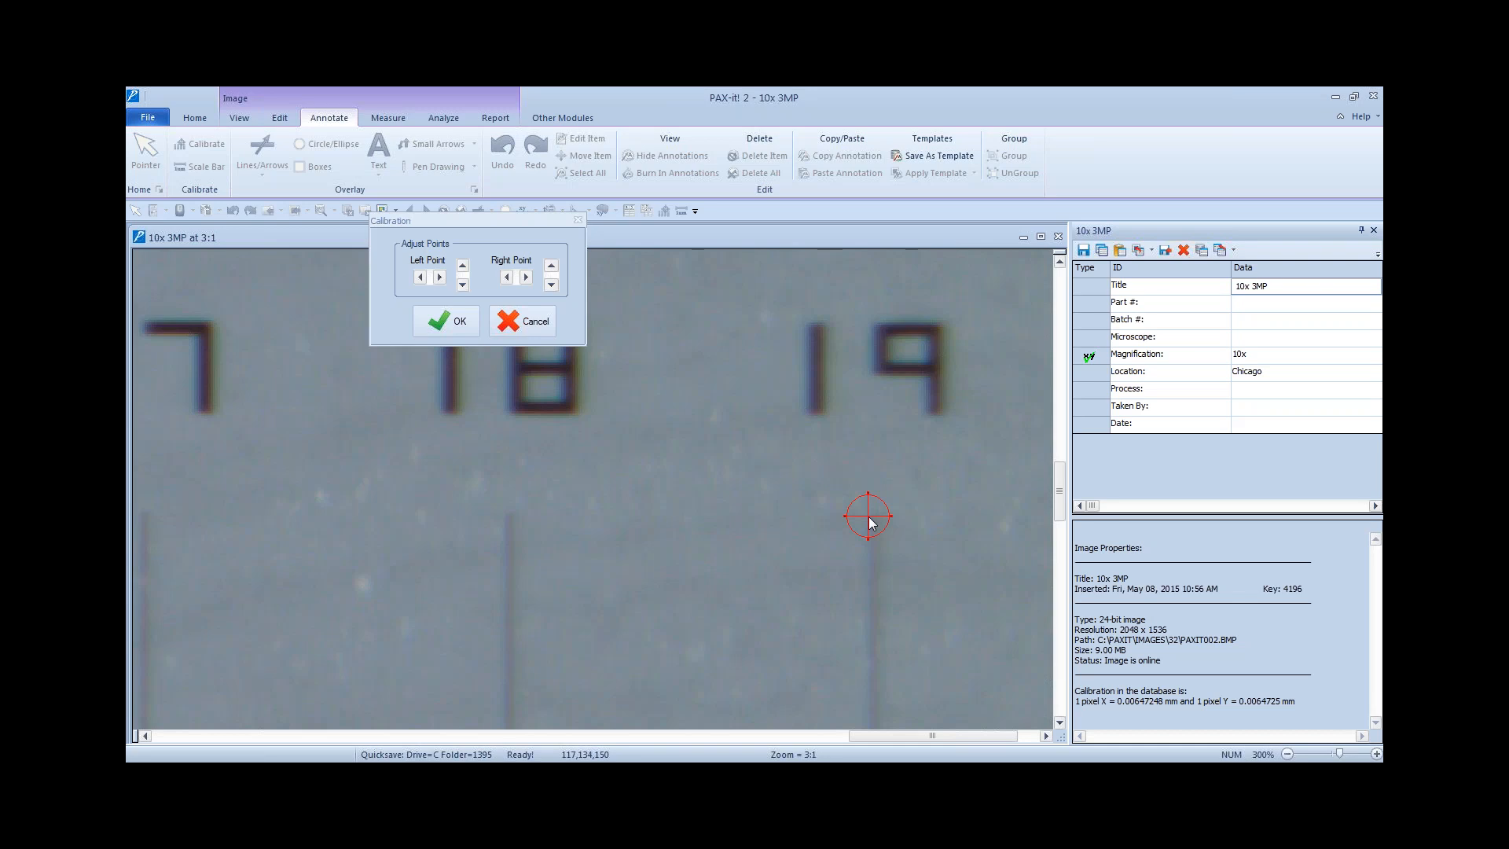
mouse_move(615, 357)
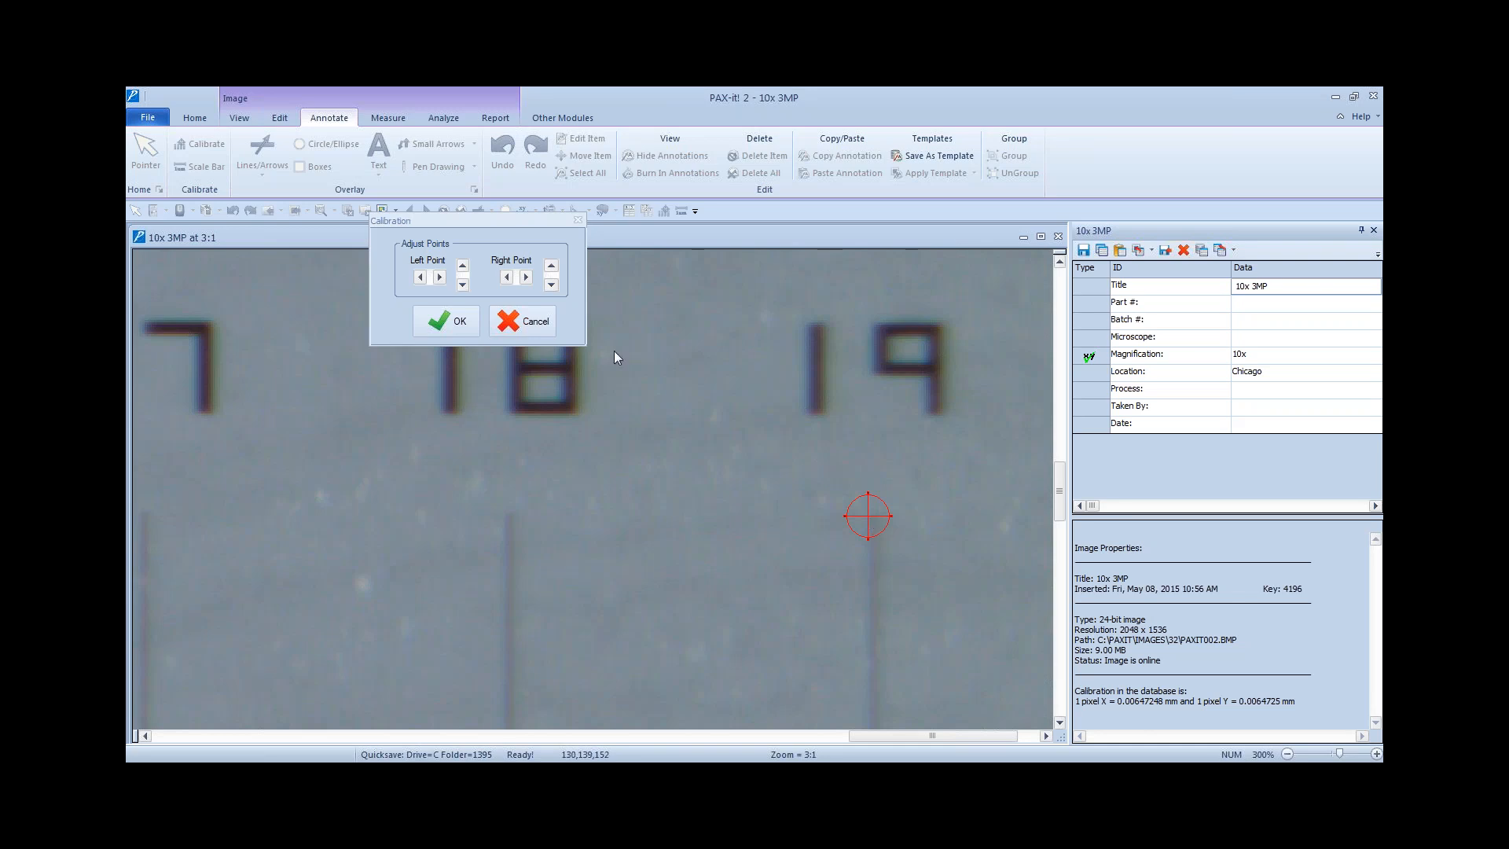
drag(481, 220, 699, 253)
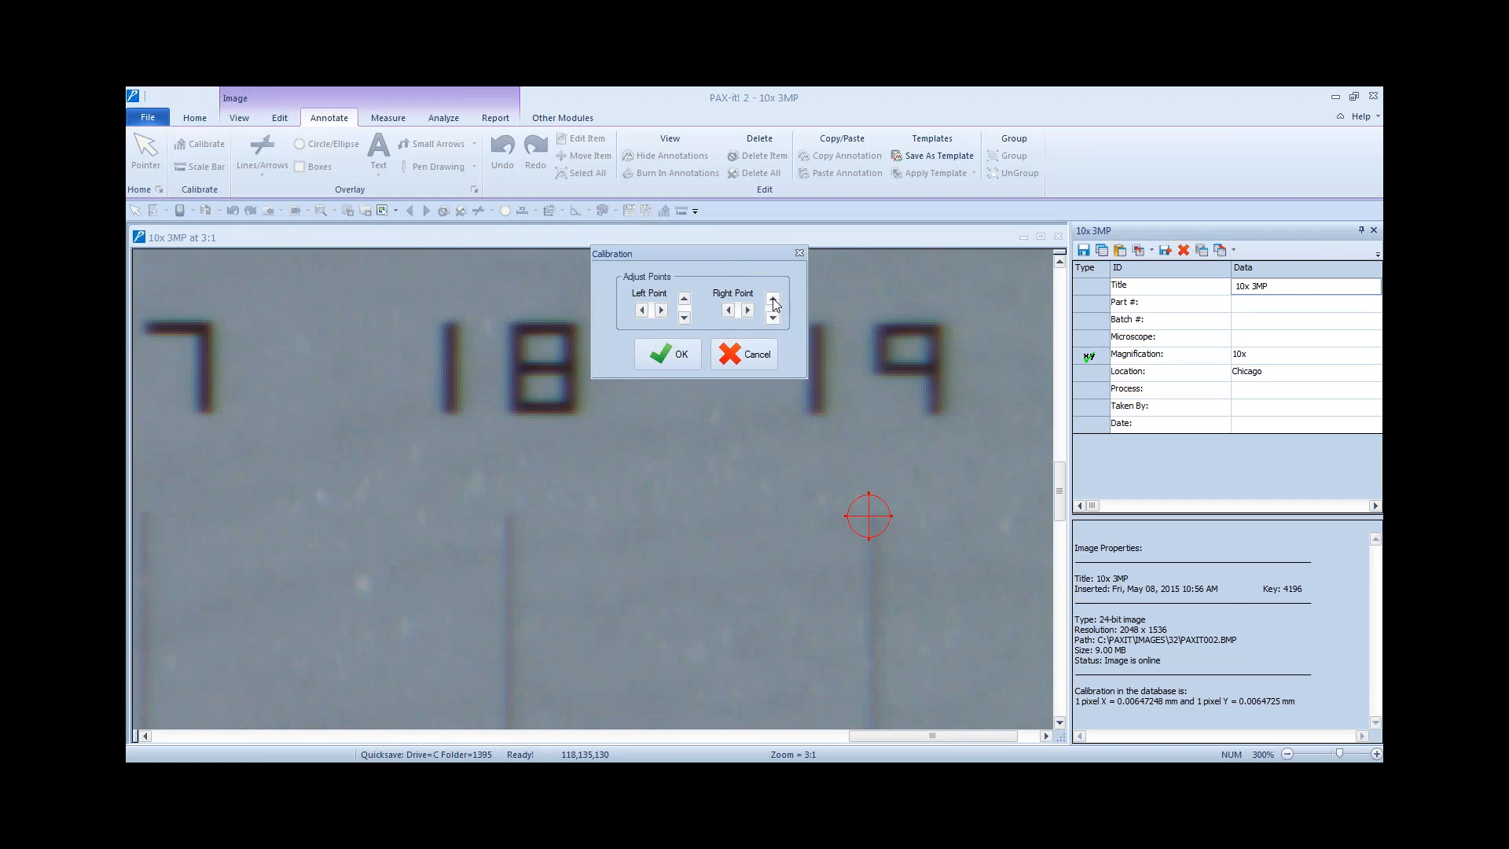
click(772, 318)
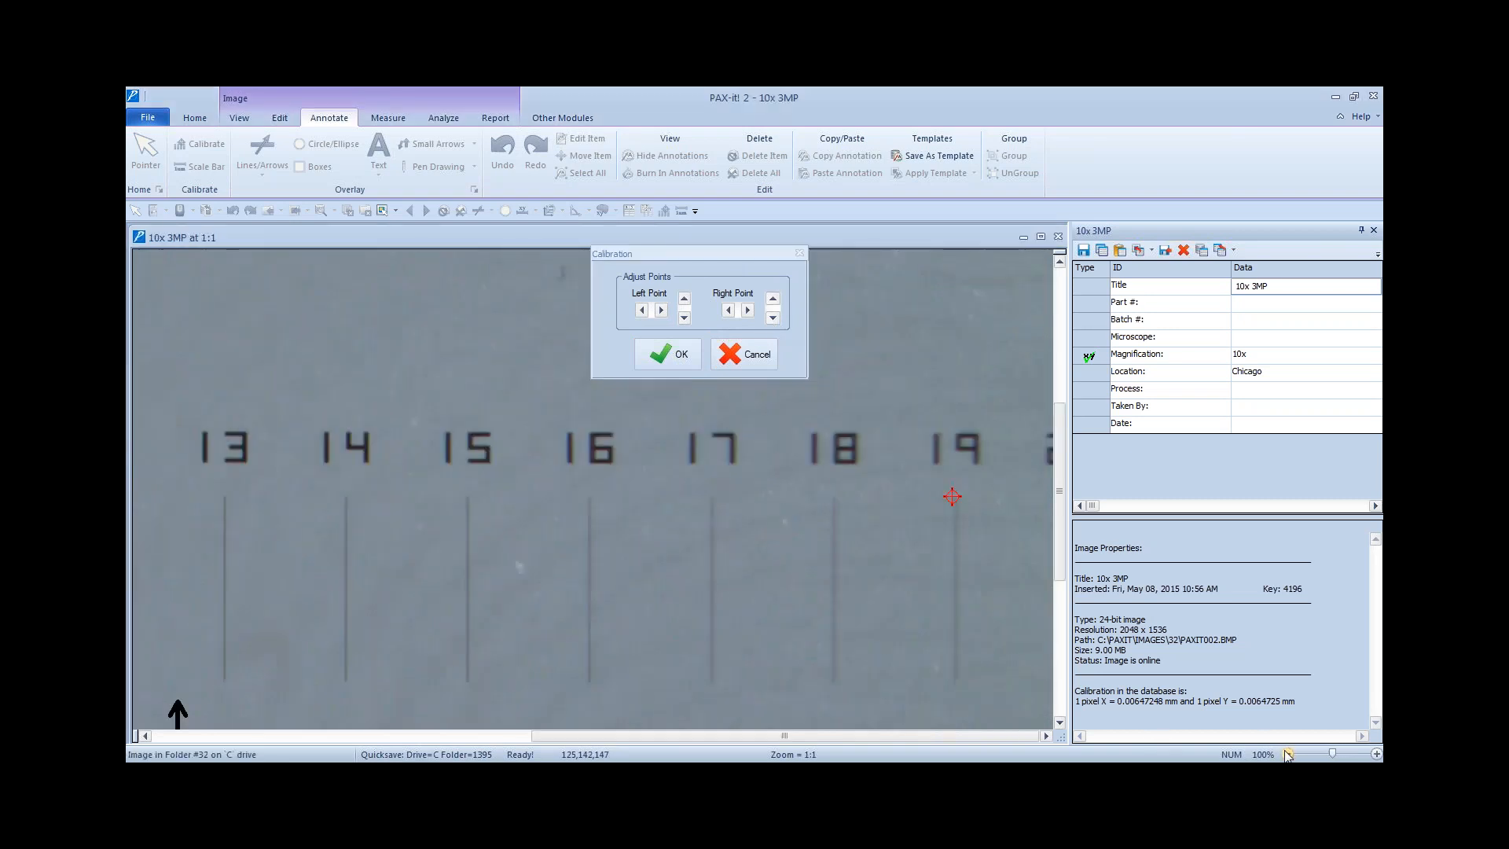
mouse_move(822, 506)
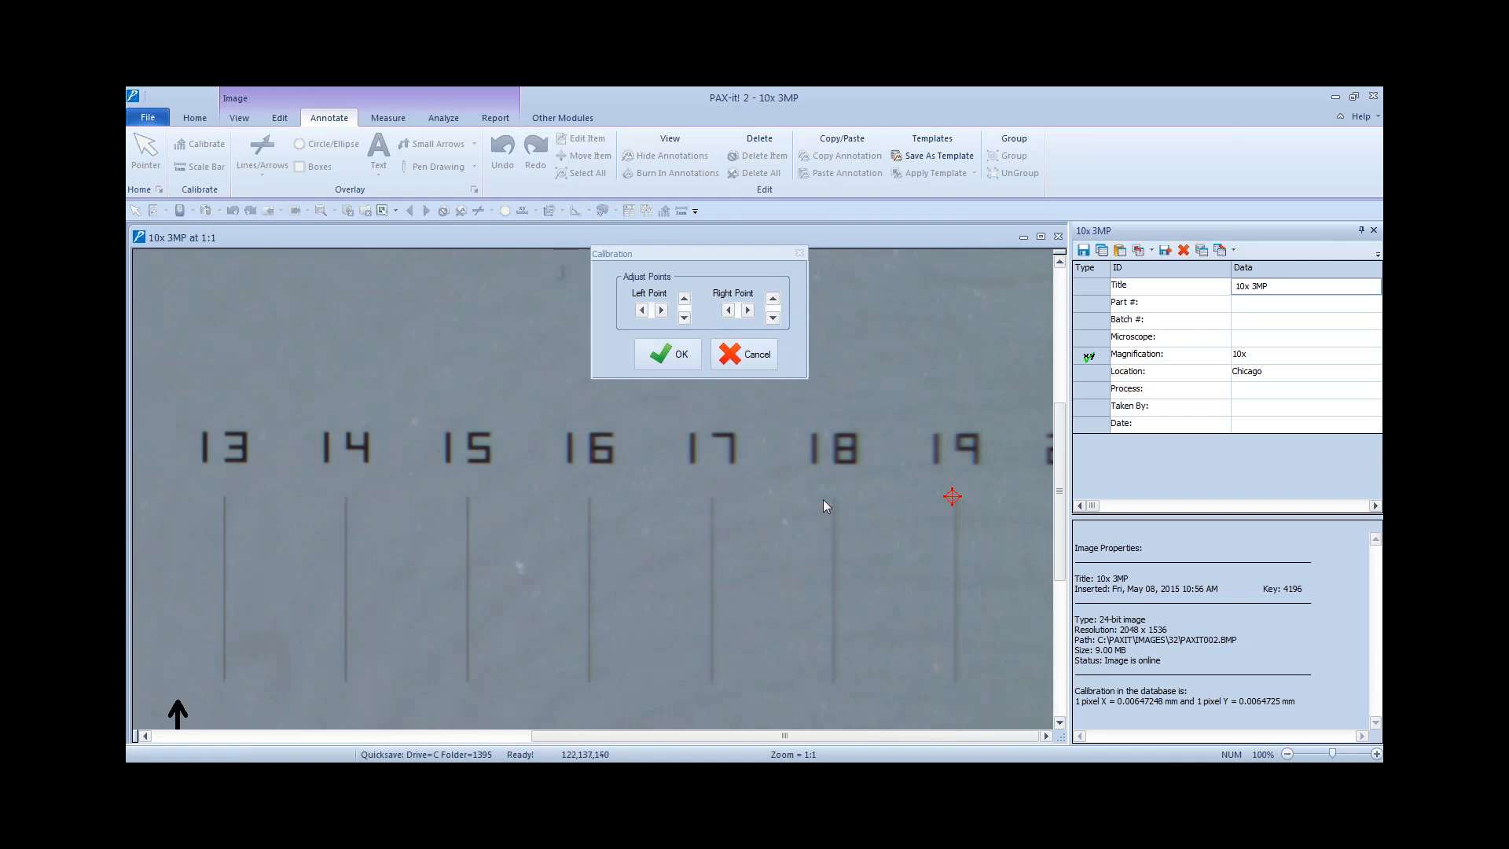
mouse_move(868, 709)
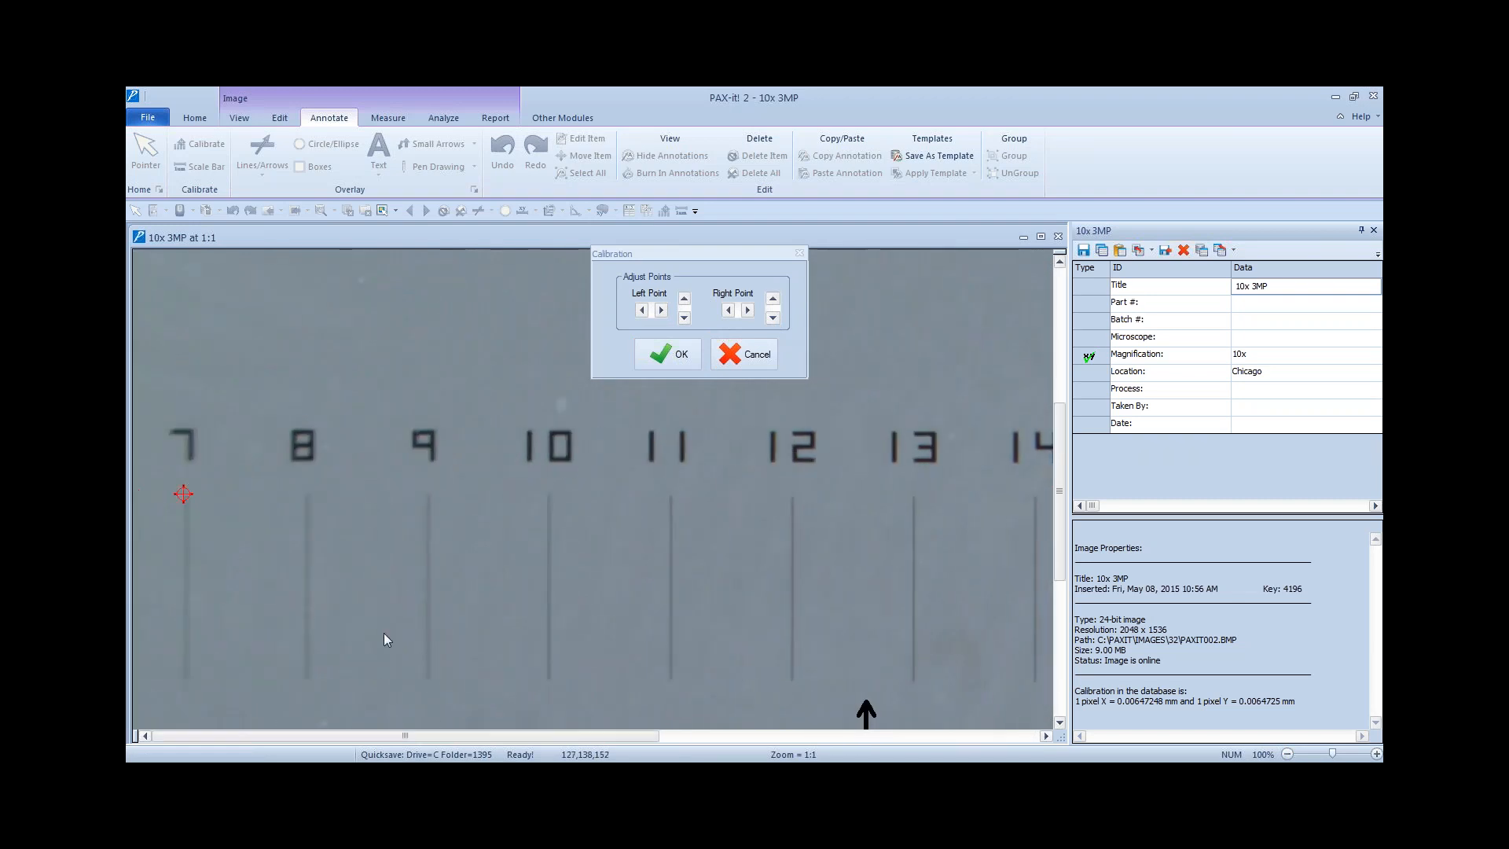
mouse_move(190, 475)
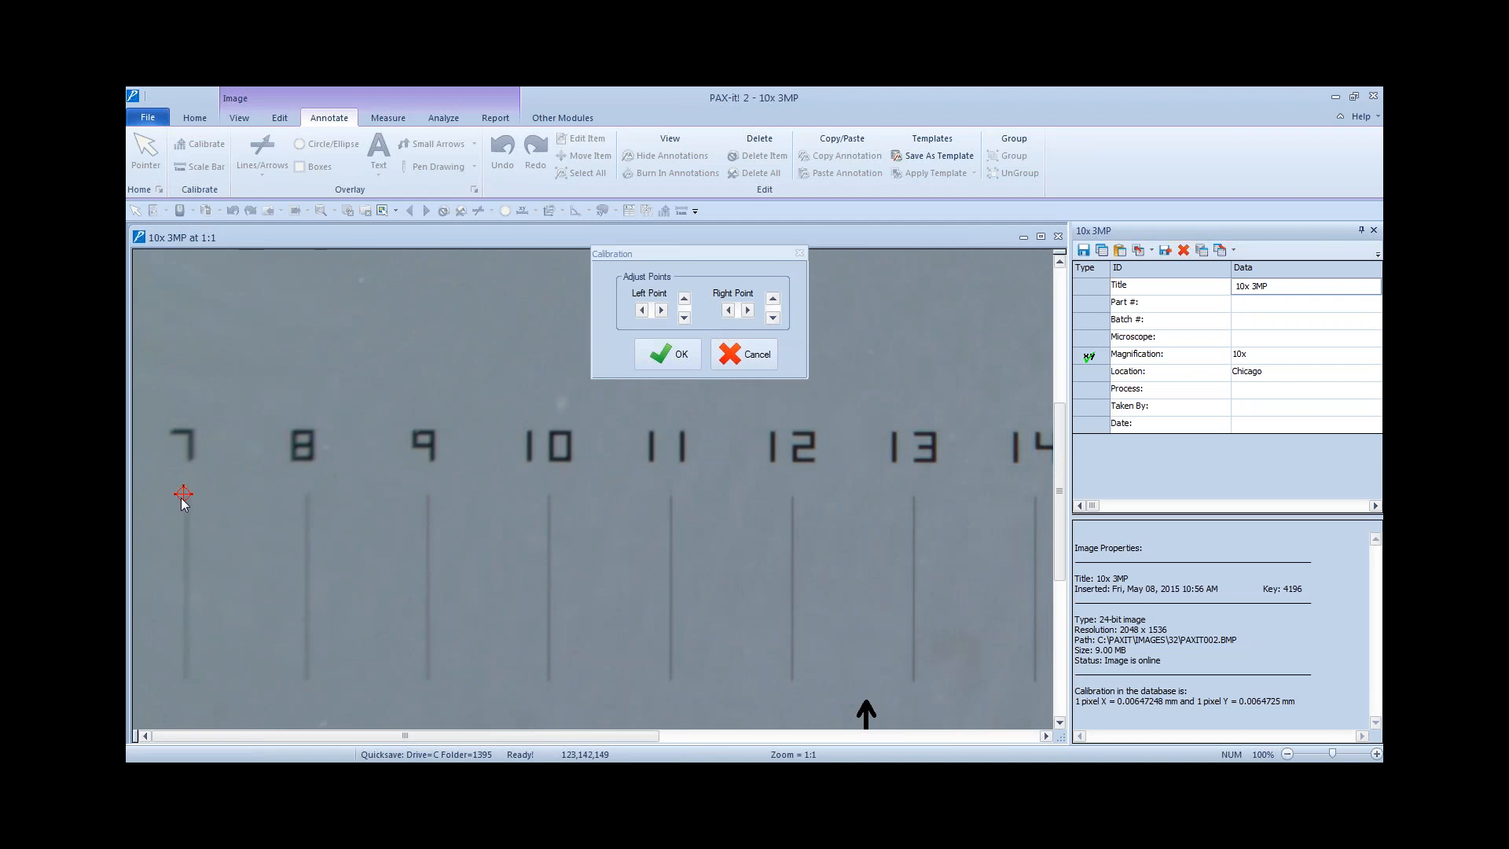
mouse_move(299, 514)
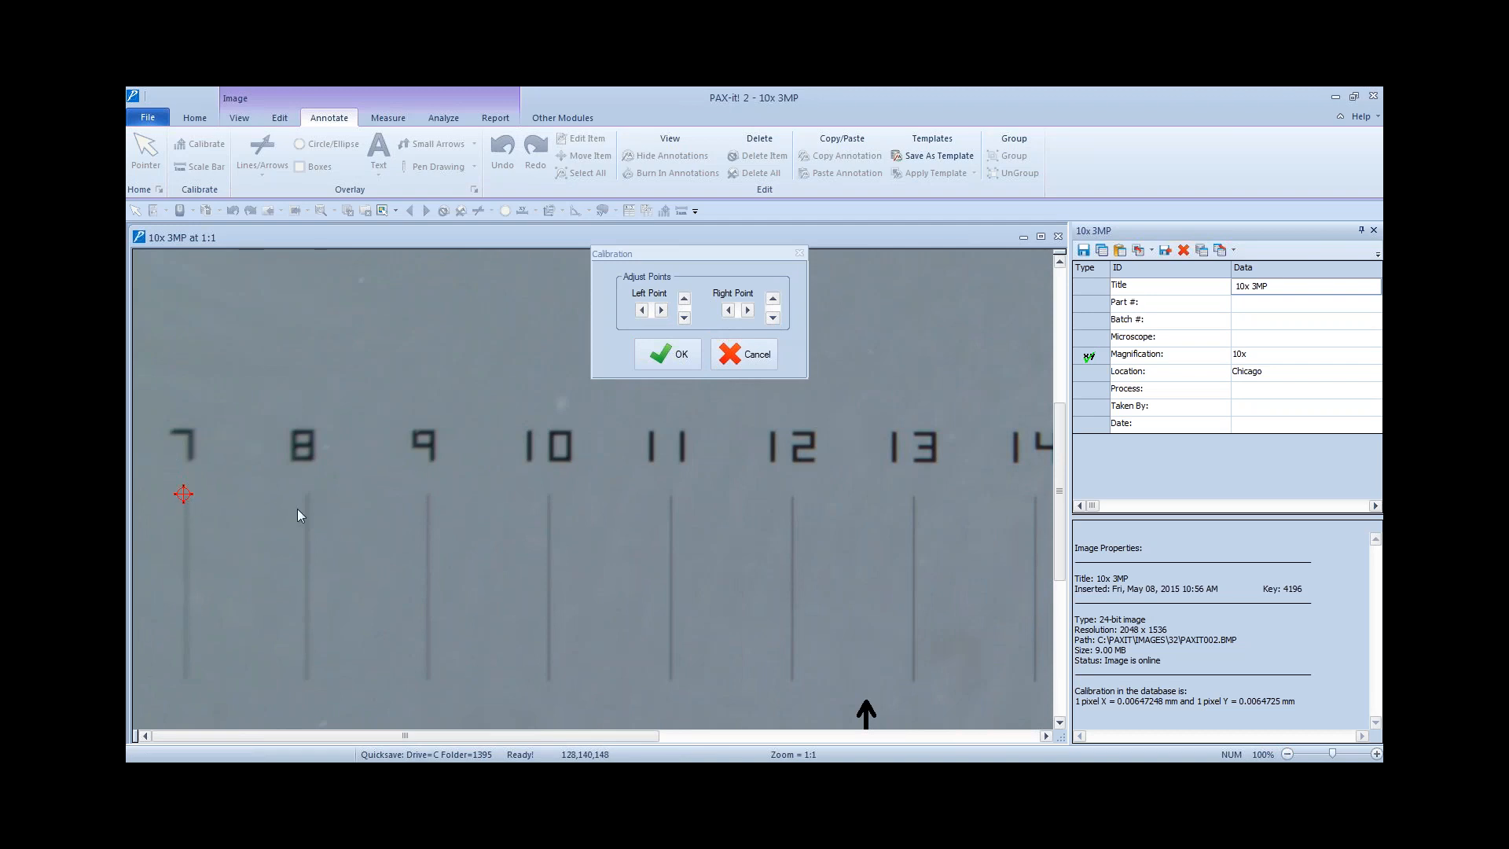
mouse_move(421, 521)
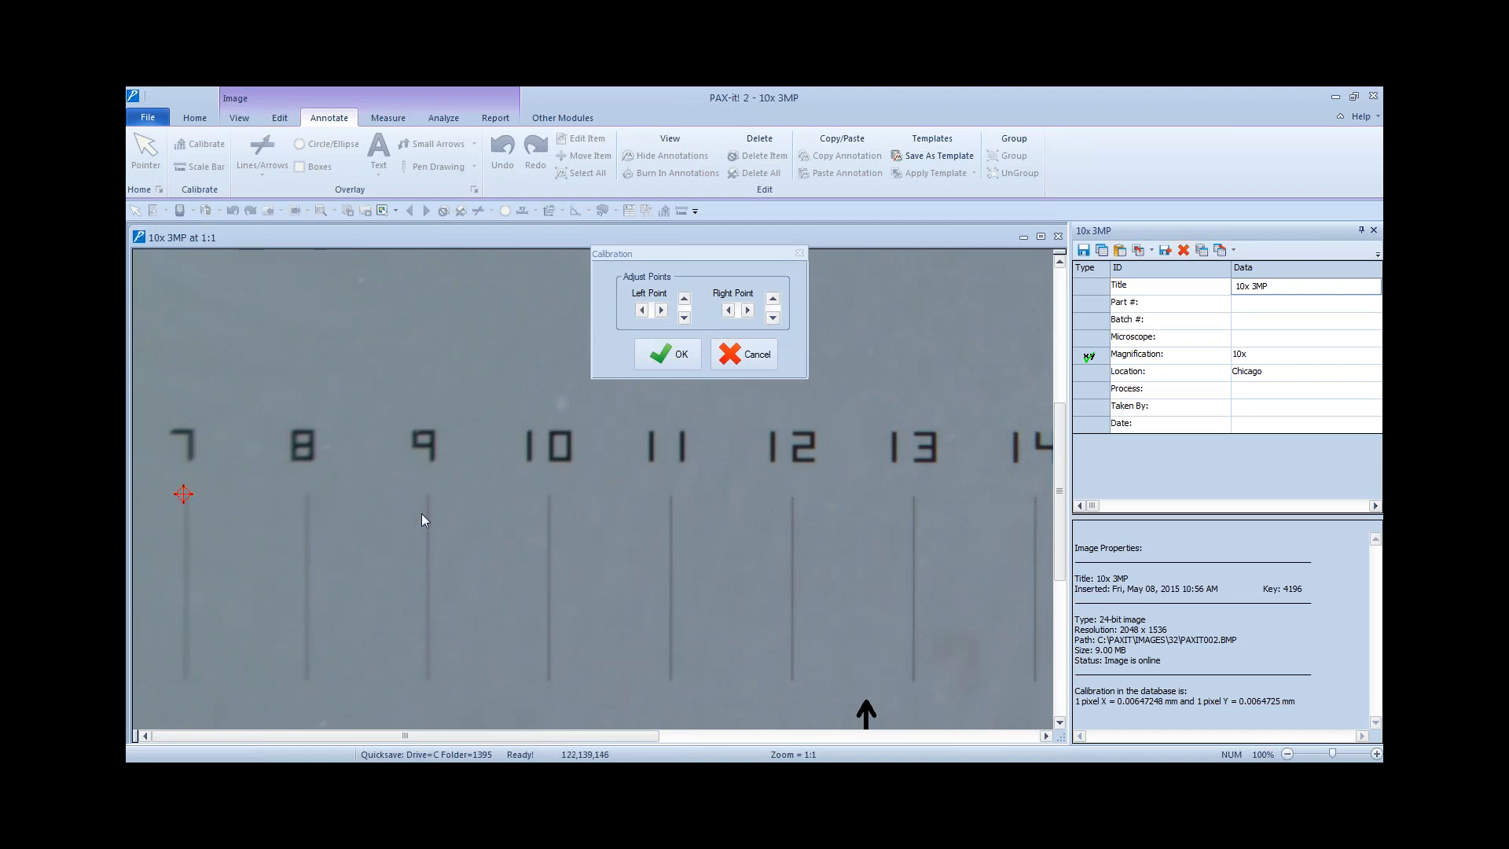
mouse_move(435, 527)
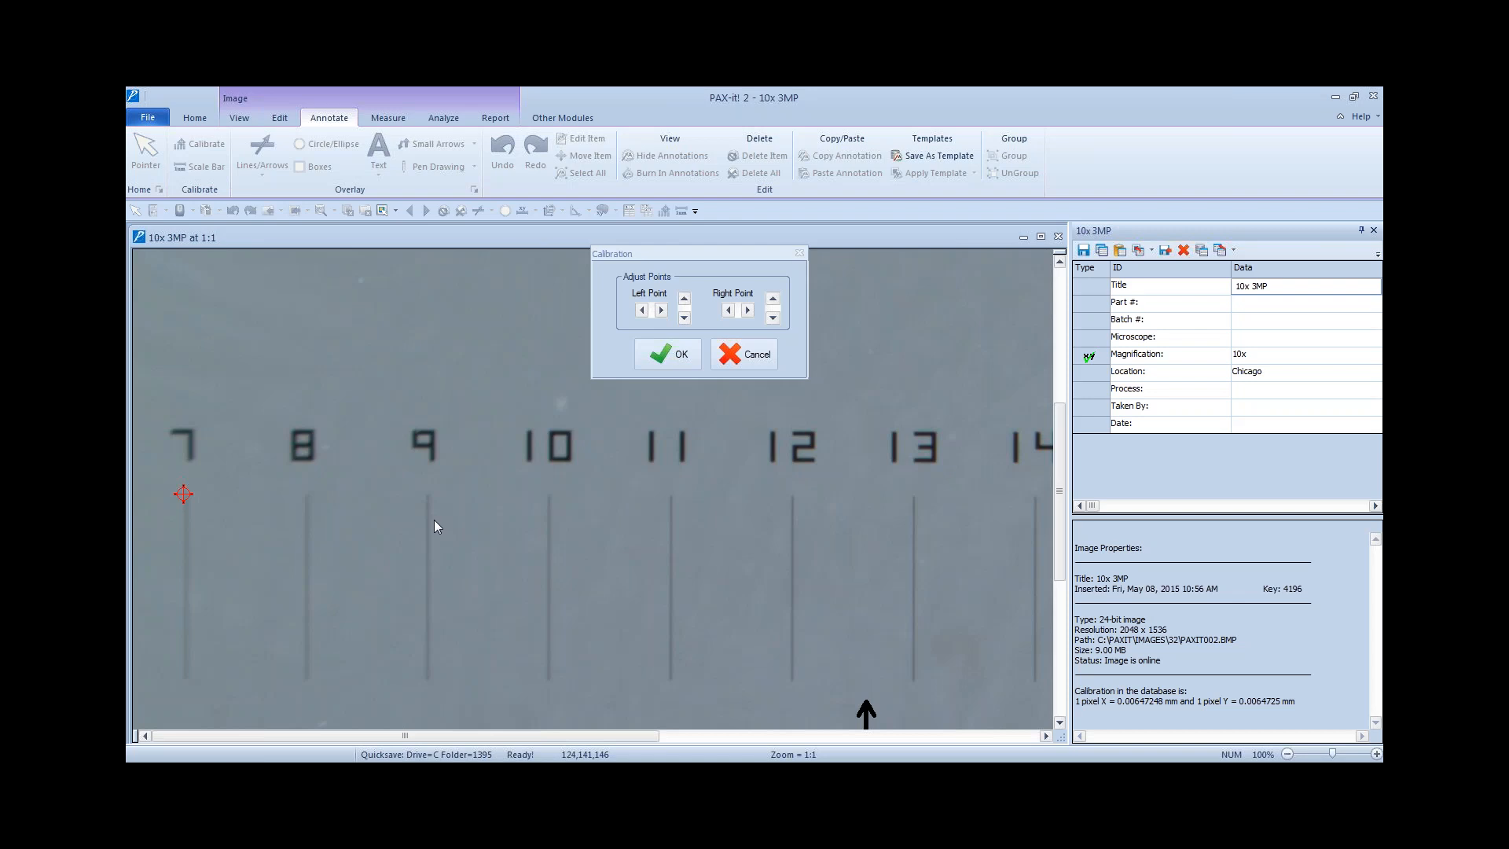
Step: Accept the two calibration points and enter 12 with millimetres as the unit
click(671, 354)
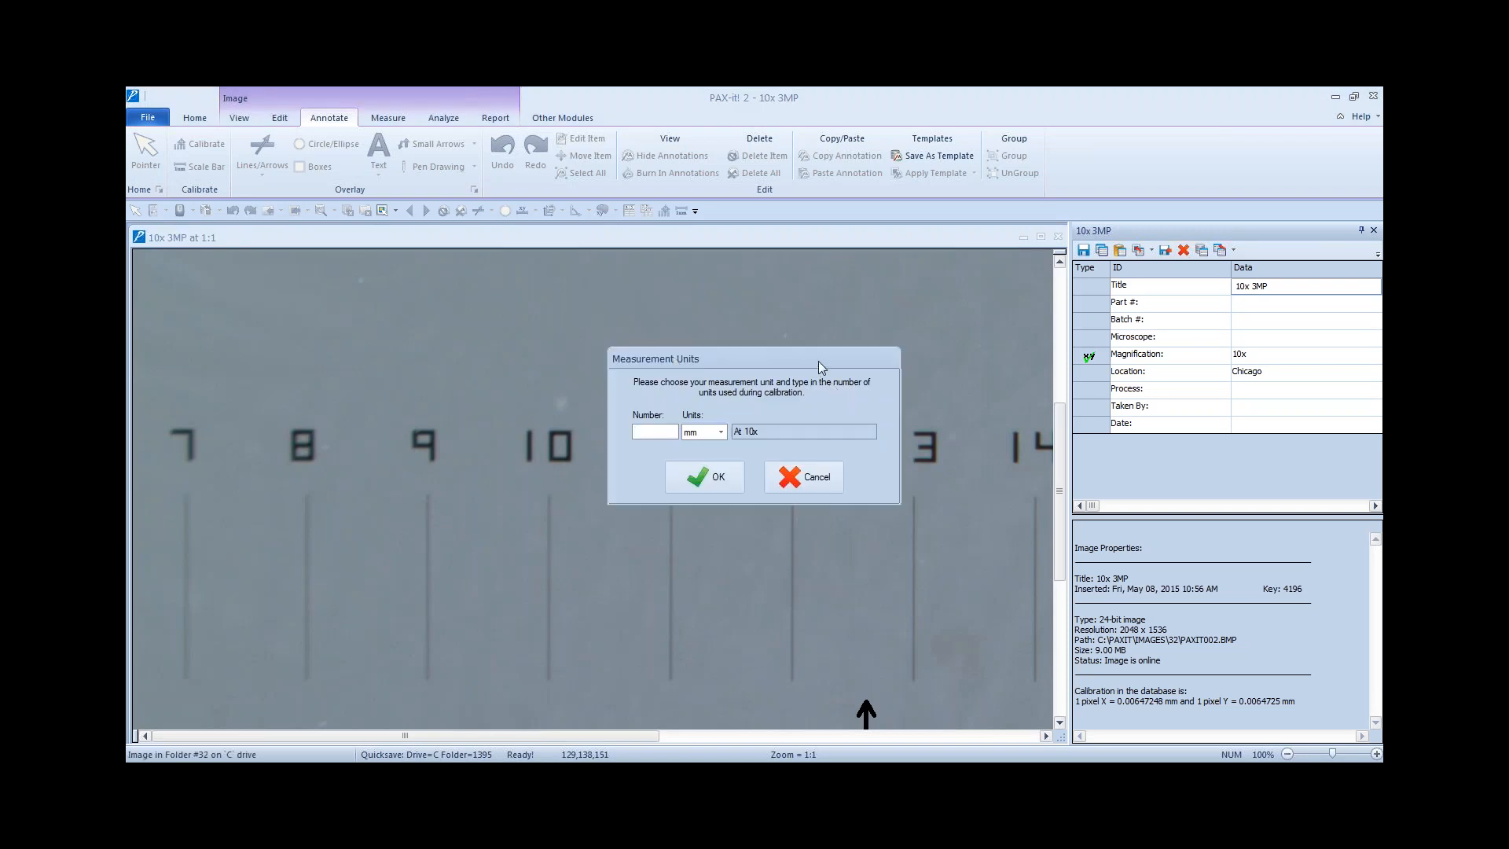
drag(818, 358, 707, 306)
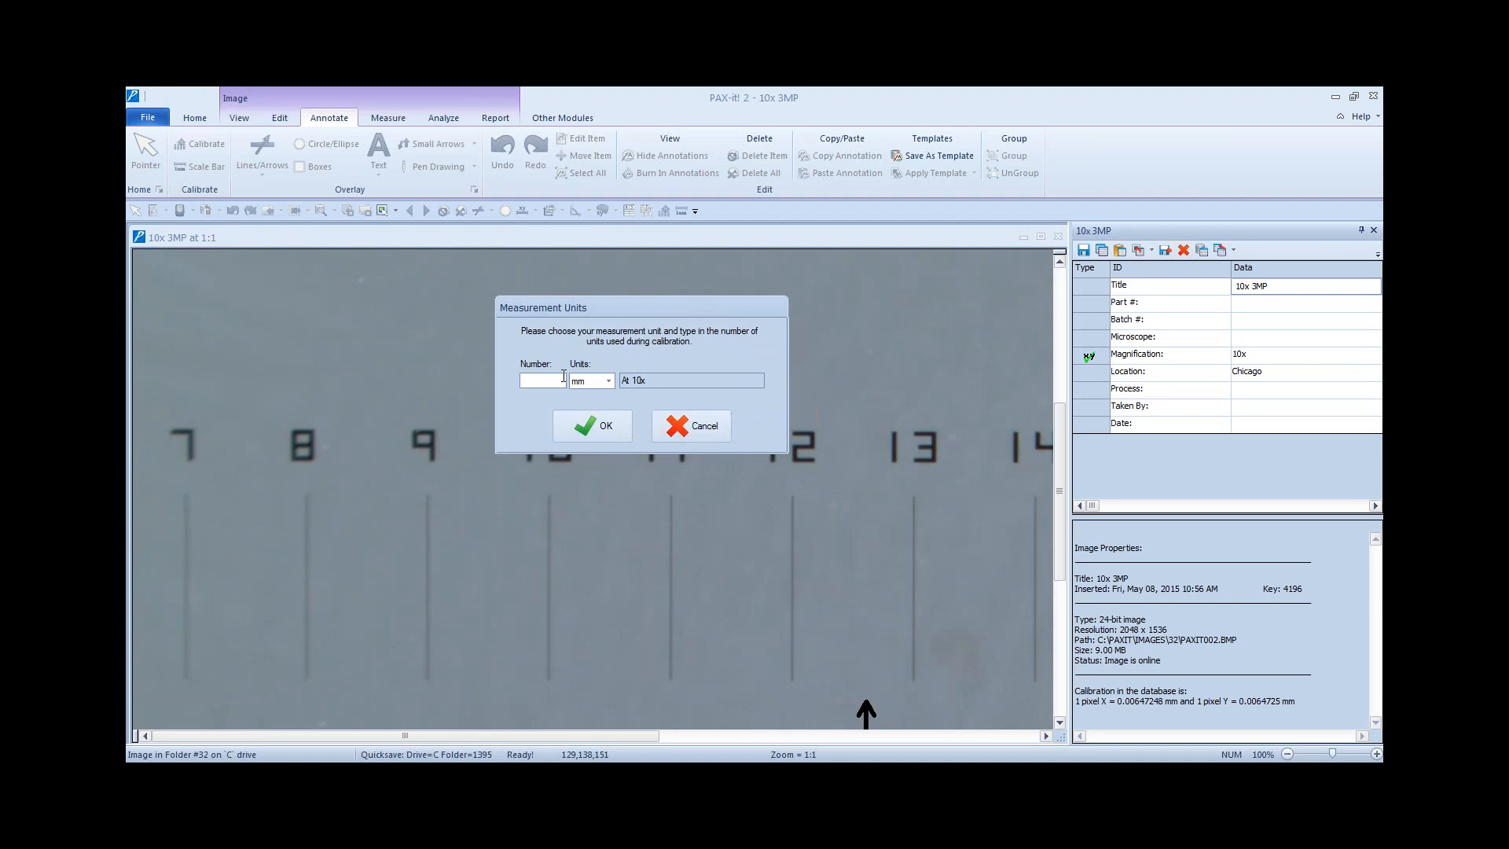
text(12)
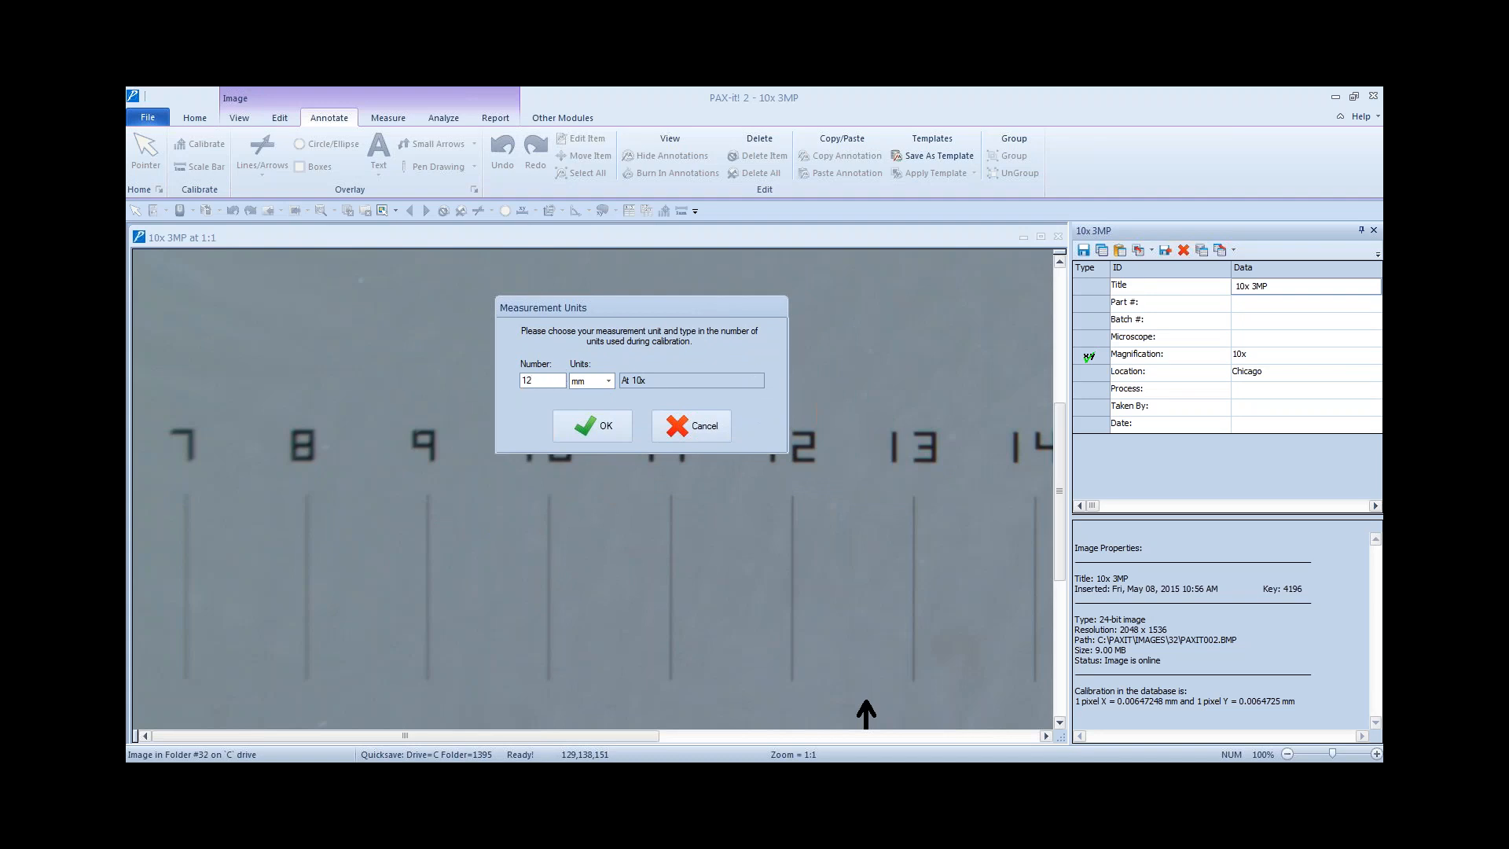
click(606, 381)
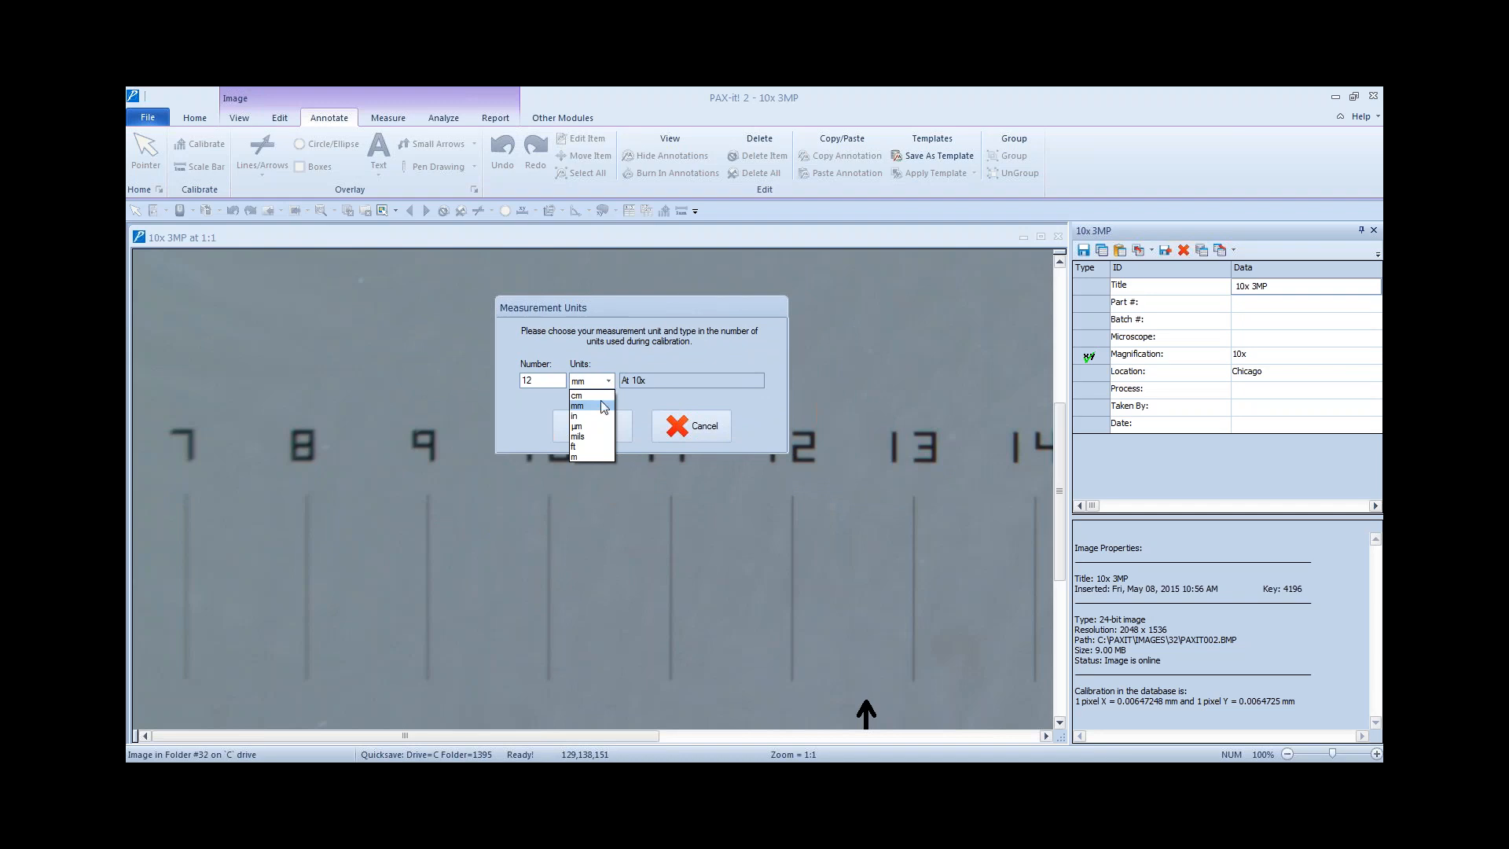
click(577, 406)
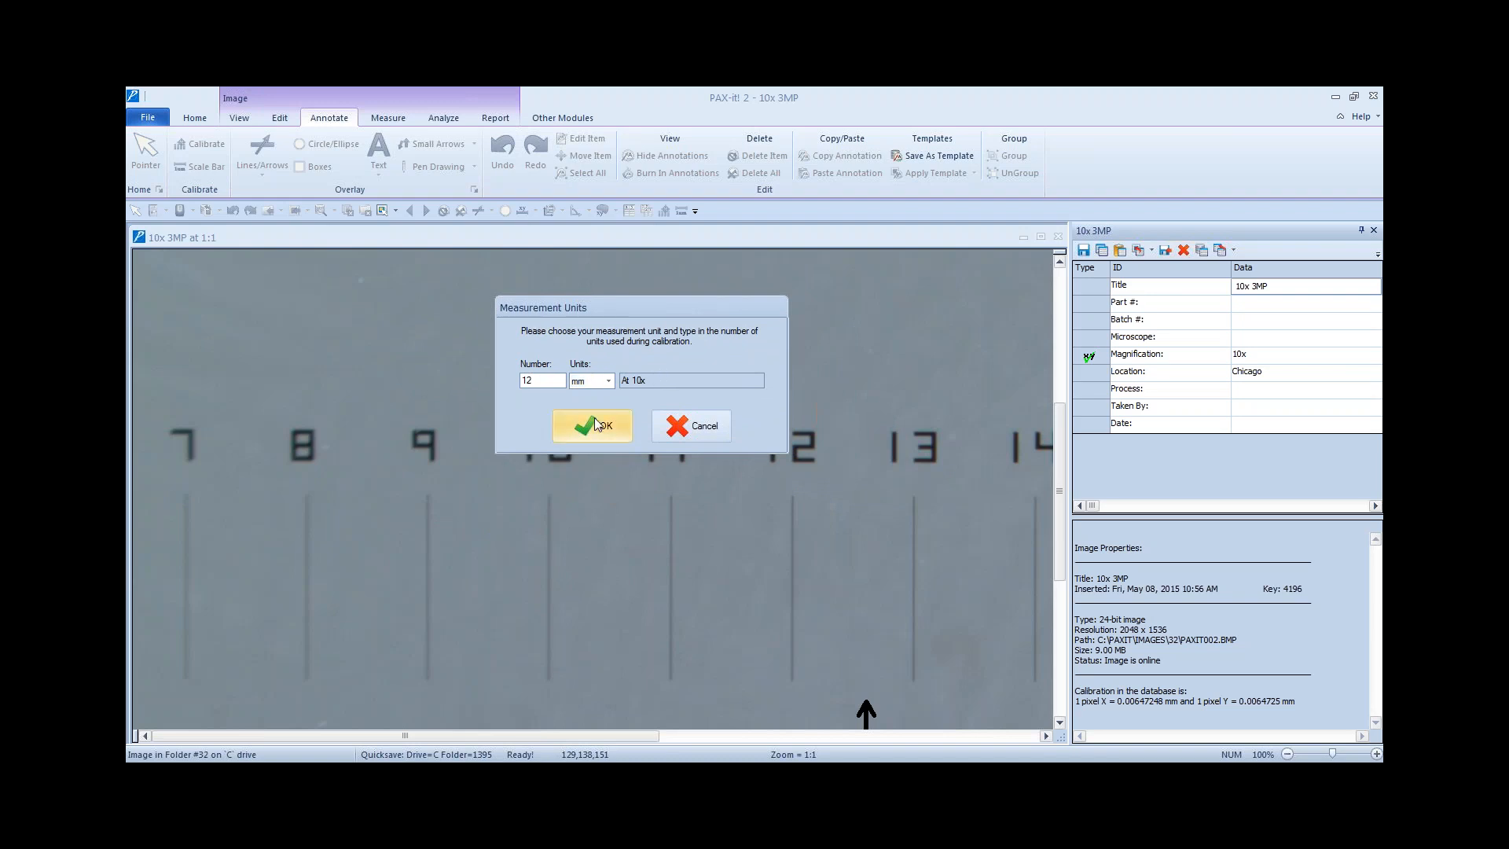
Step: Confirm the 12 mm distance, decline copying to all writable drives, and apply the new calibration
click(593, 425)
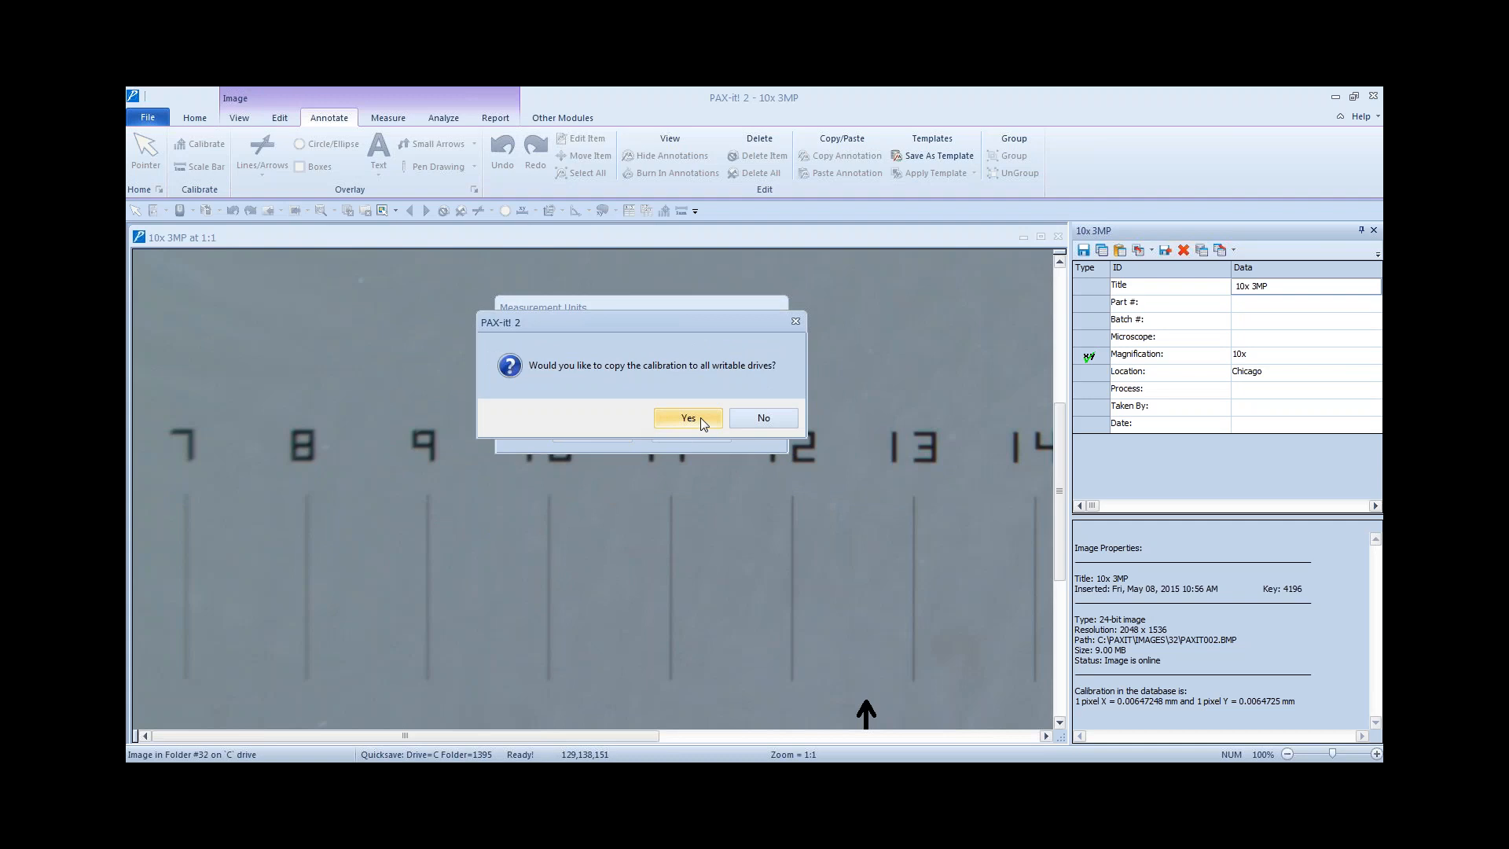
mouse_move(762, 418)
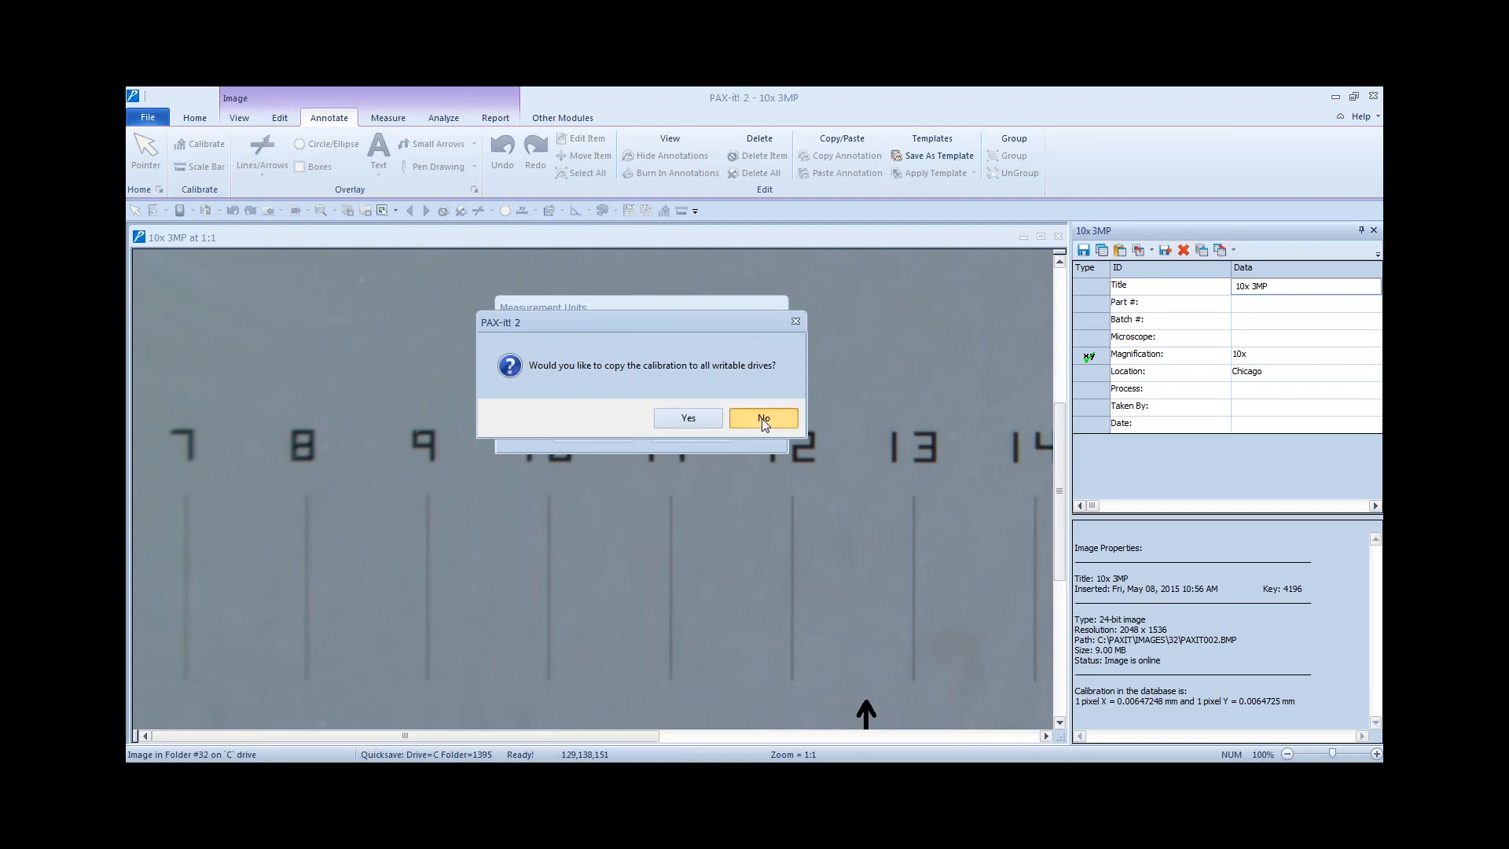
click(763, 416)
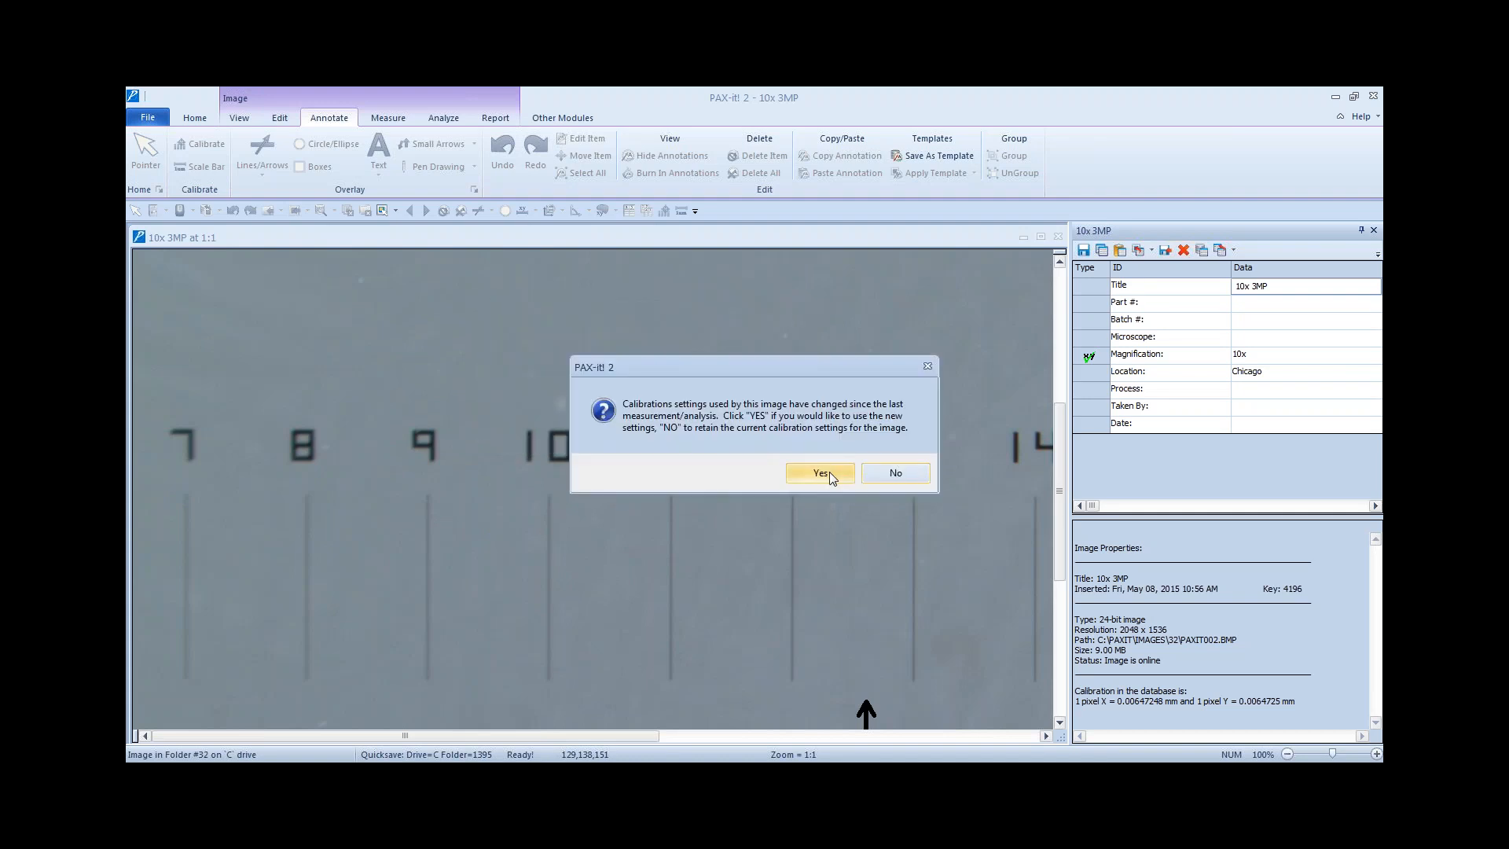
click(819, 473)
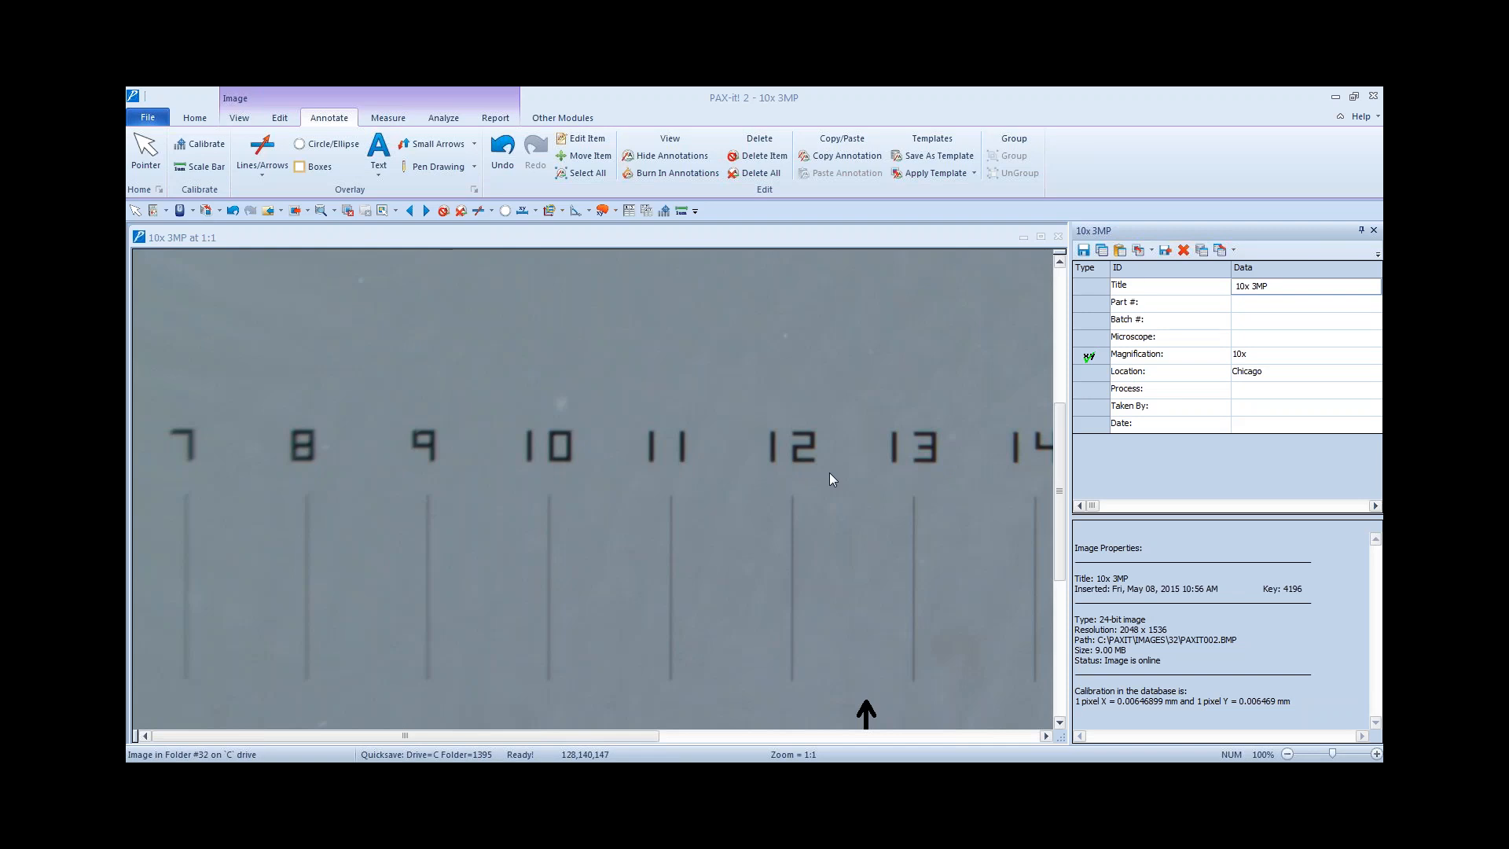
mouse_move(499, 279)
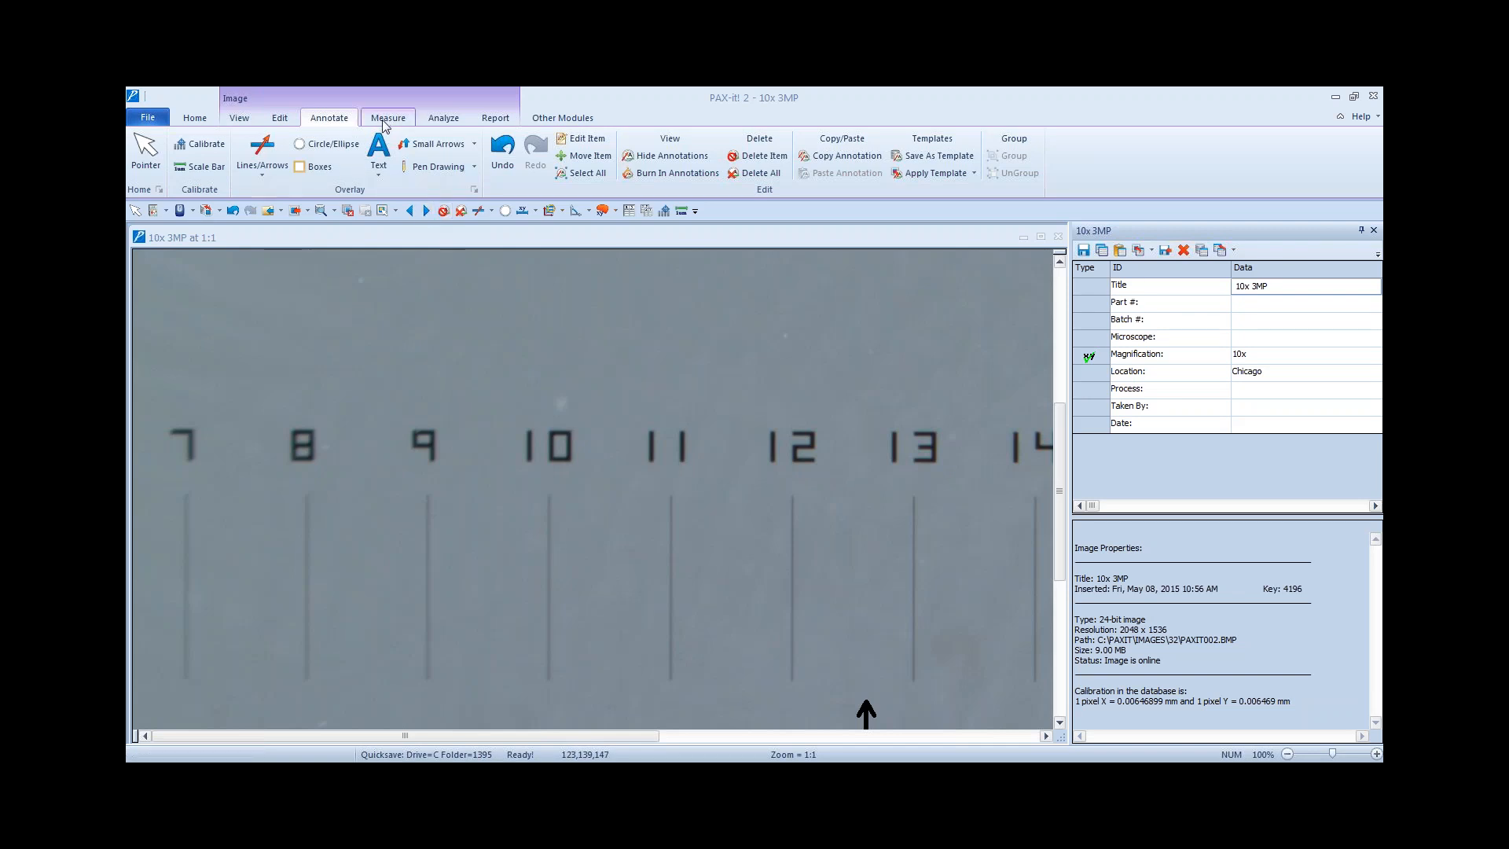
Step: With Draw Line from the Measure tools, measure from the 8 tick to the 11 tick (about 3.002 mm)
click(387, 118)
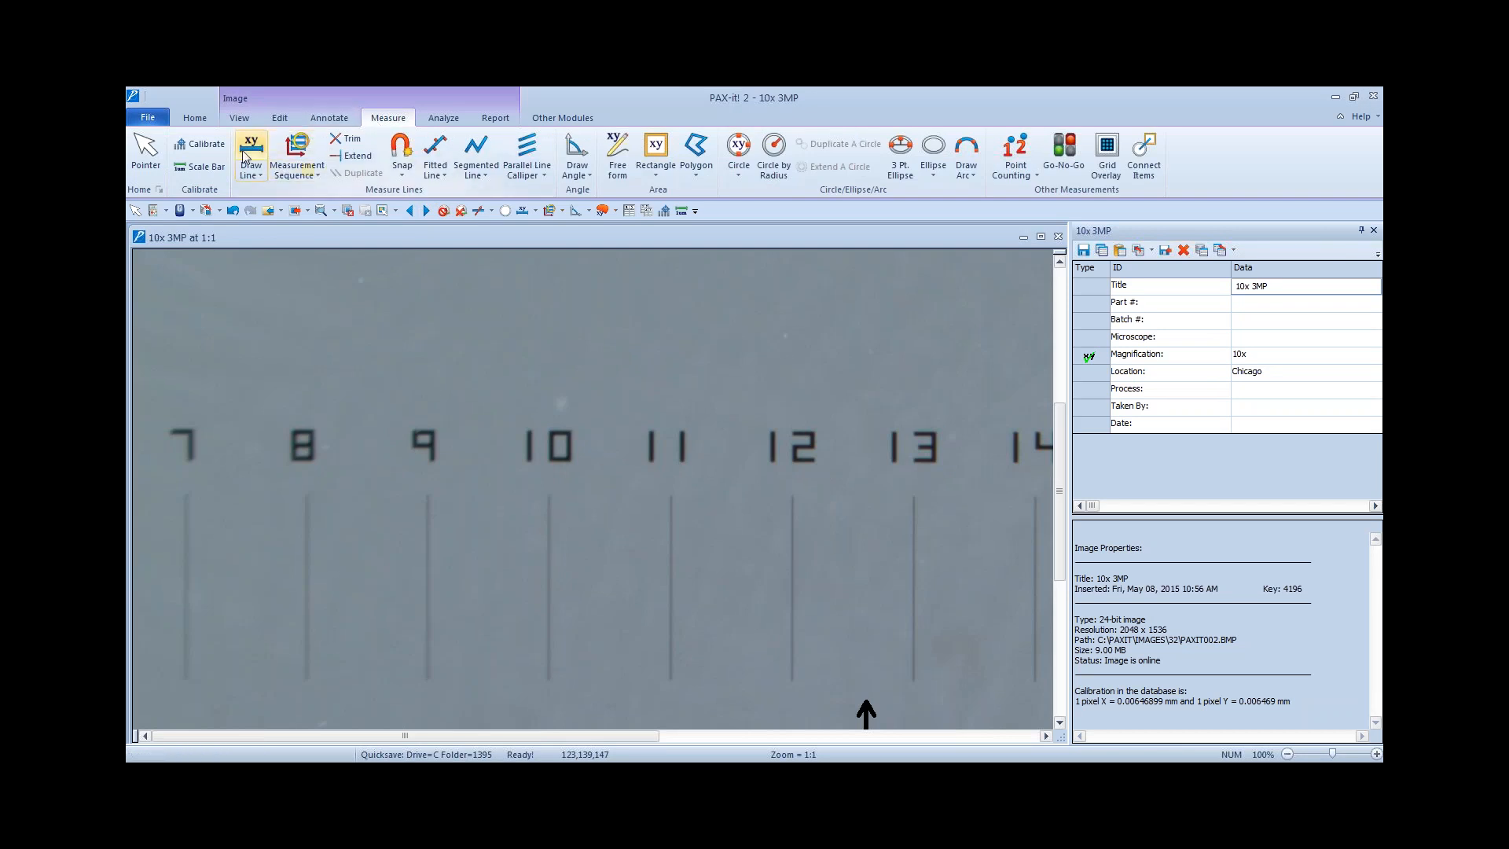
click(250, 156)
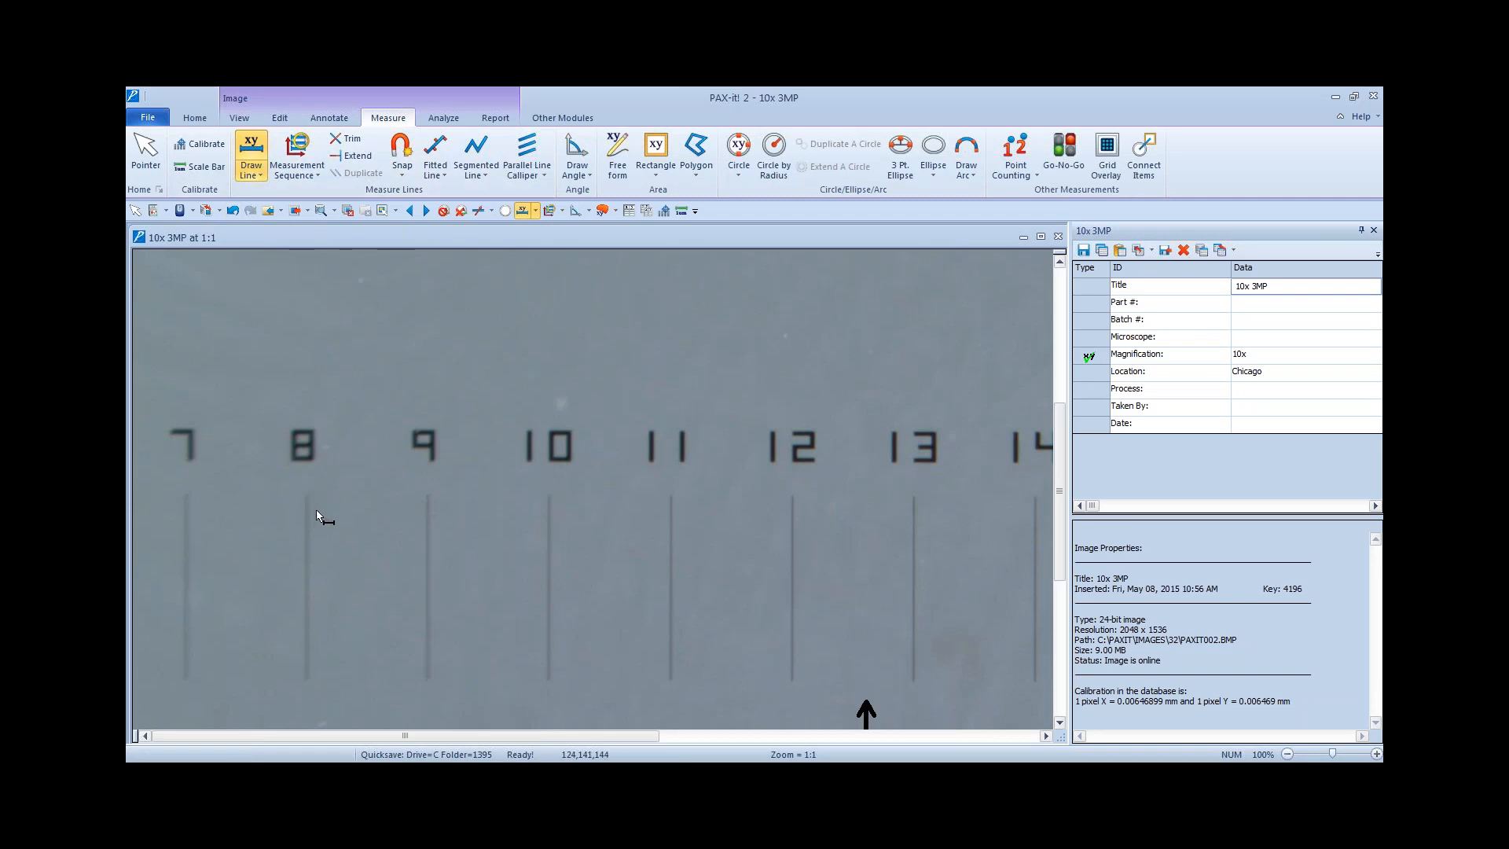
drag(306, 505, 593, 504)
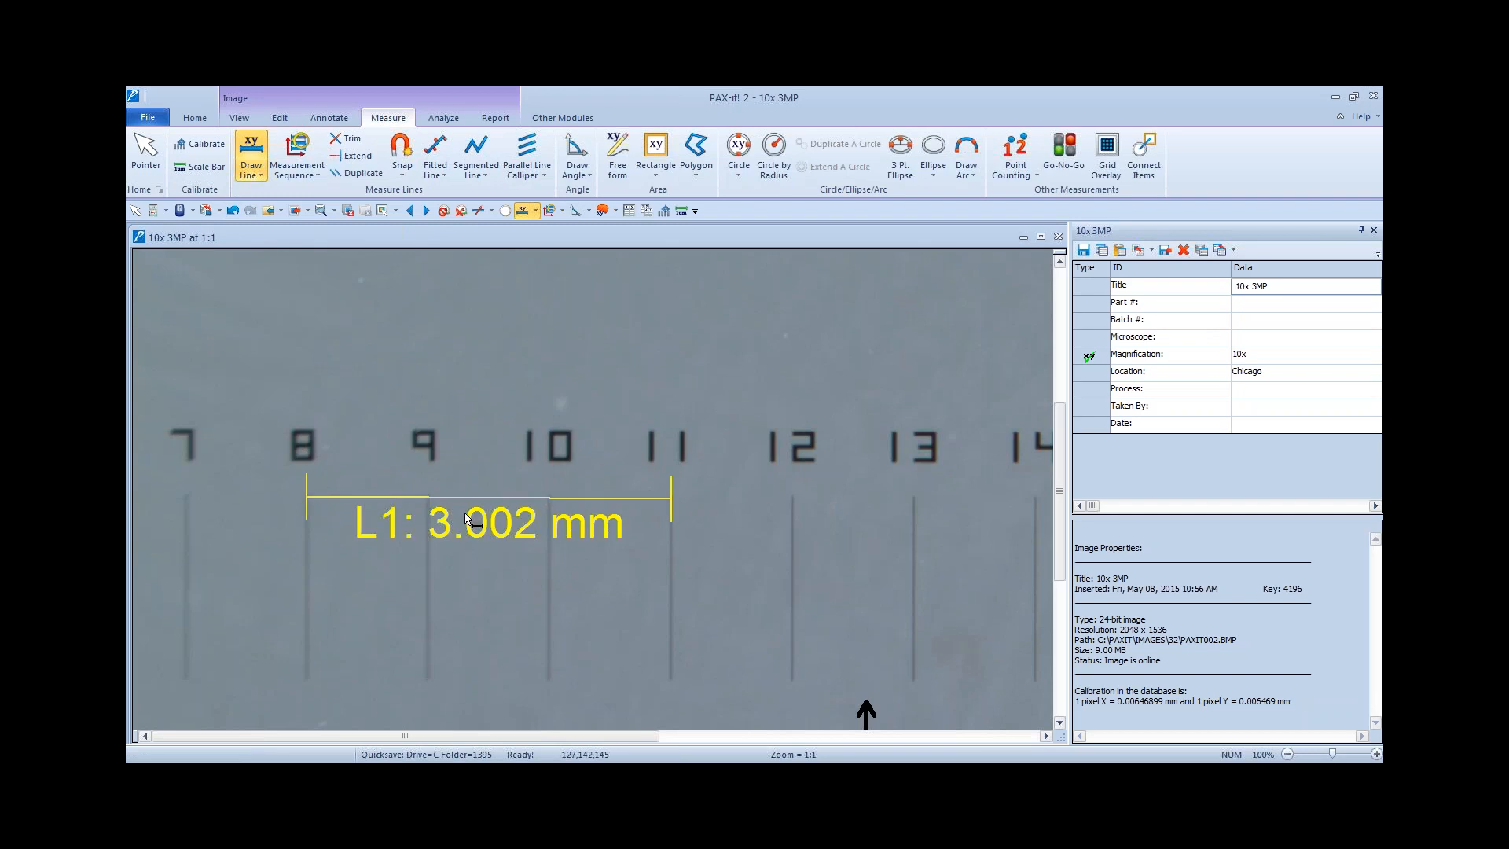
mouse_move(675, 521)
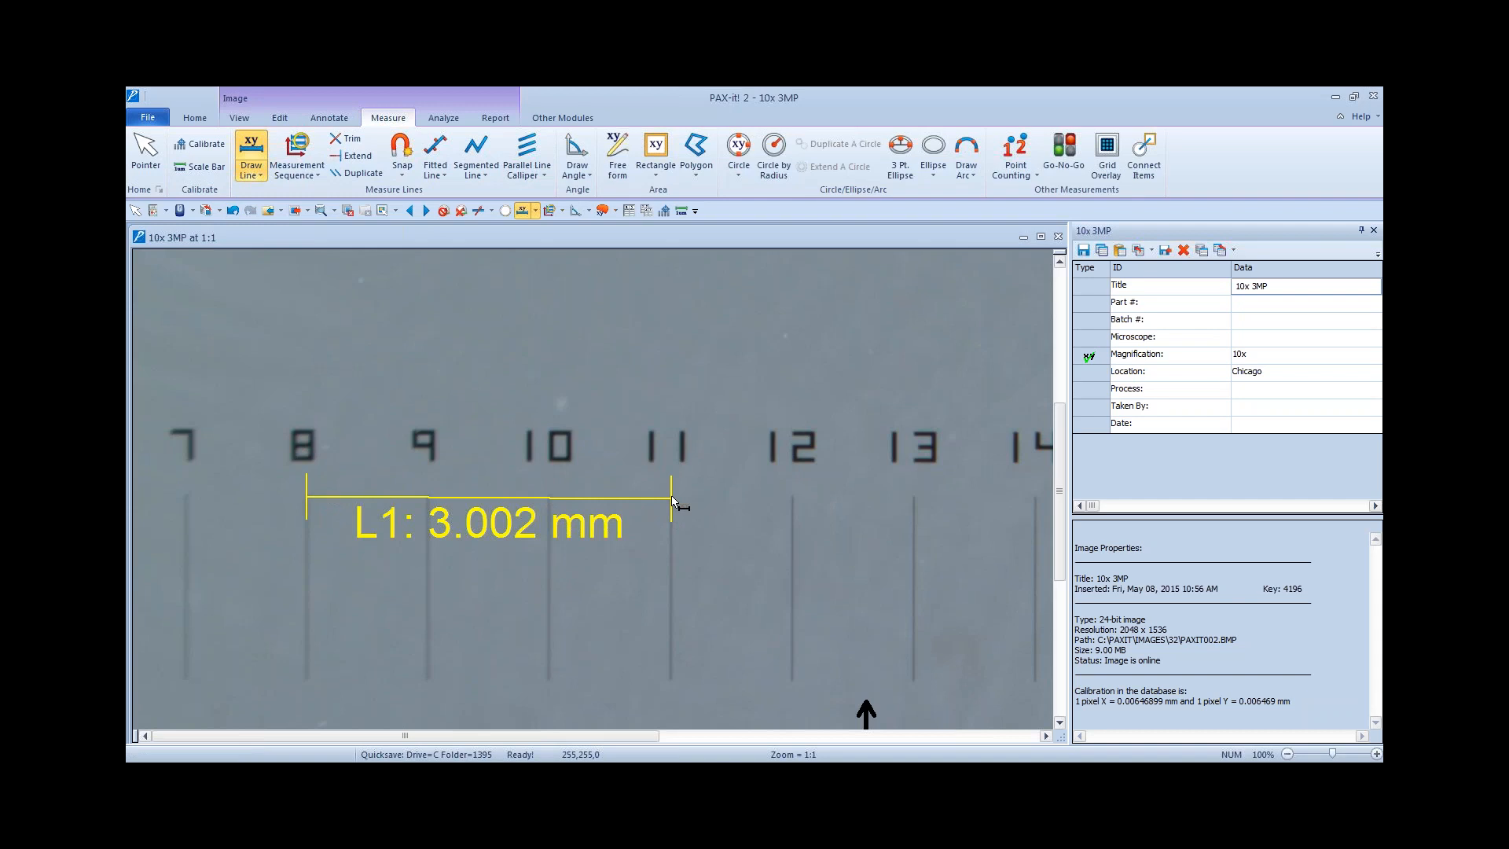
mouse_move(674, 500)
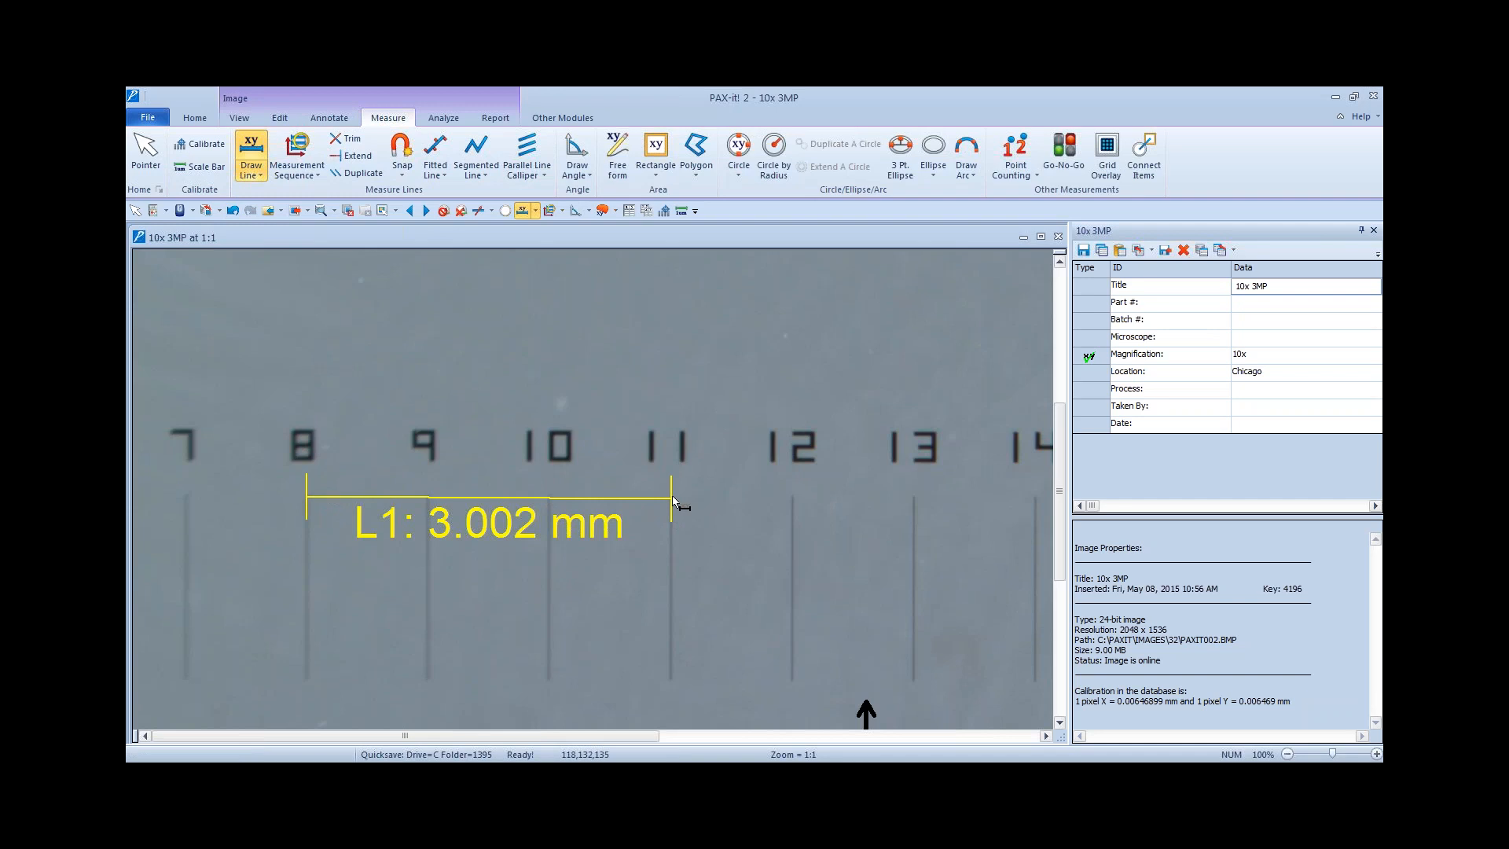